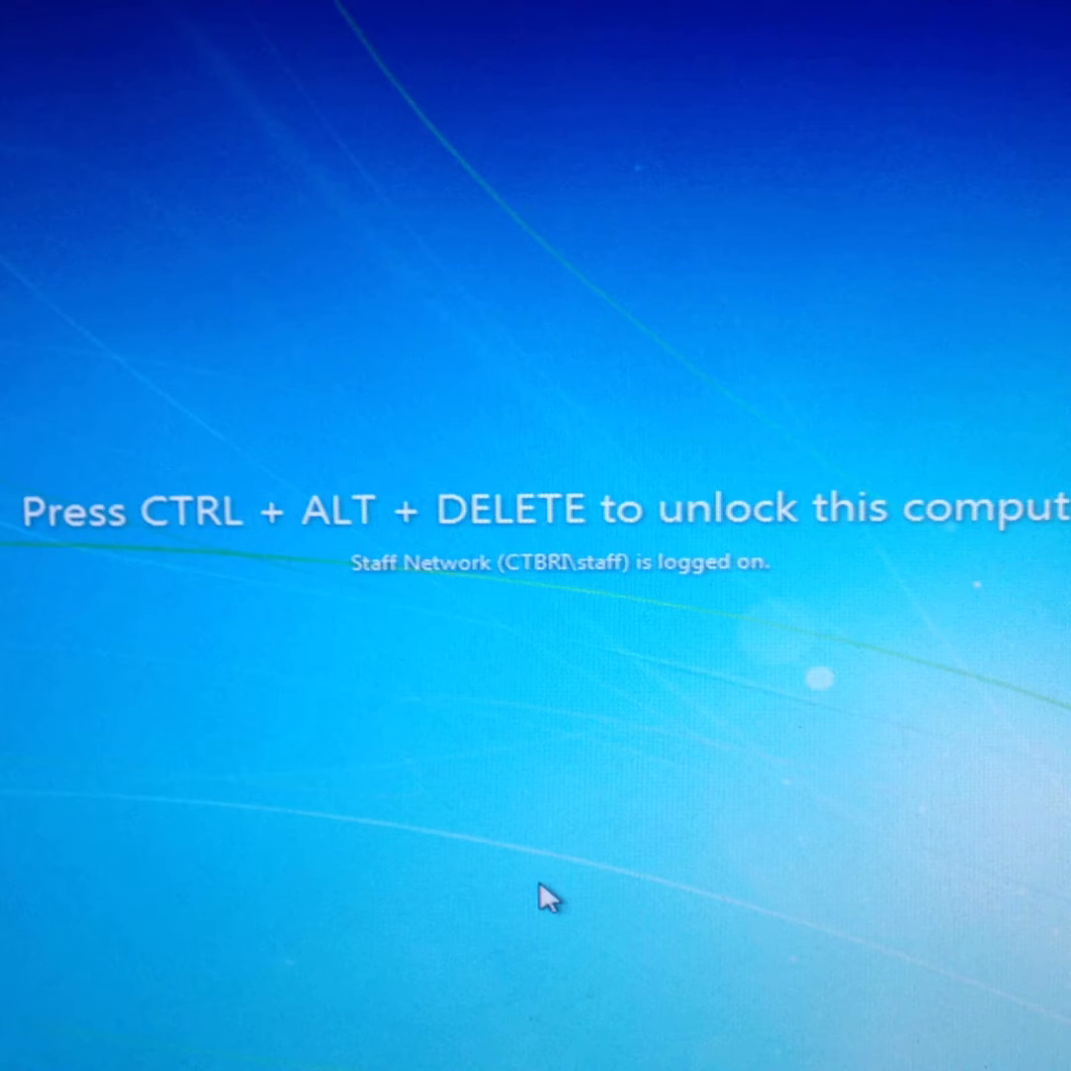
Unlock the Windows computer with Ctrl+Alt+Delete to reach the desktop.
key(ctrl+alt+delete)
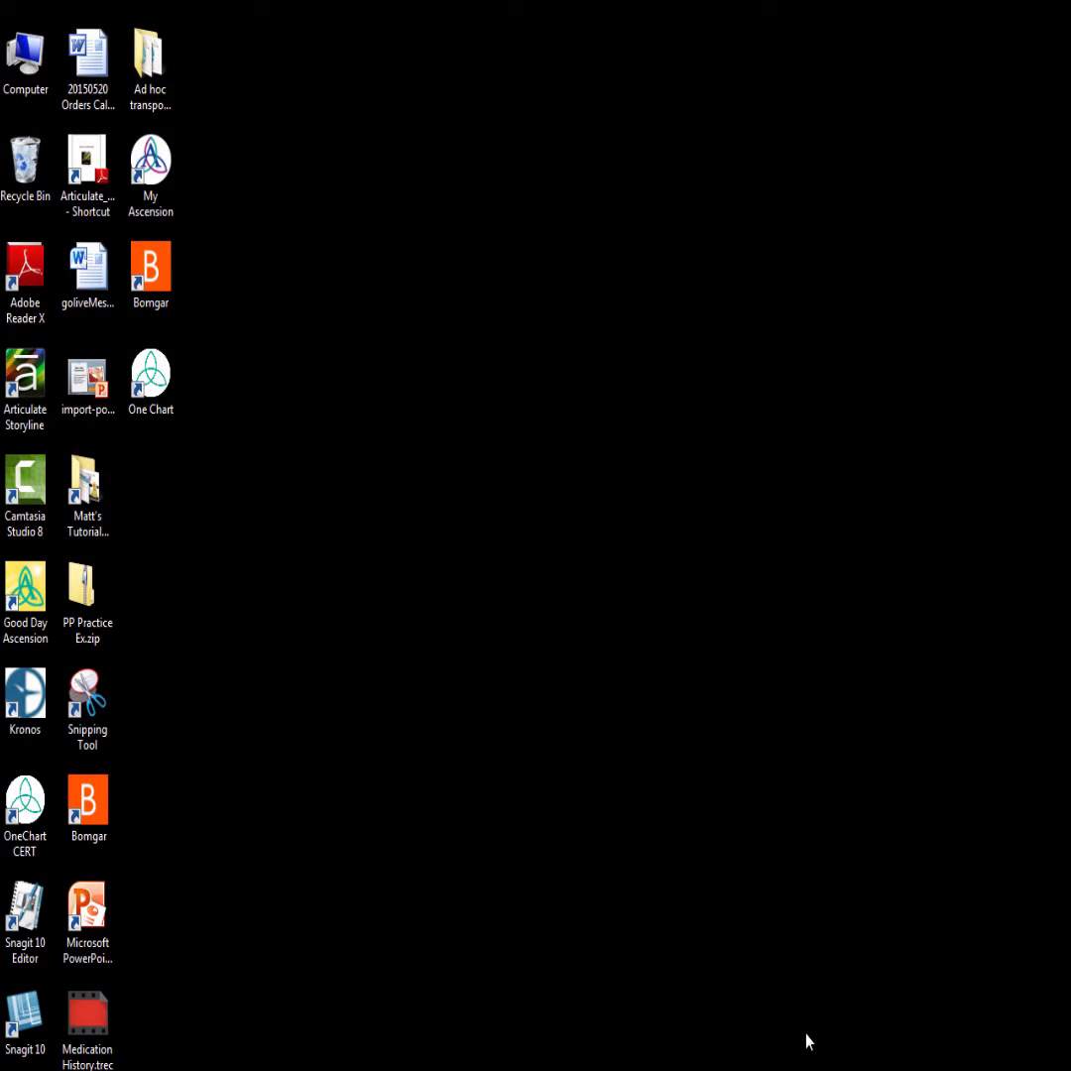
Launch OneChart CERT from the desktop to reach the Cerner applications portal.
drag(381, 514, 686, 179)
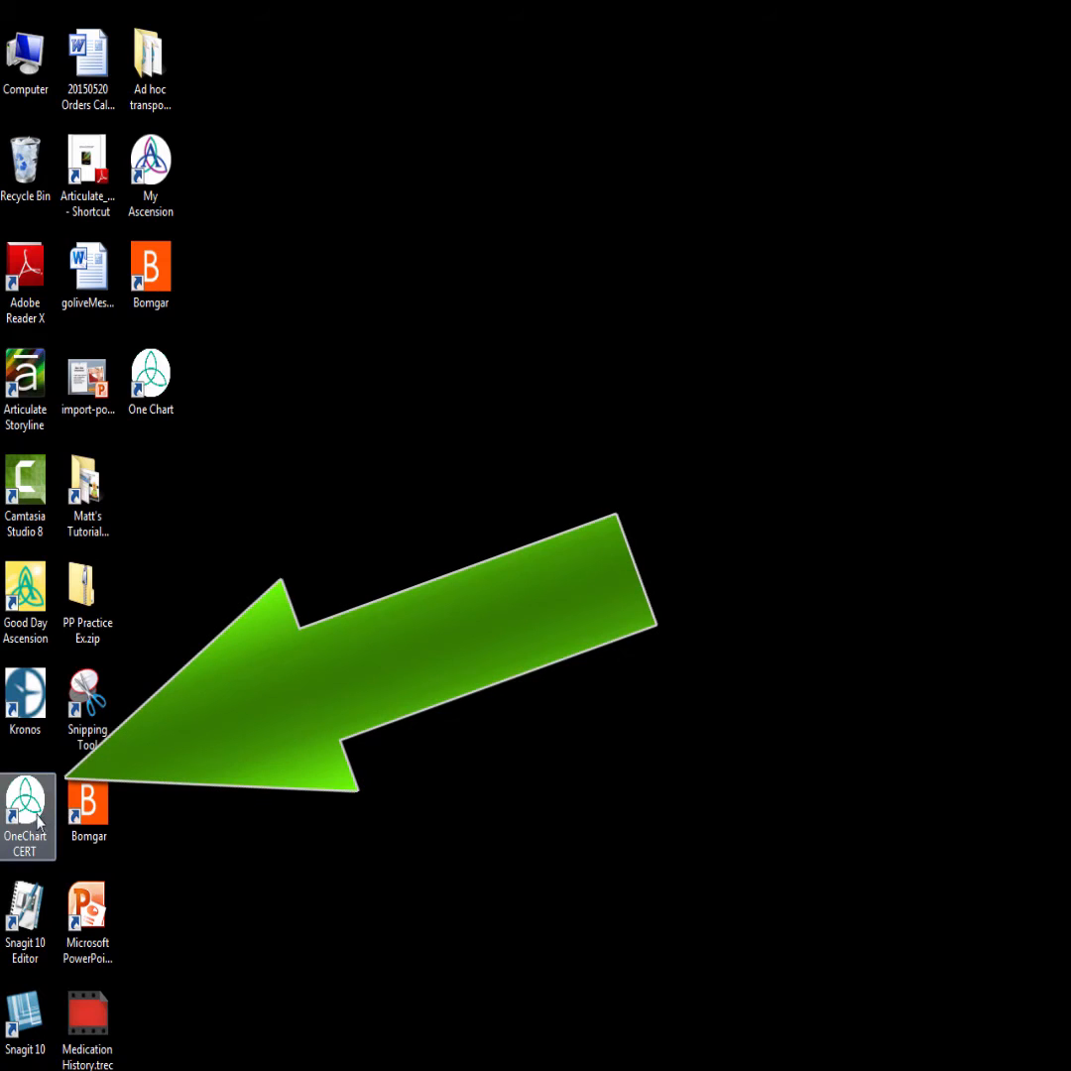
double_click(24, 809)
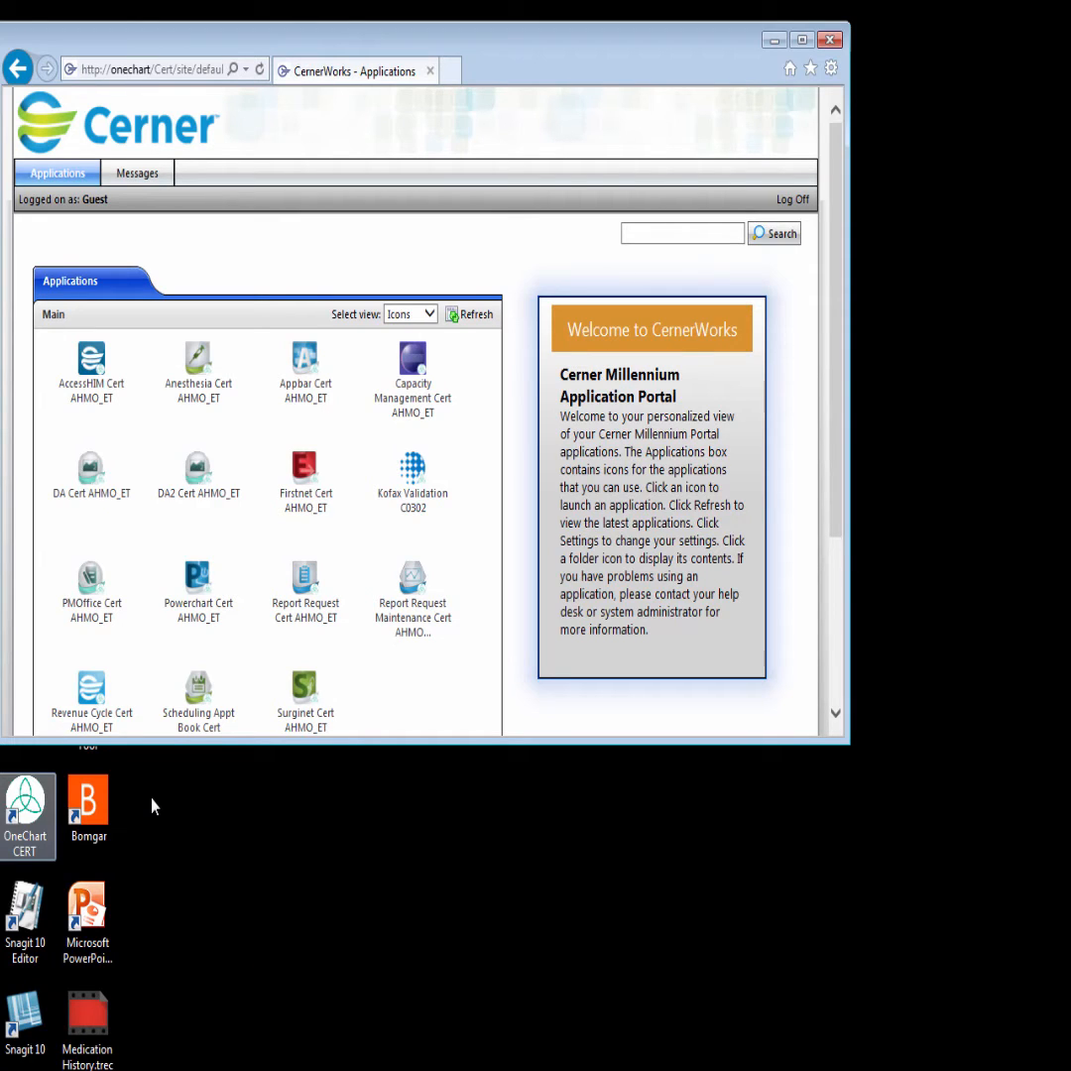
double_click(199, 585)
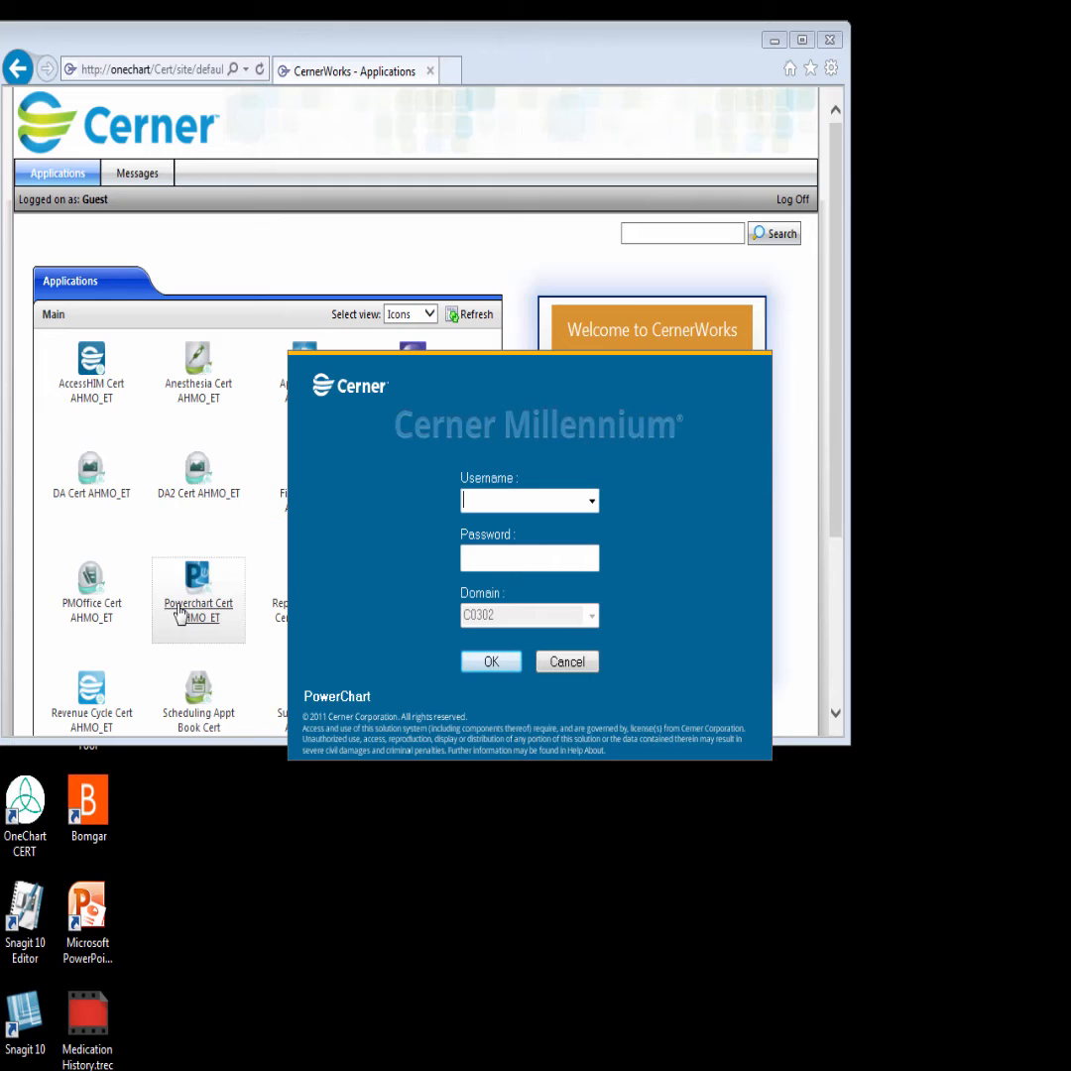
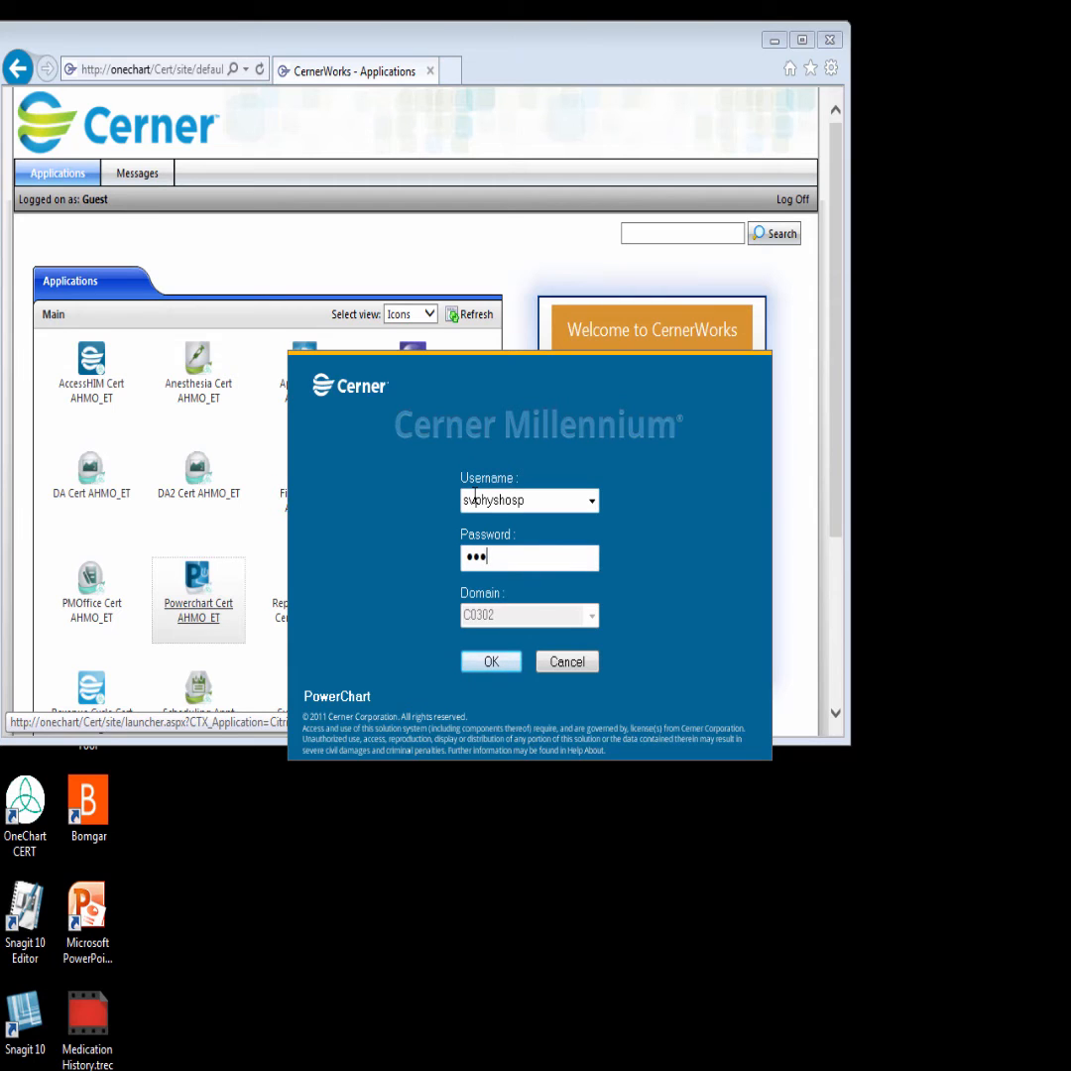
click(492, 663)
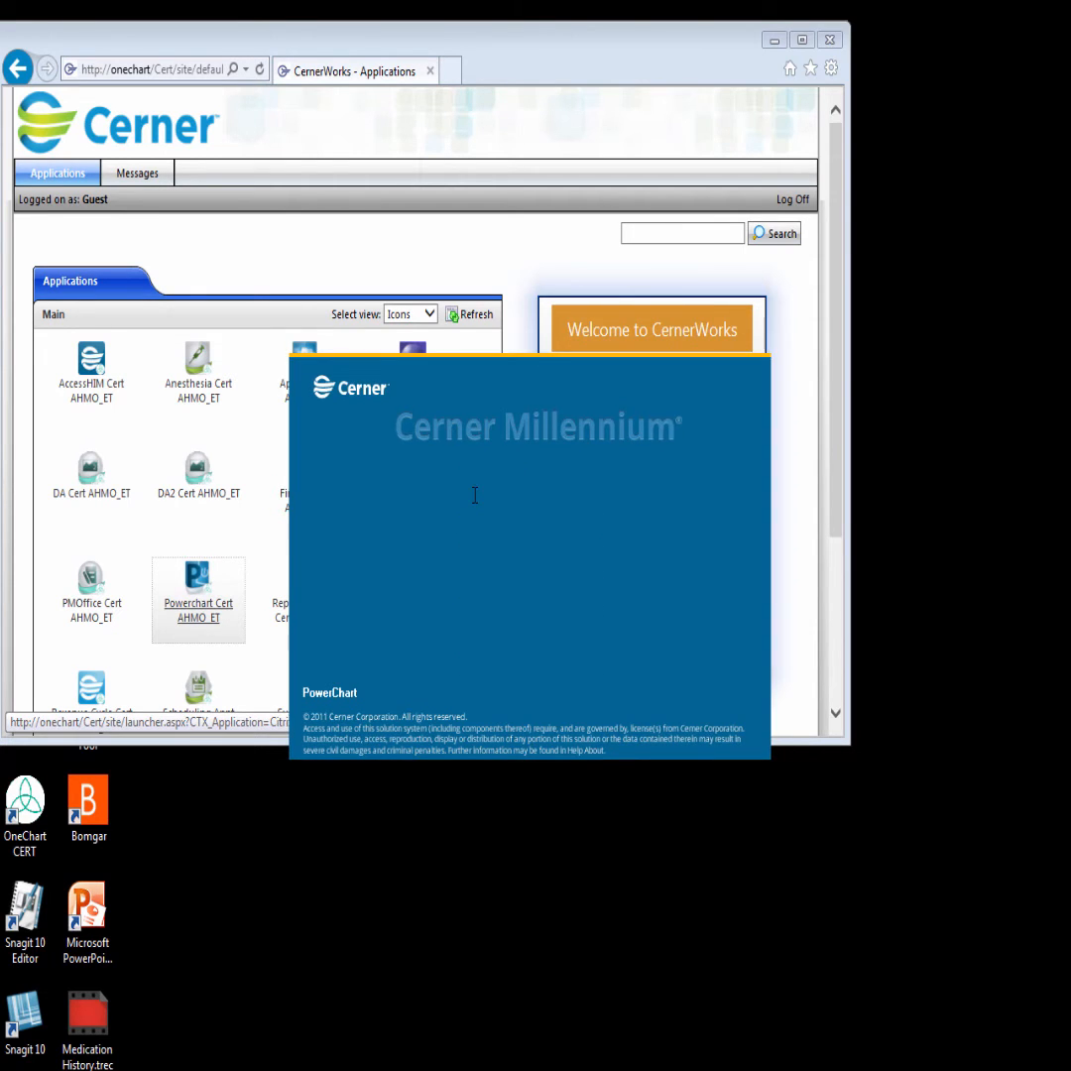
click(198, 590)
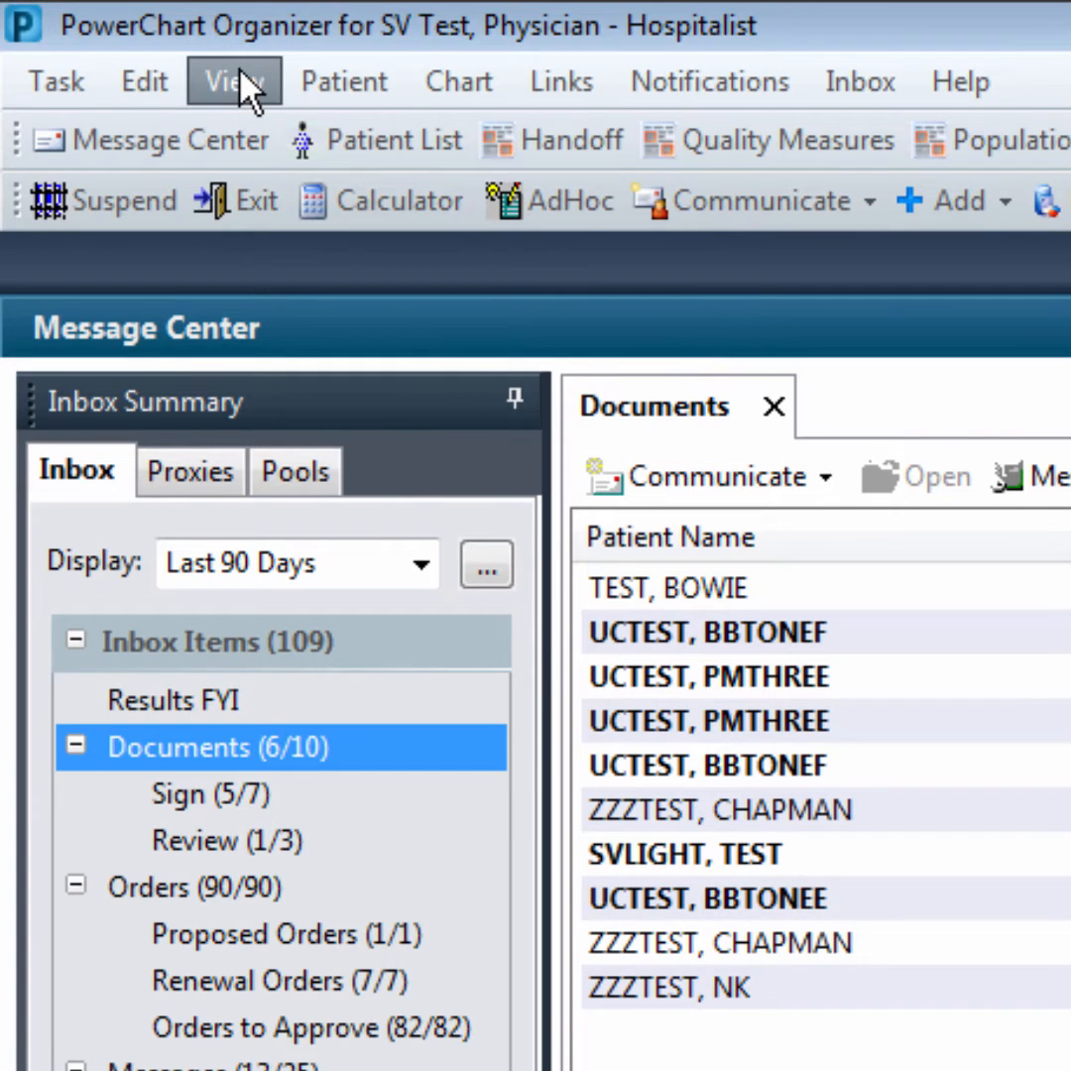
Show the About PowerChart product information from the Message Center menu.
click(234, 80)
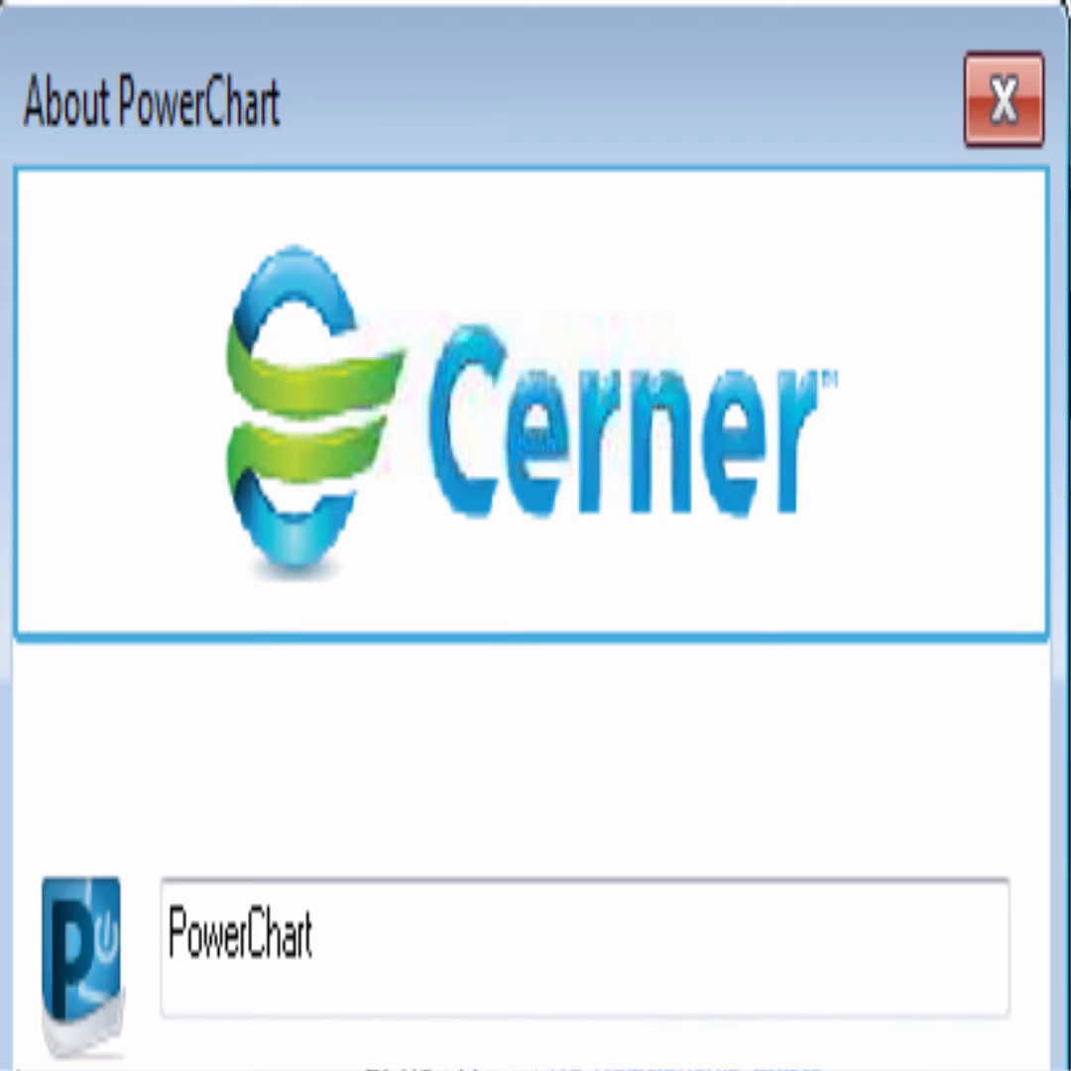
Close the About PowerChart and Appbar information windows.
click(1004, 103)
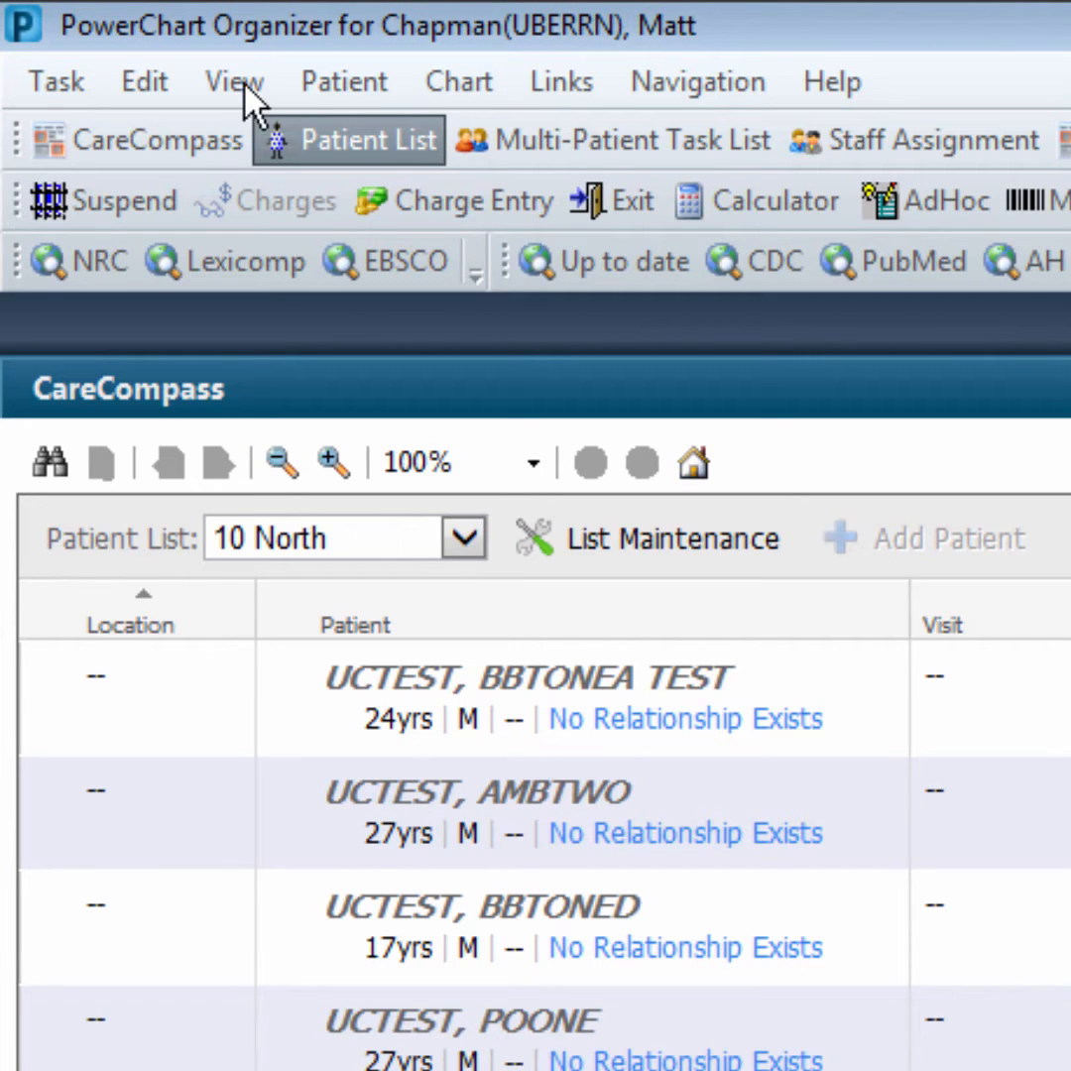
click(234, 81)
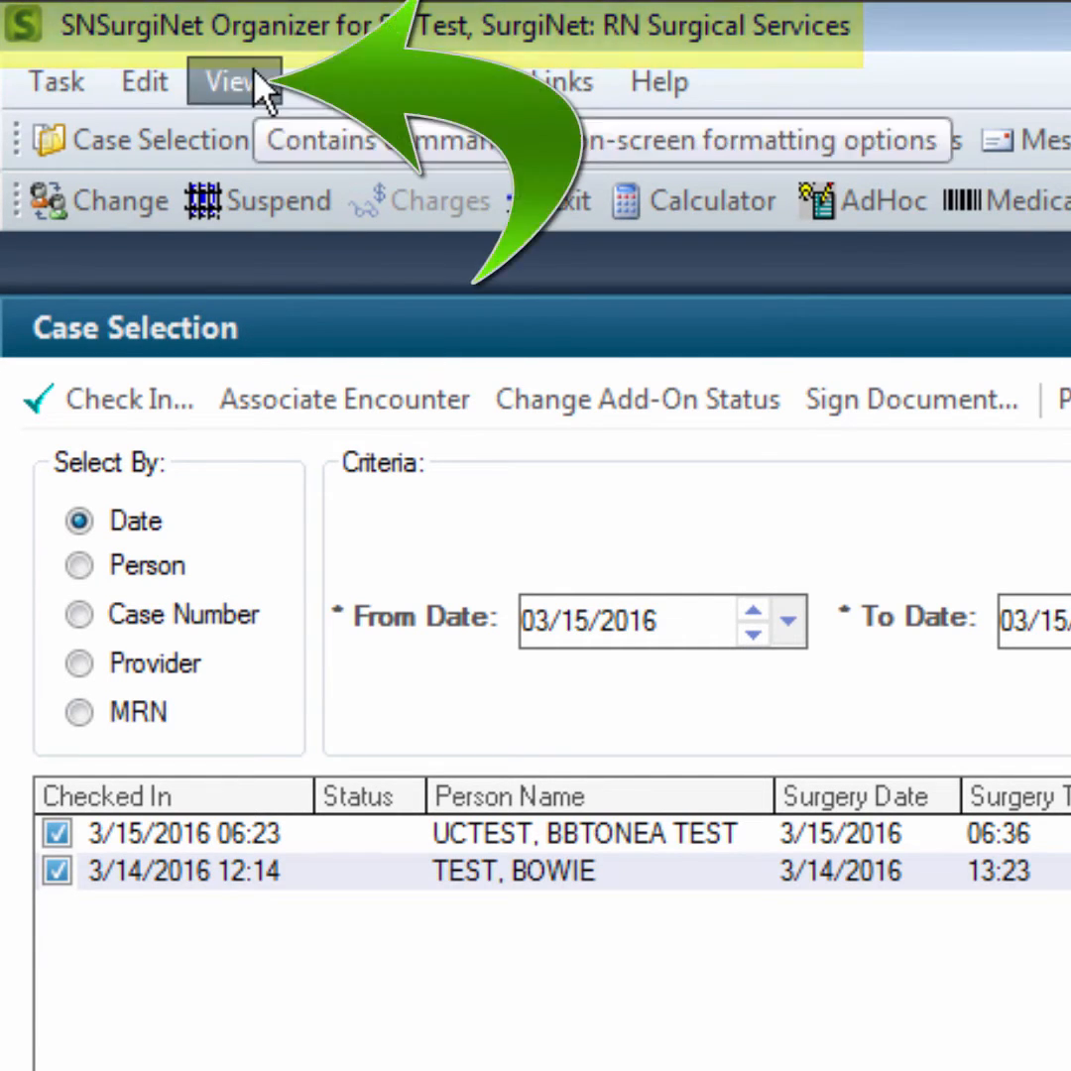
click(234, 81)
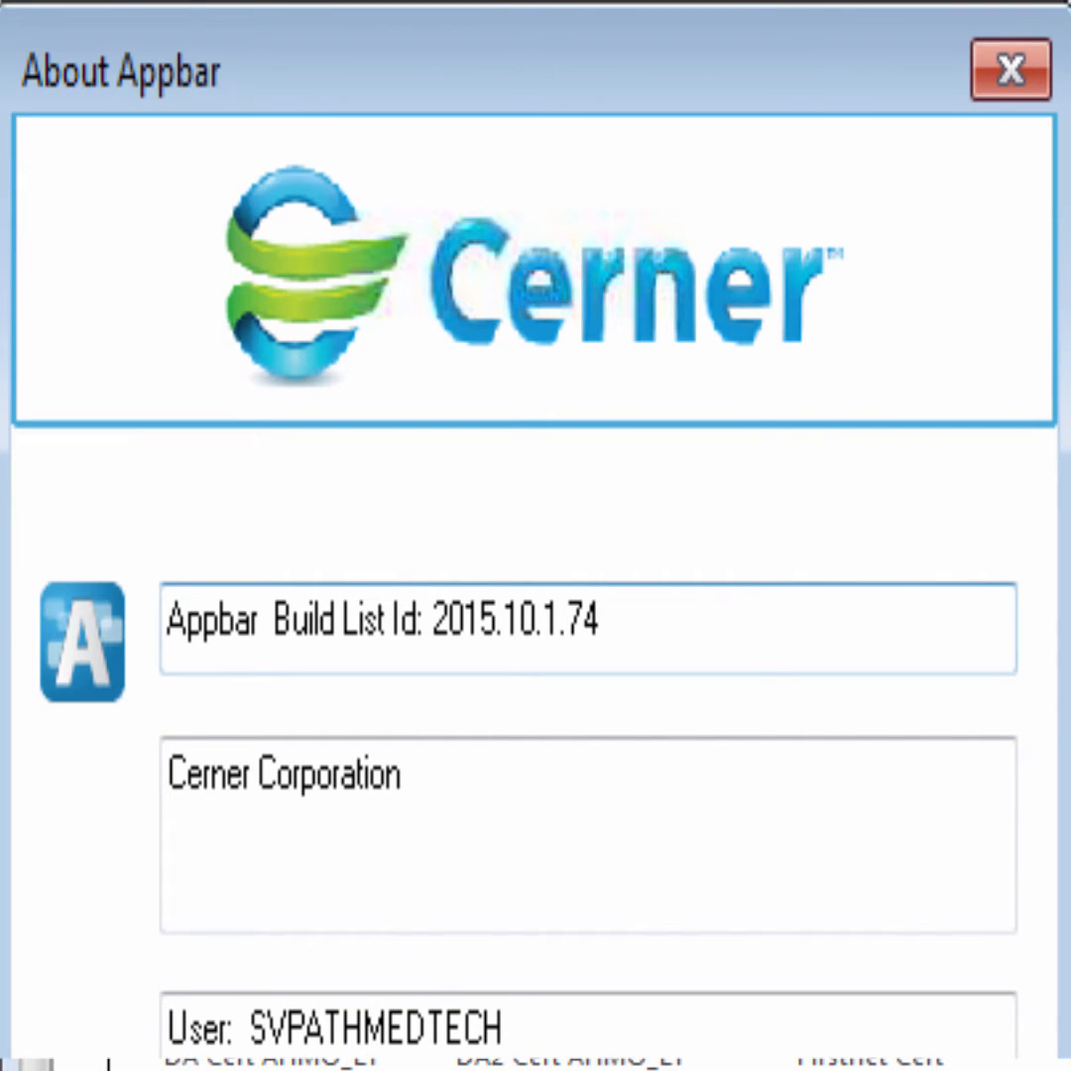
click(1010, 69)
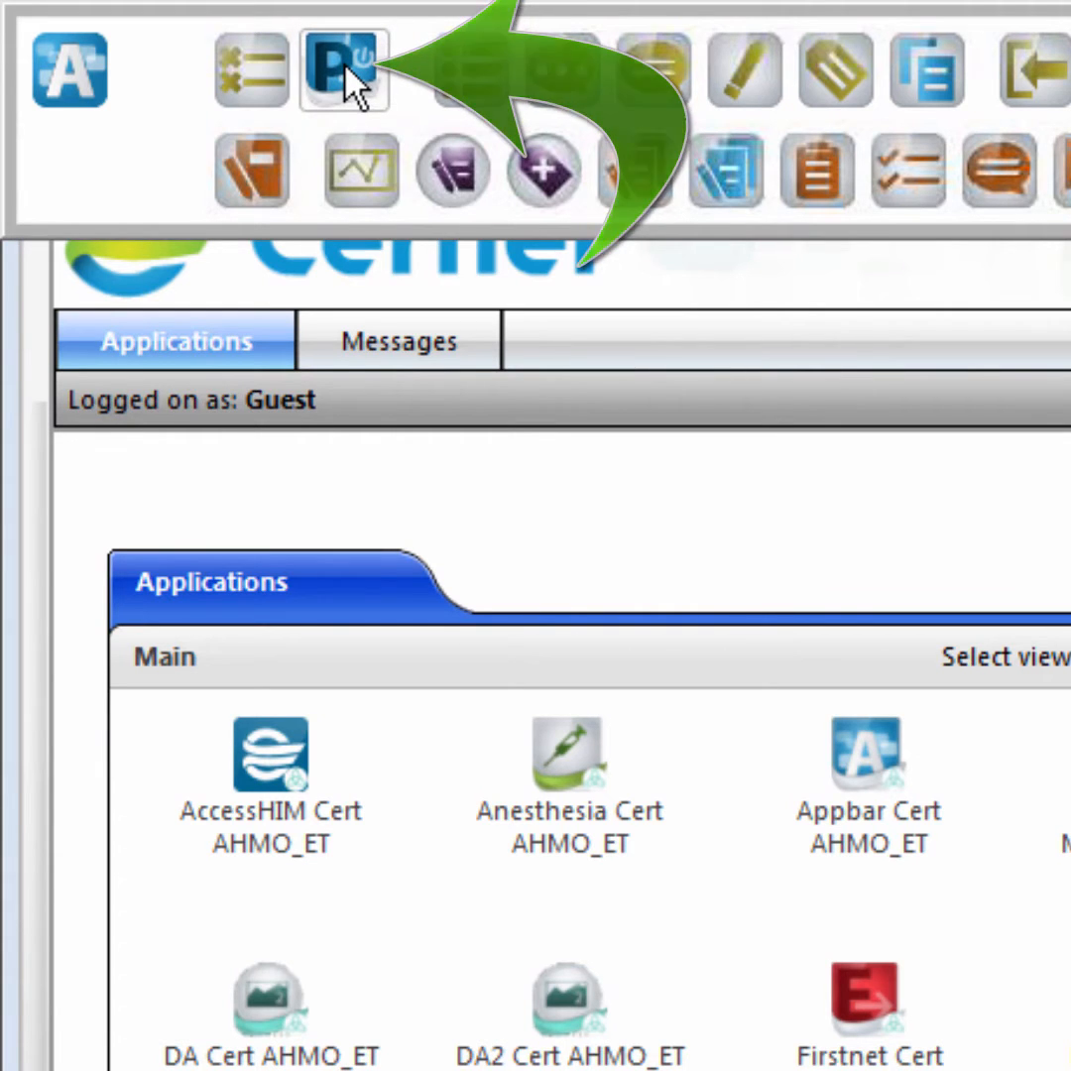
Relaunch PowerChart from the Appbar and choose the Patient List view.
click(345, 67)
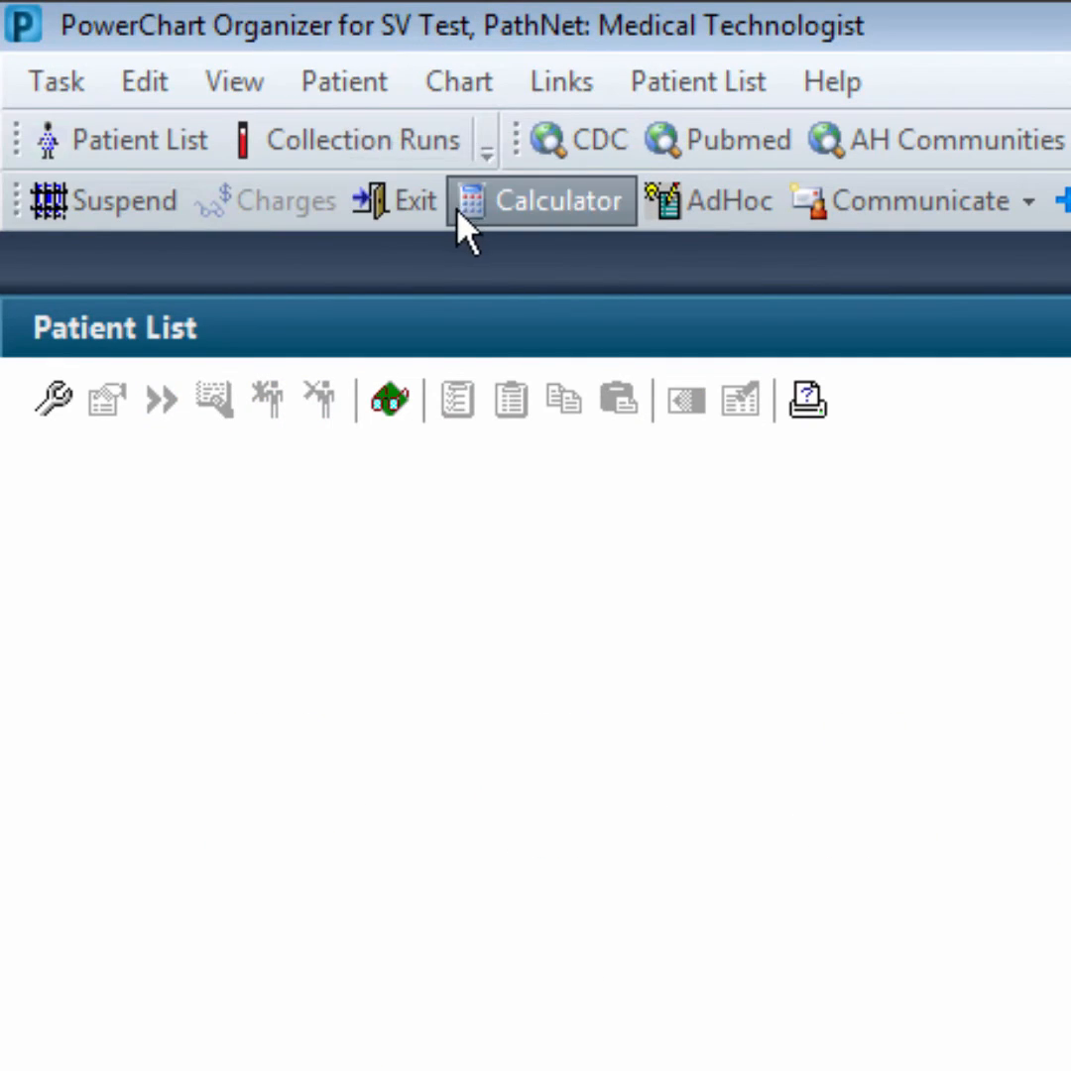
click(234, 82)
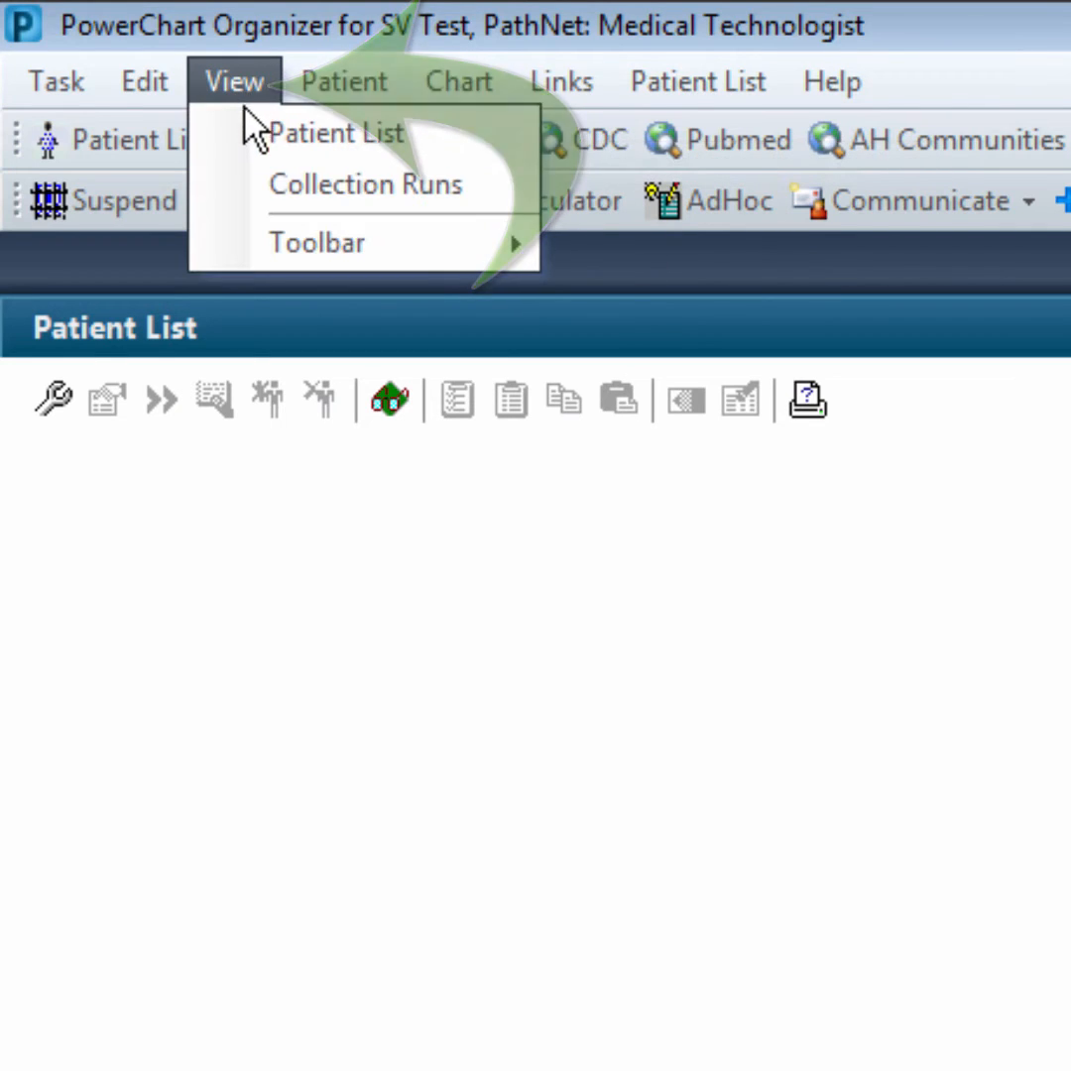
mouse_move(335, 133)
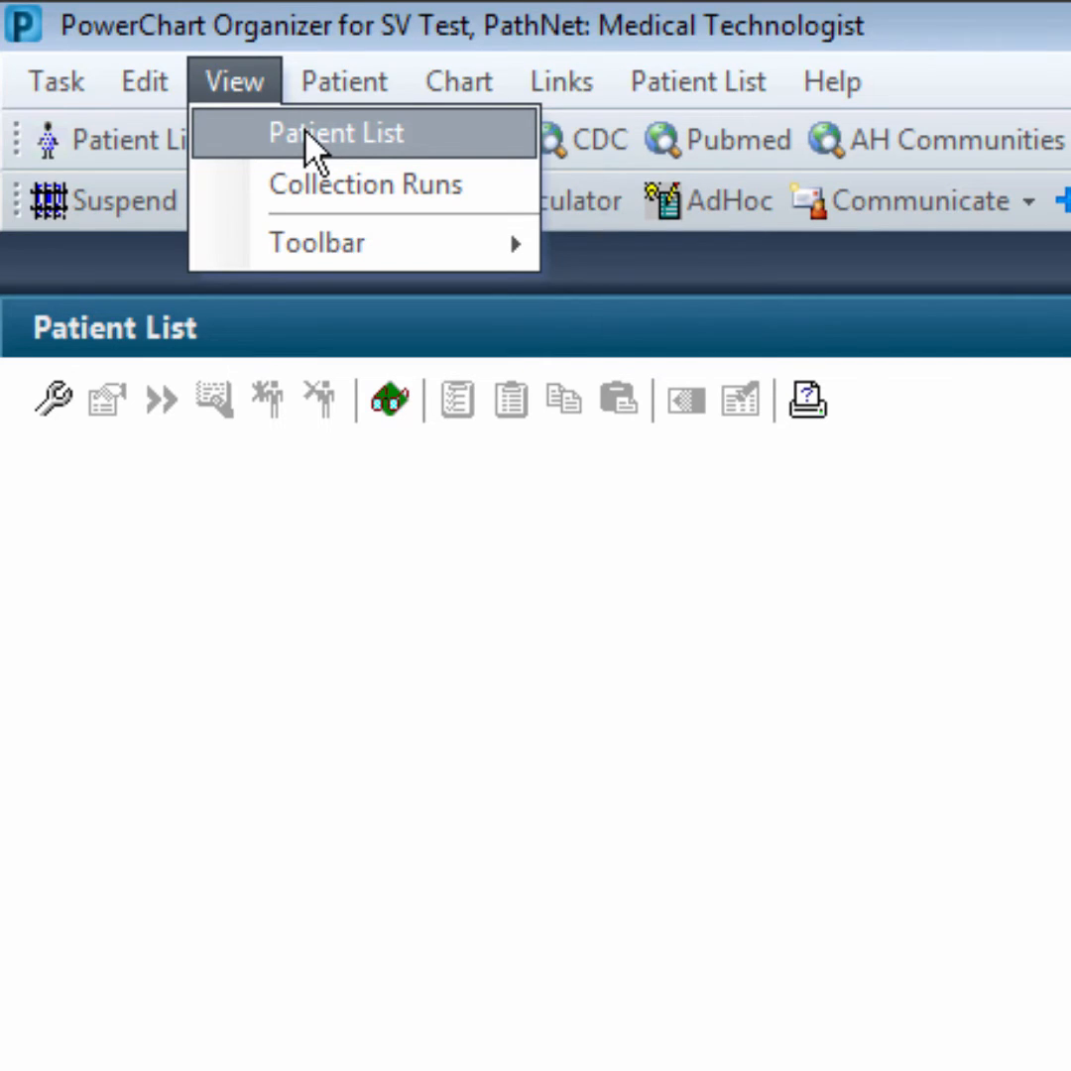
click(335, 133)
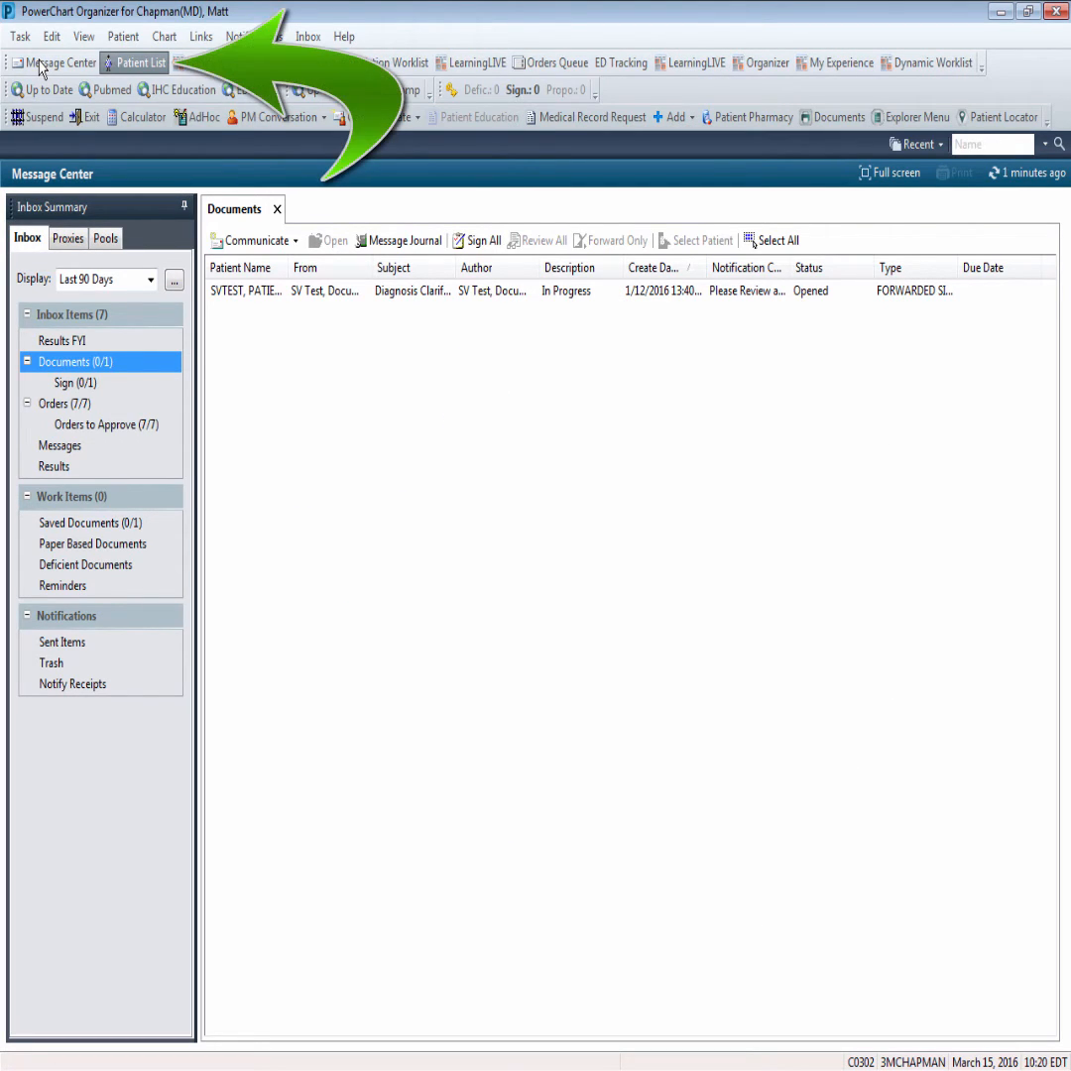
Switch the organizer from Message Center to the empty Patient List.
click(133, 63)
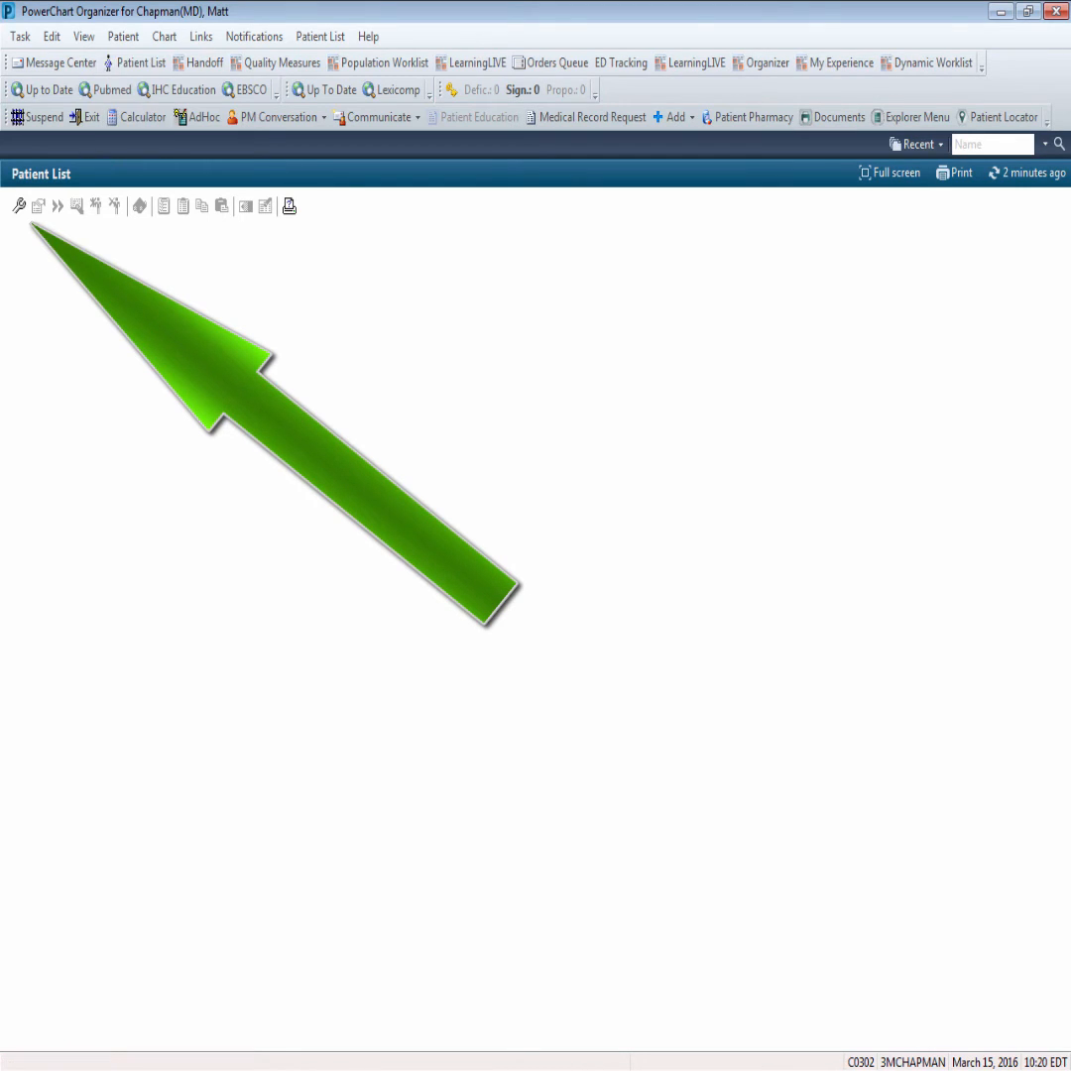
mouse_move(18, 206)
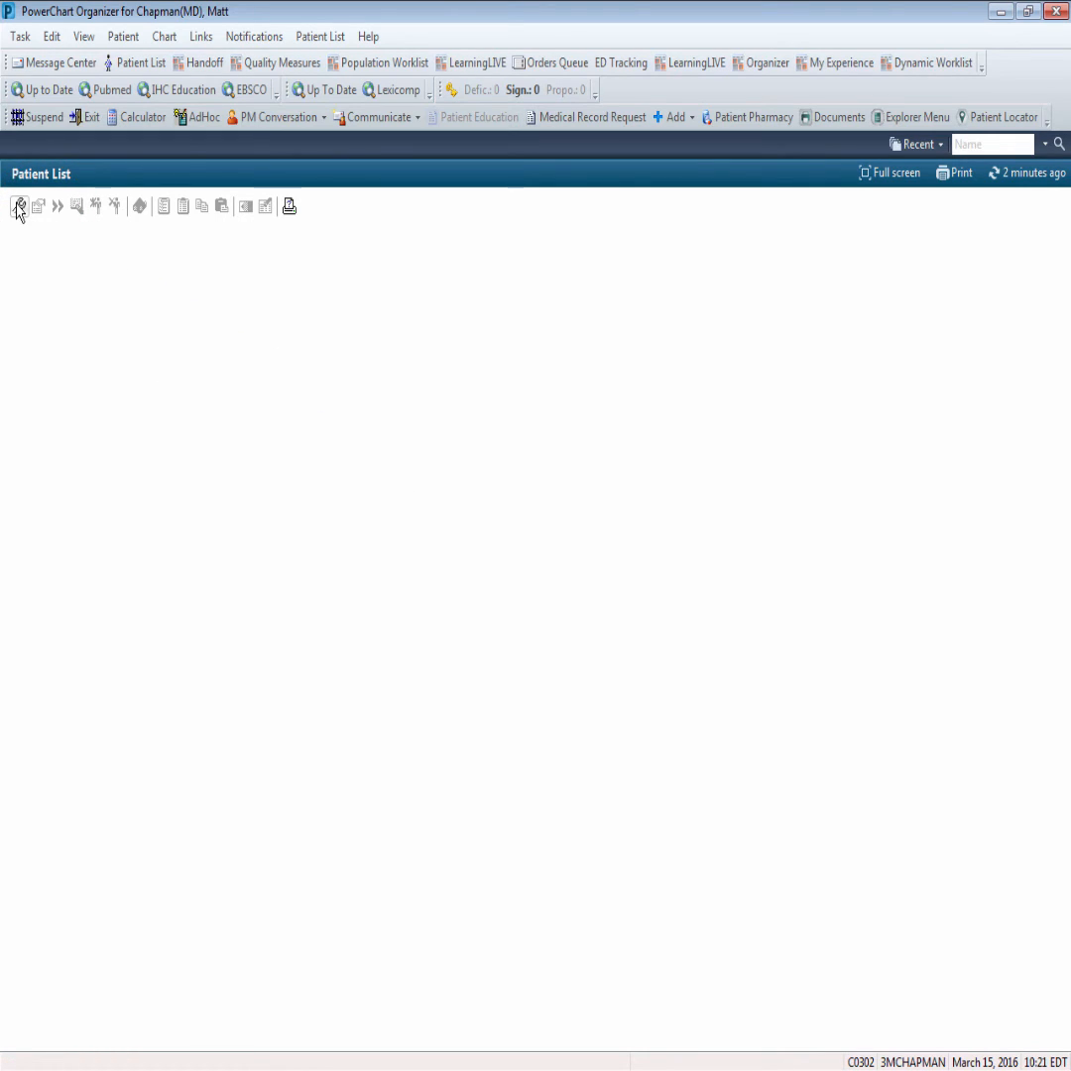
Start a new patient list from Modify Patient Lists so the list types show.
click(20, 207)
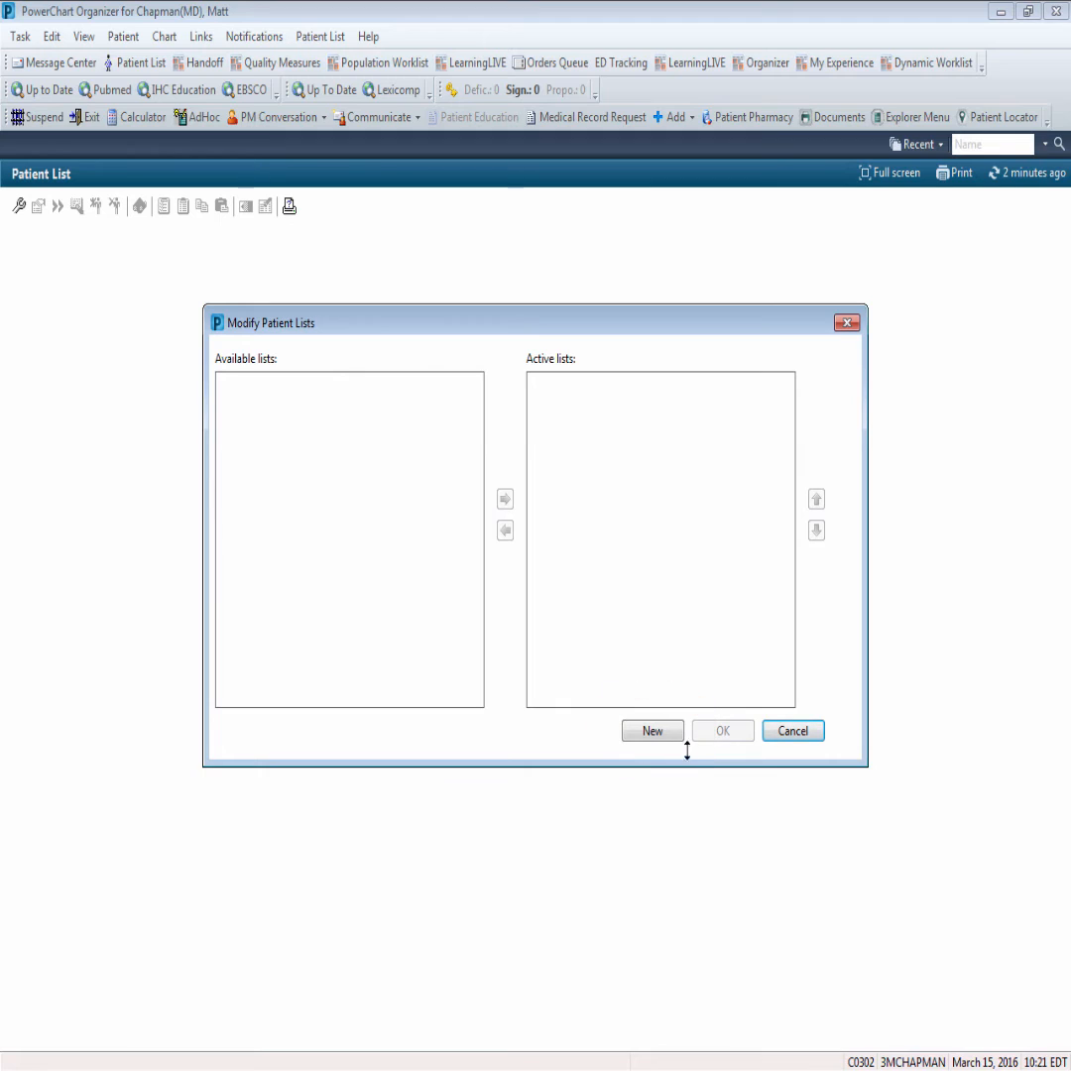
click(650, 730)
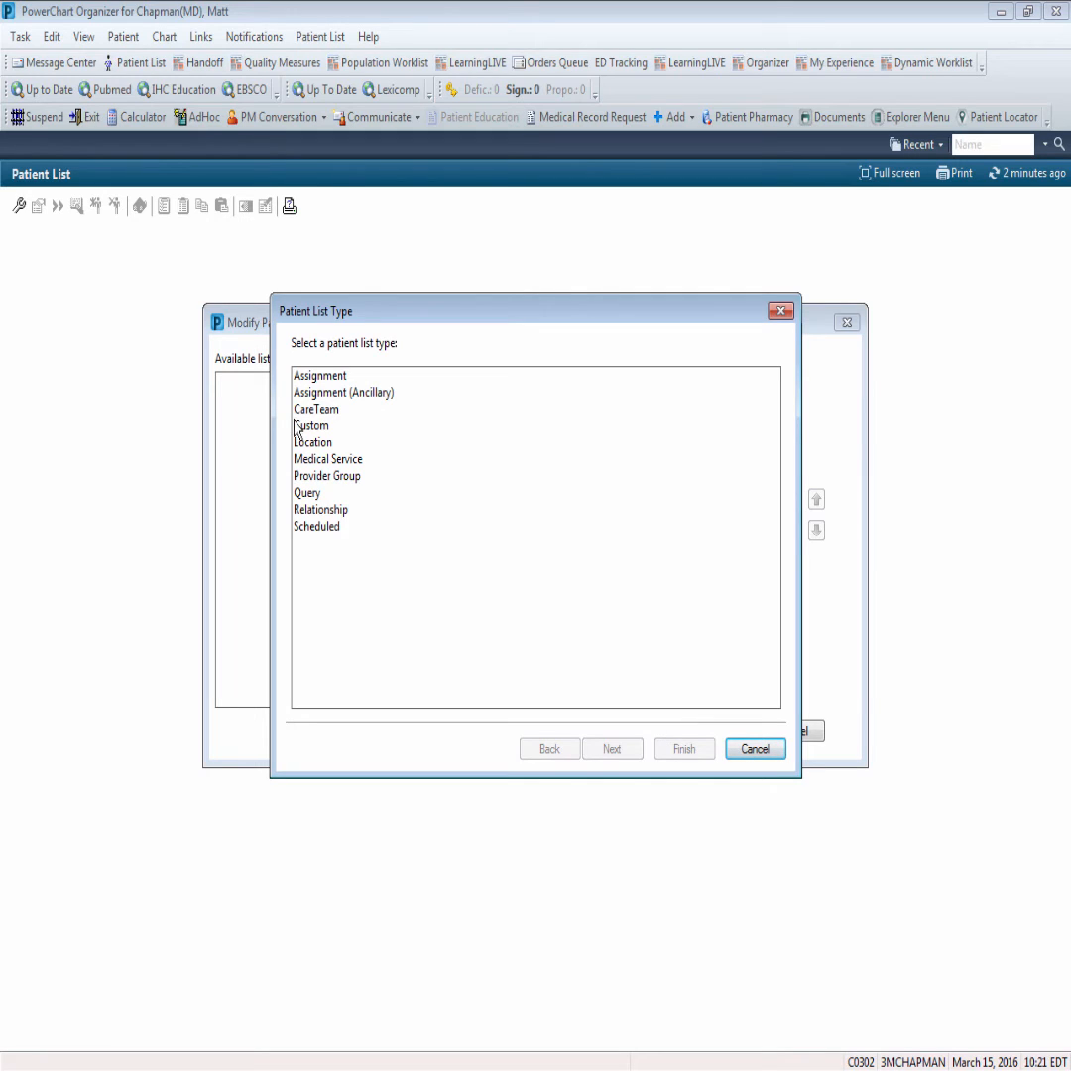
Create a Custom patient list named 'My Patient List'.
click(311, 425)
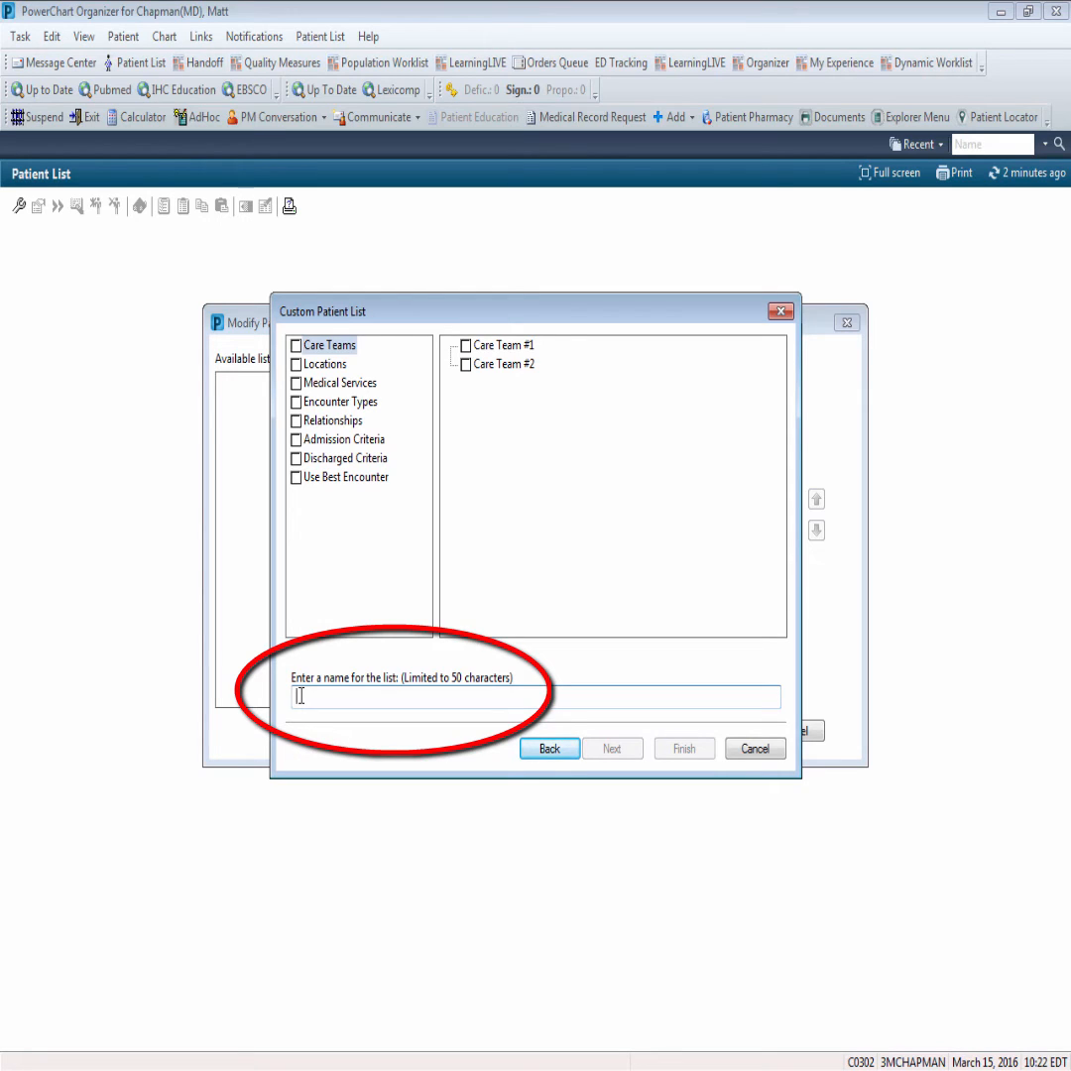
text(My Patient)
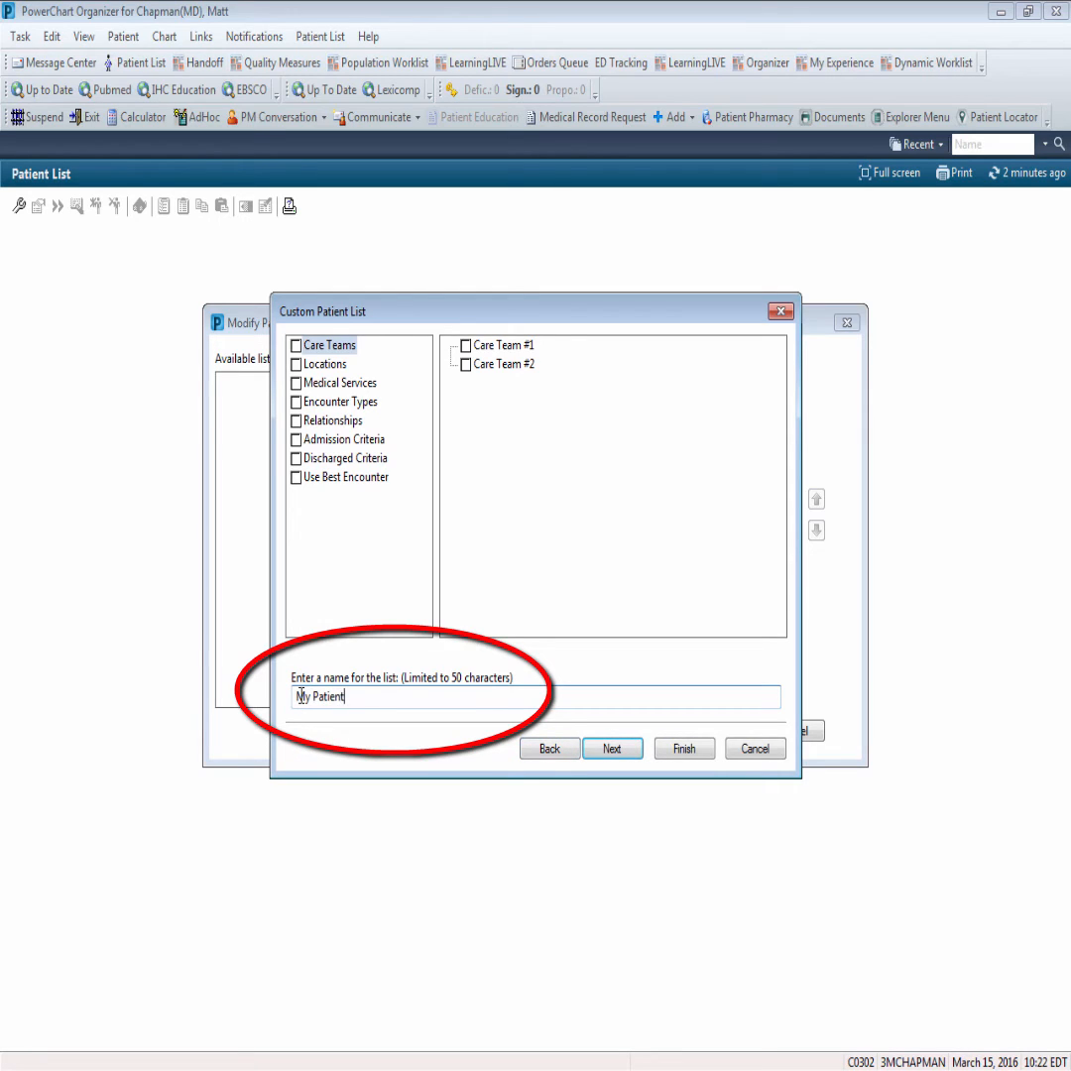
text(List)
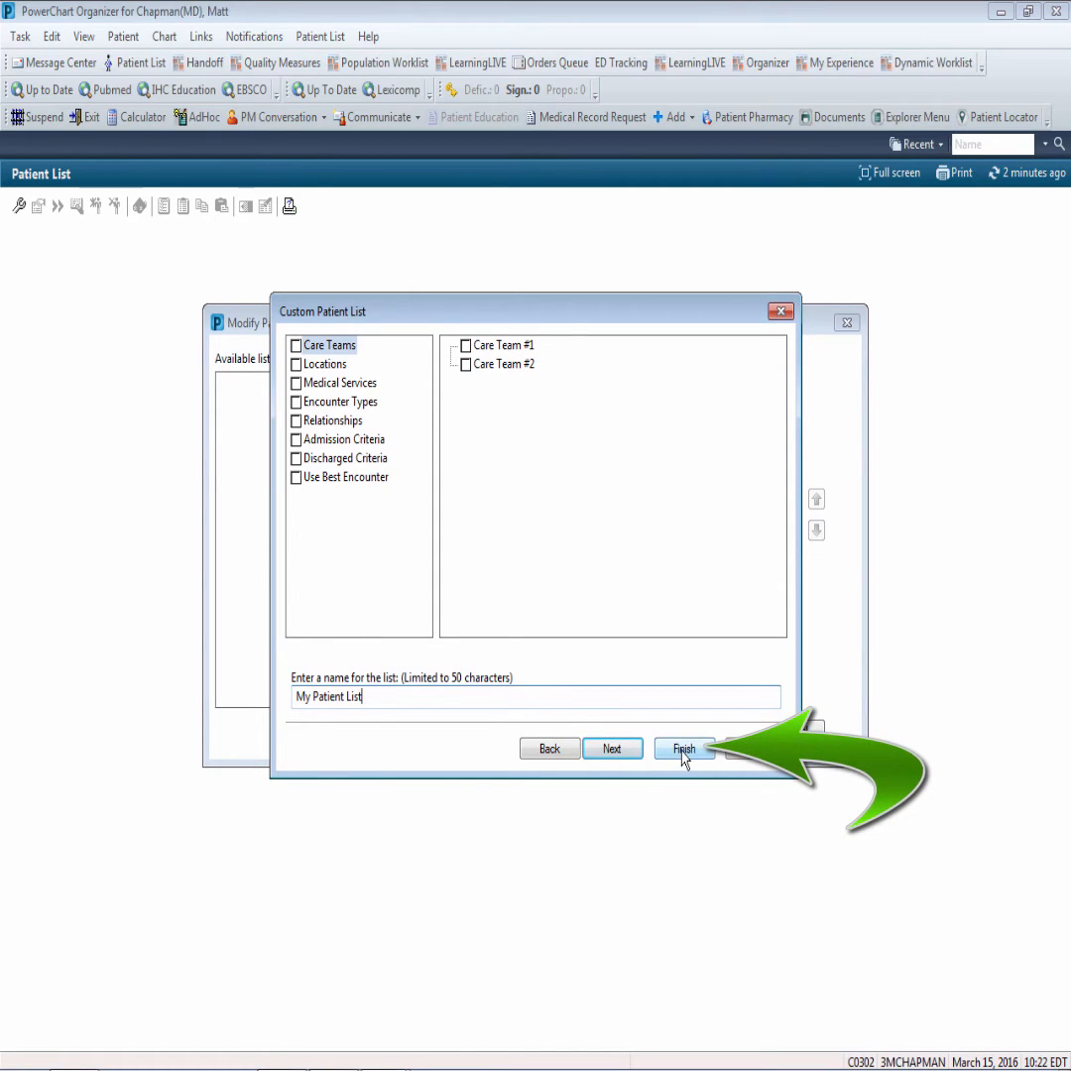
click(682, 747)
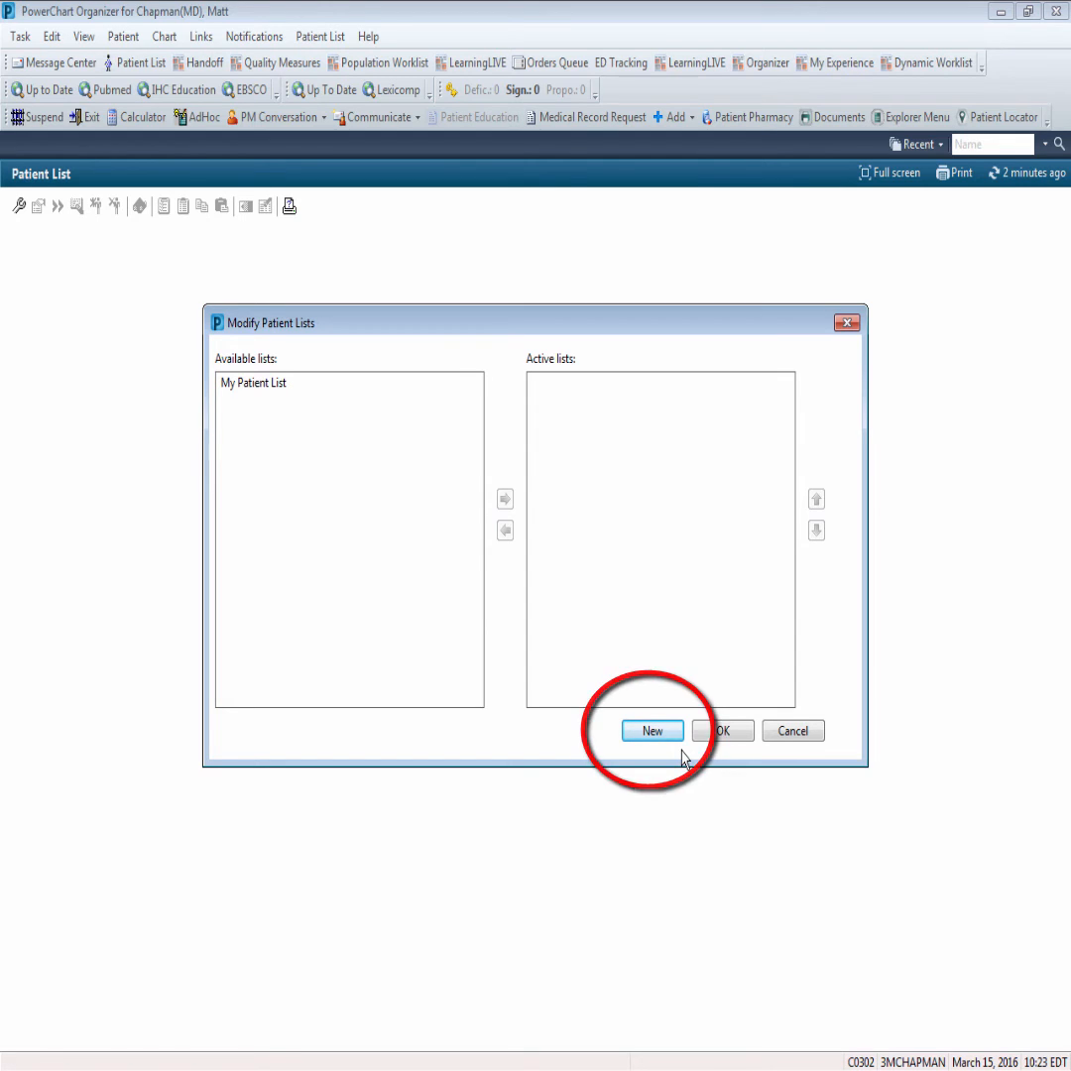
Start a second new patient list and select Location as its type.
click(653, 732)
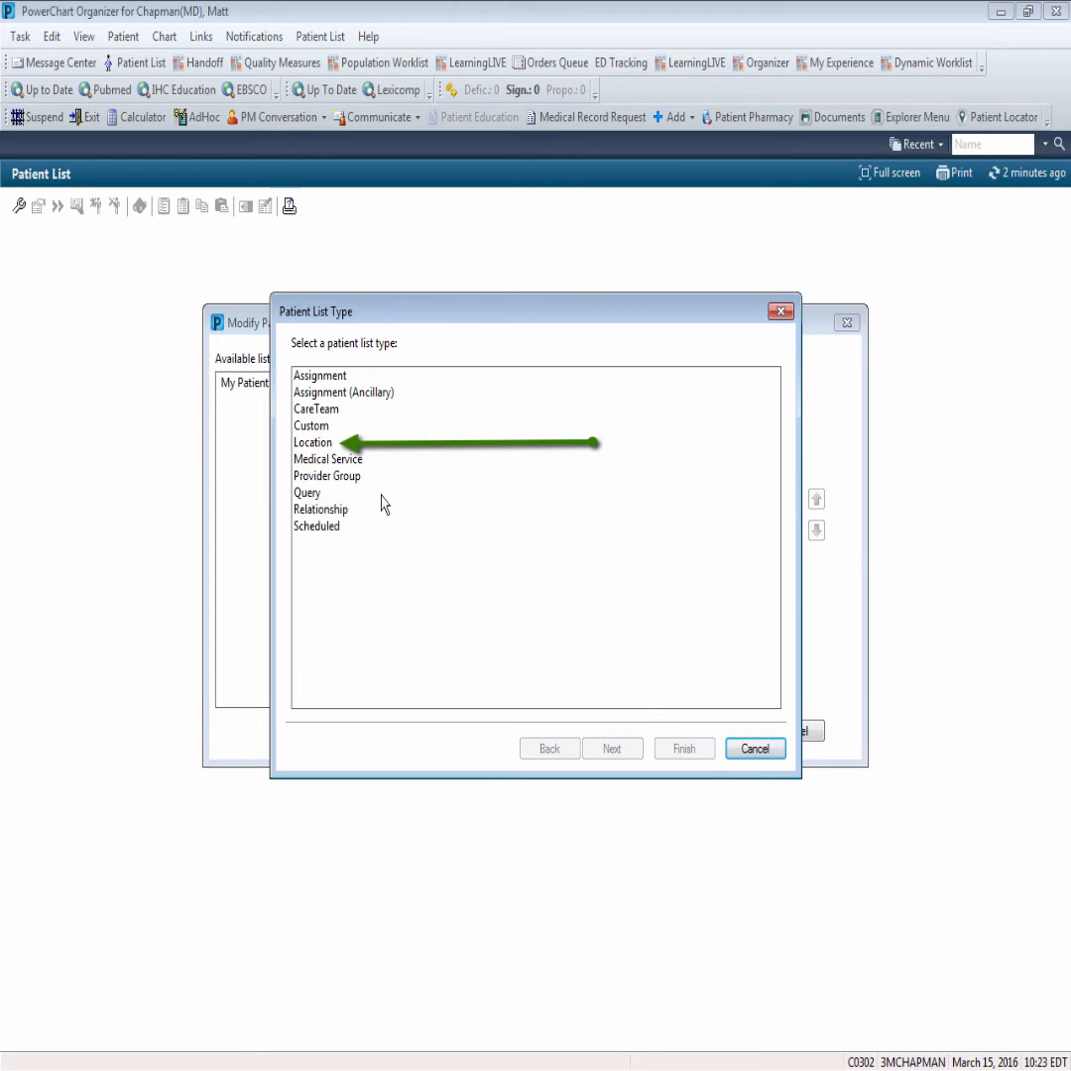
click(313, 442)
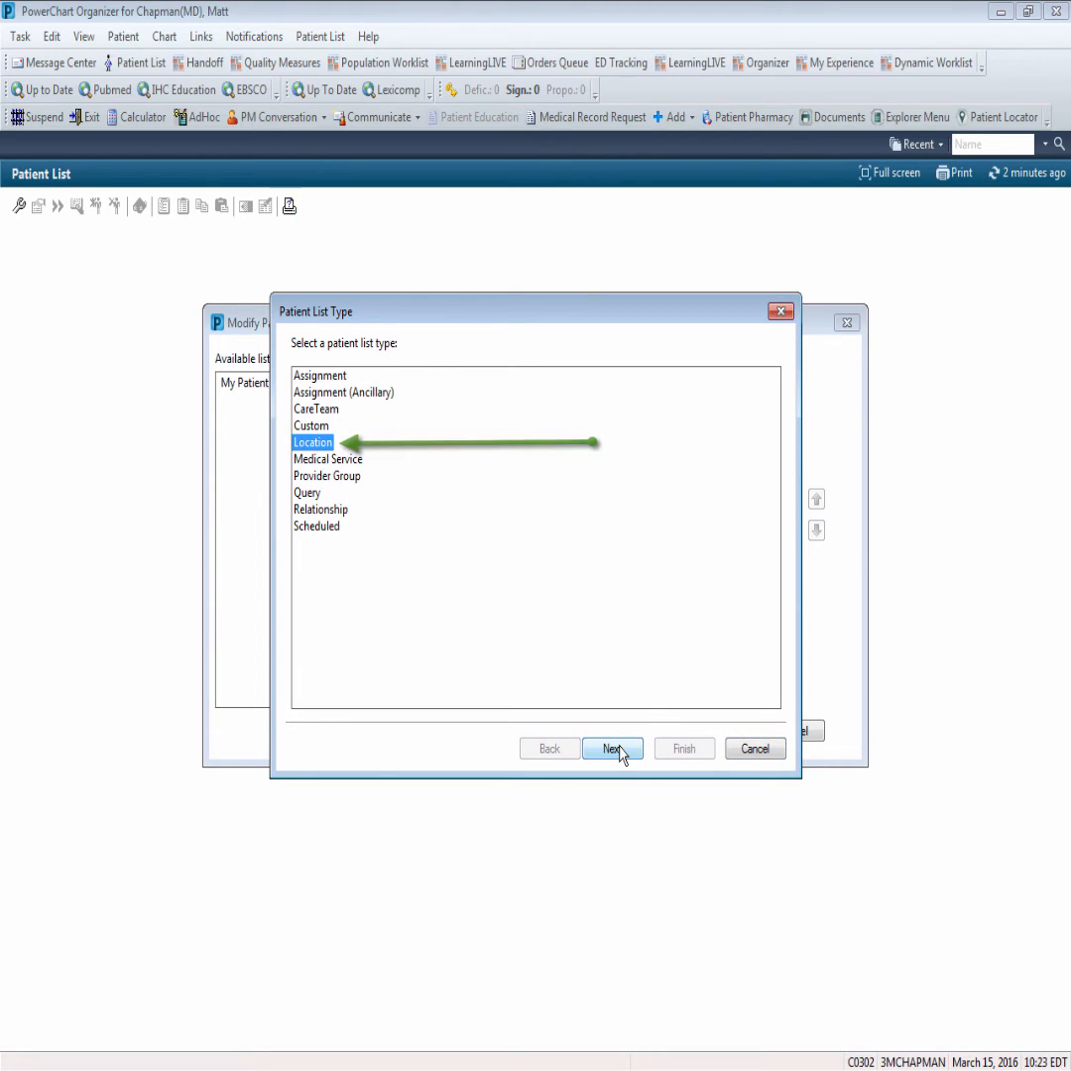
Continue to location criteria and expand Locations down to St. Vincent's Medical Center nursing units.
click(611, 747)
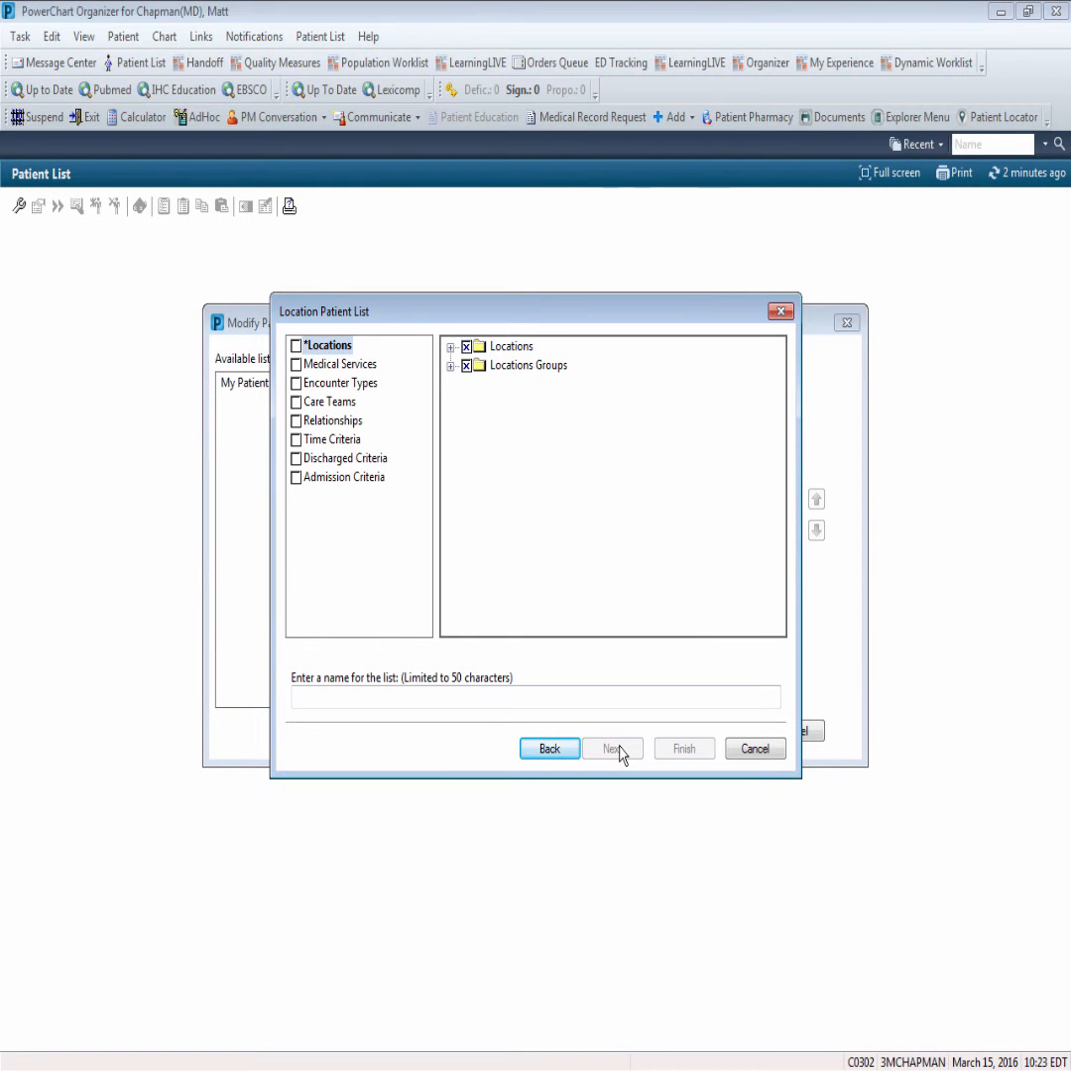
click(452, 345)
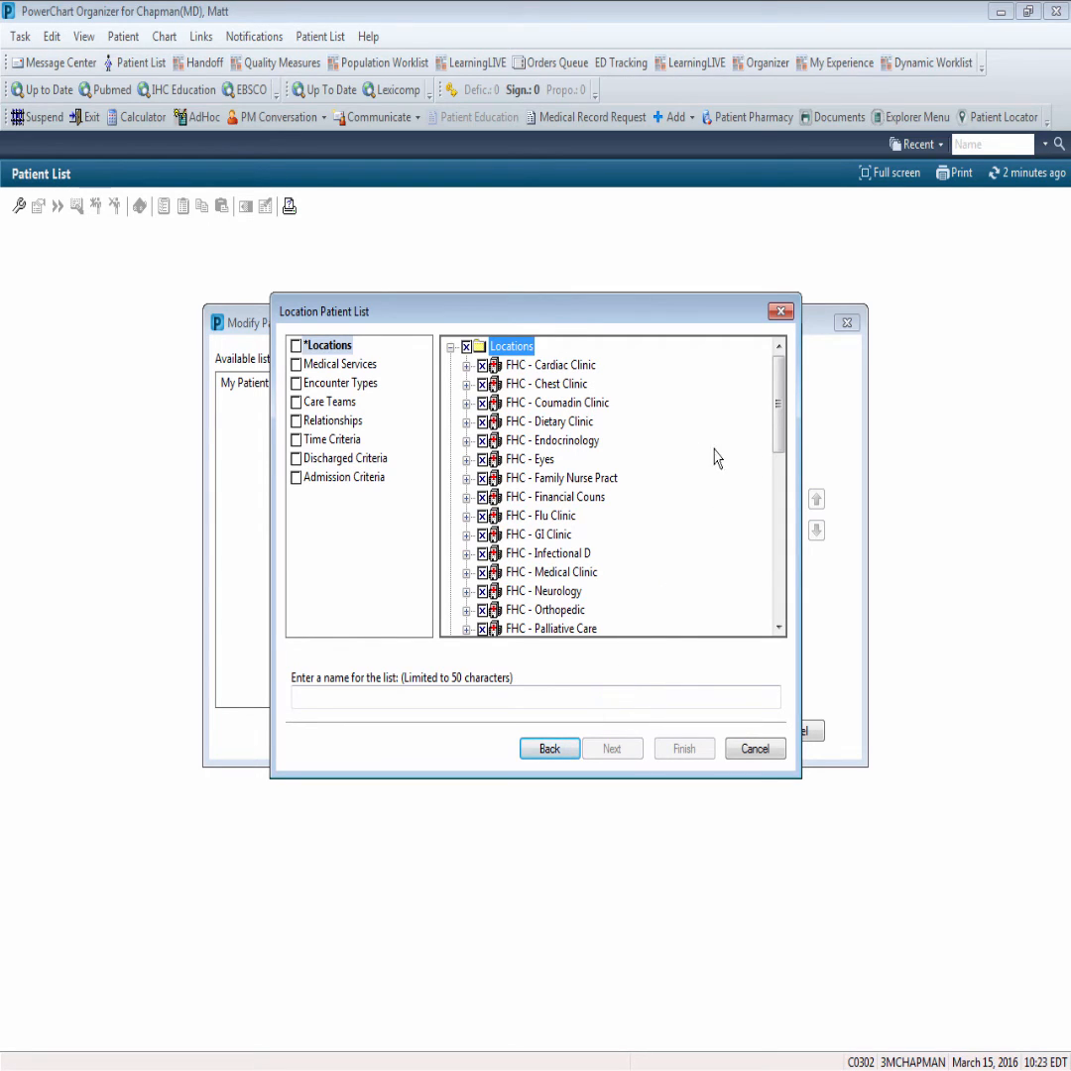
scroll(down, 3)
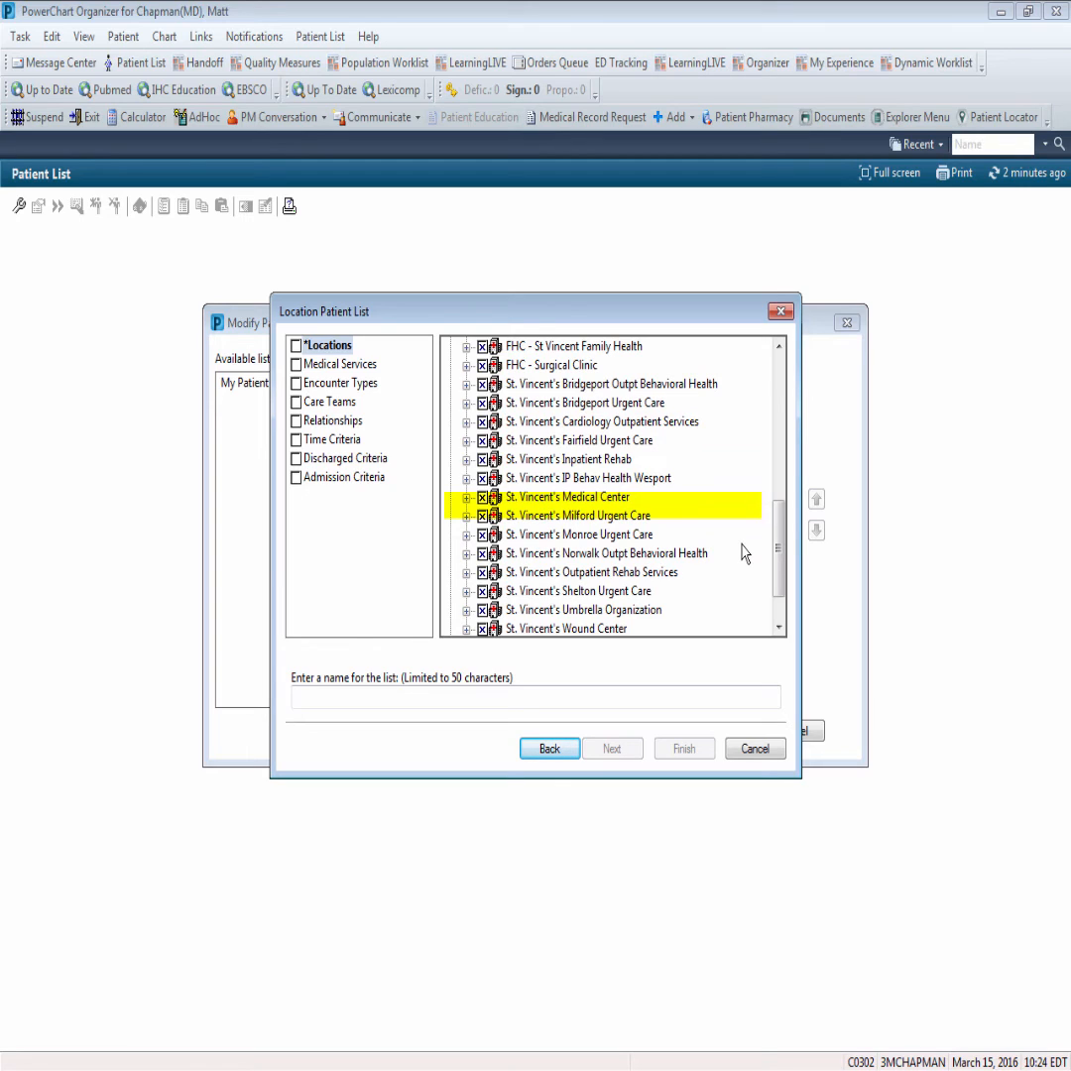
mouse_move(464, 507)
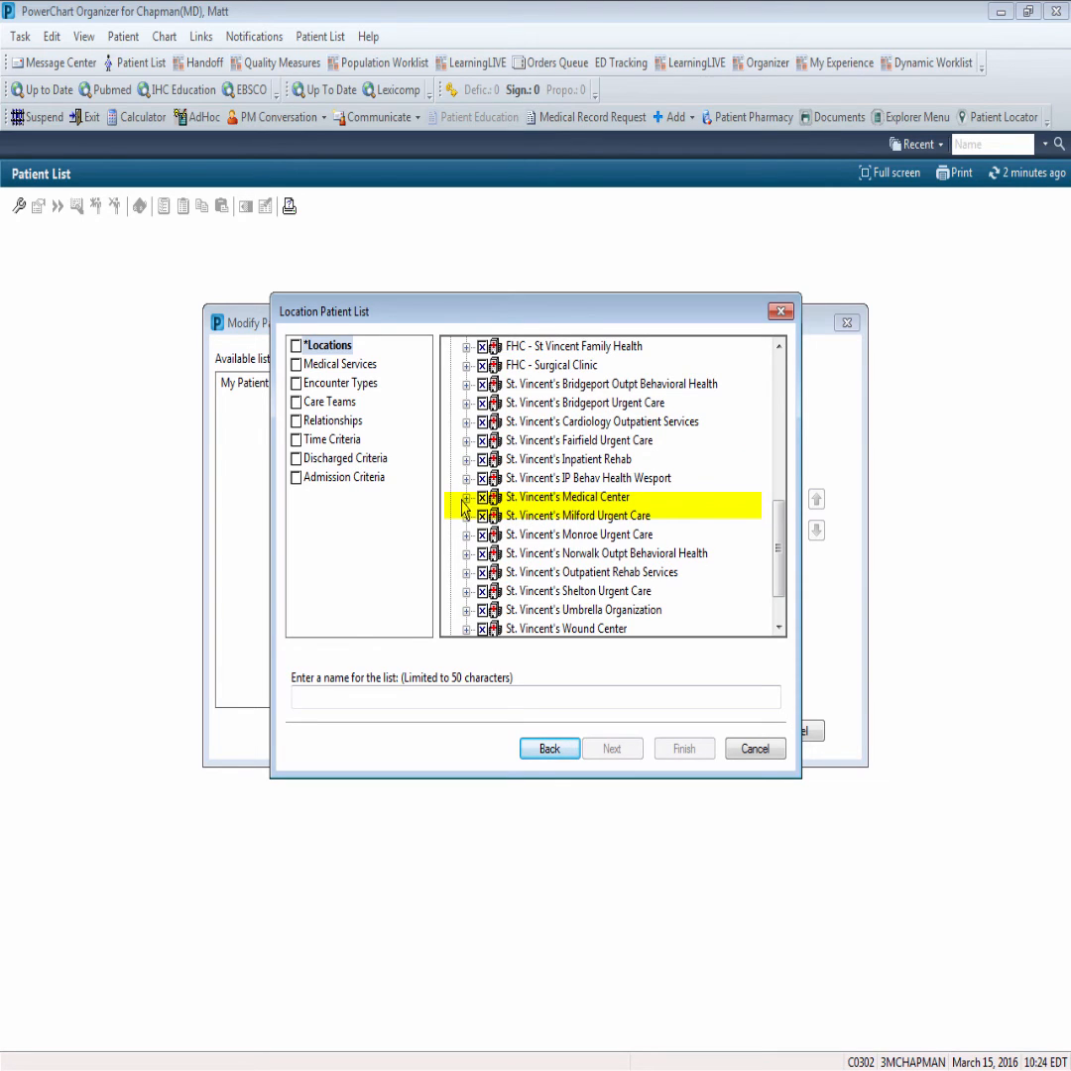
click(466, 496)
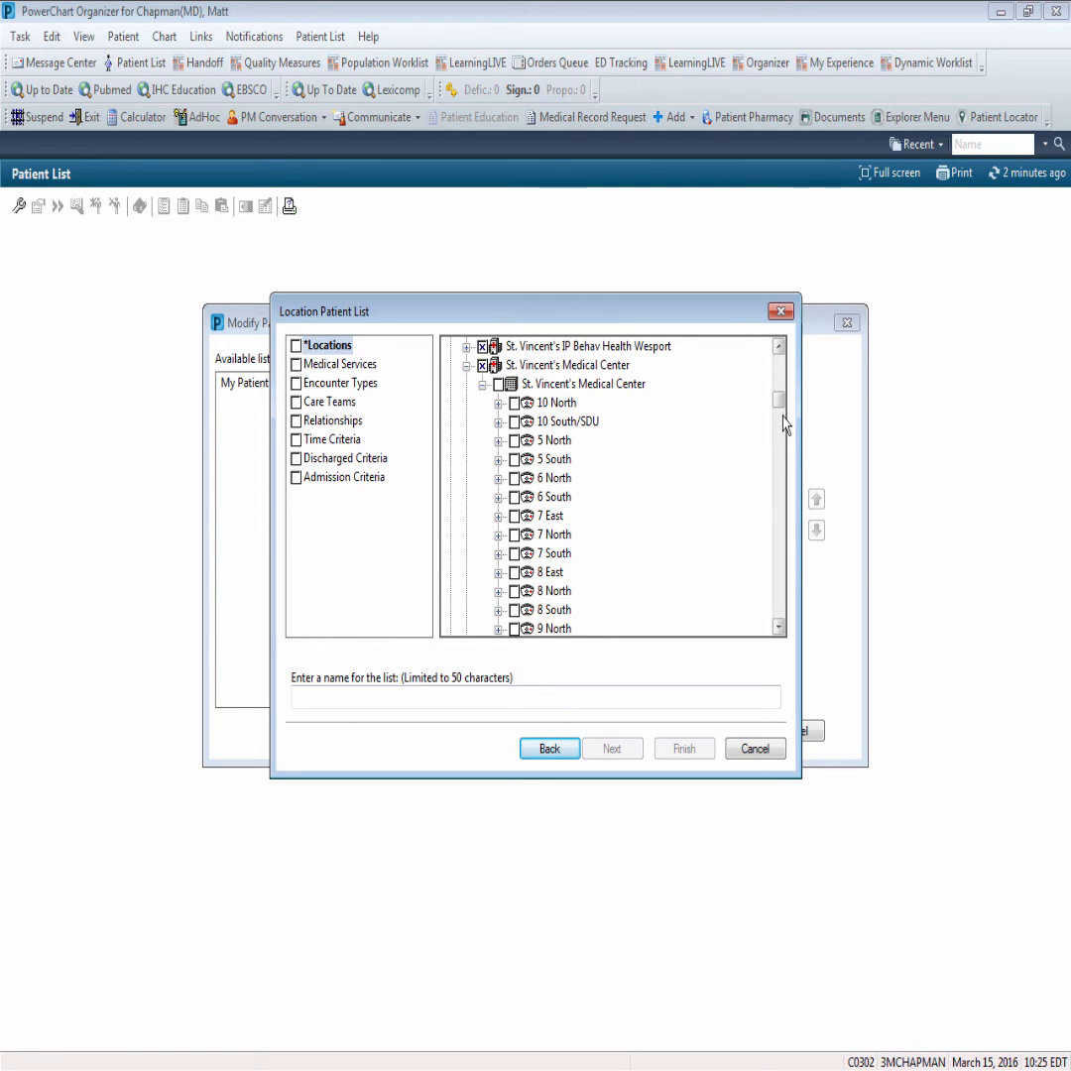
scroll(down, 3)
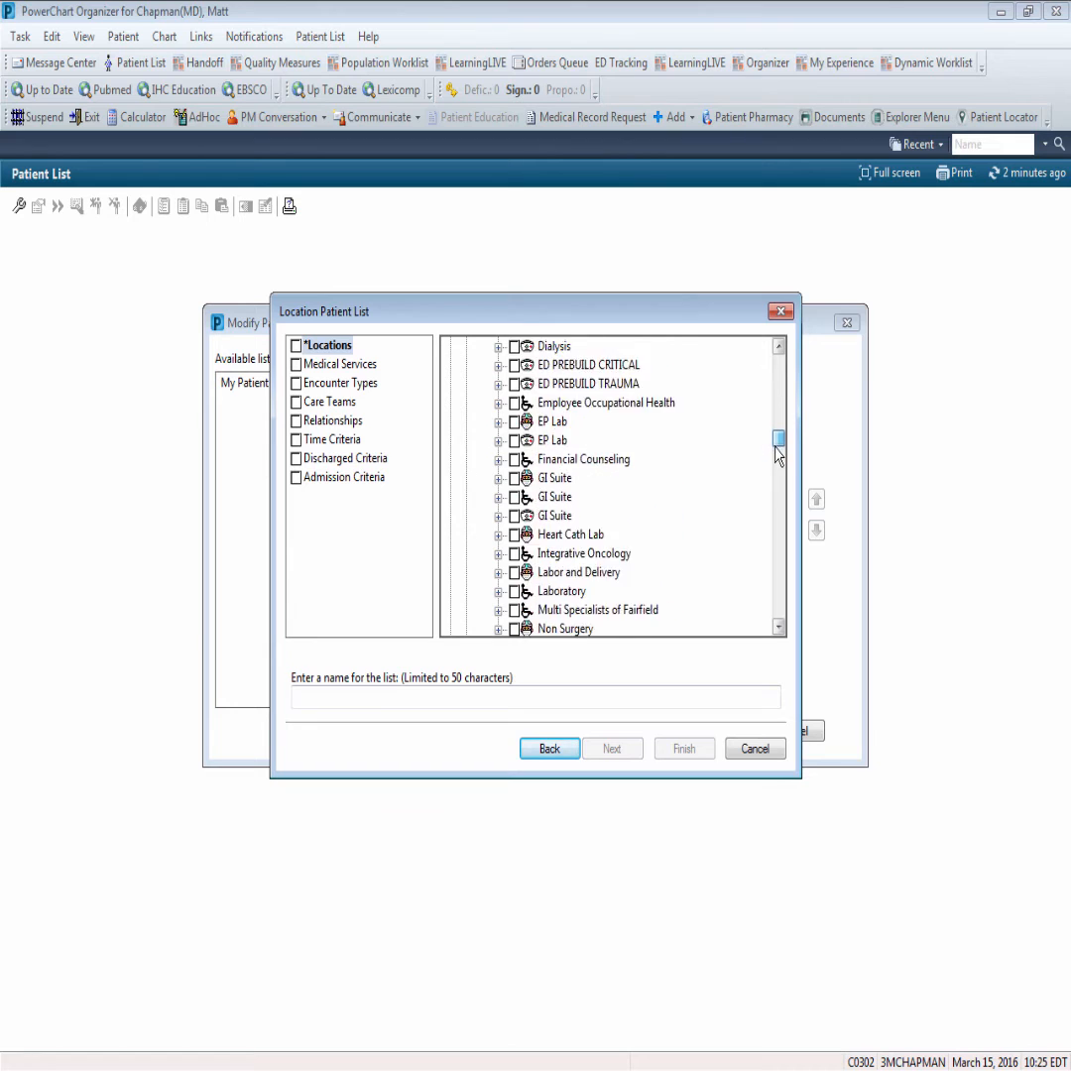
scroll(down, 3)
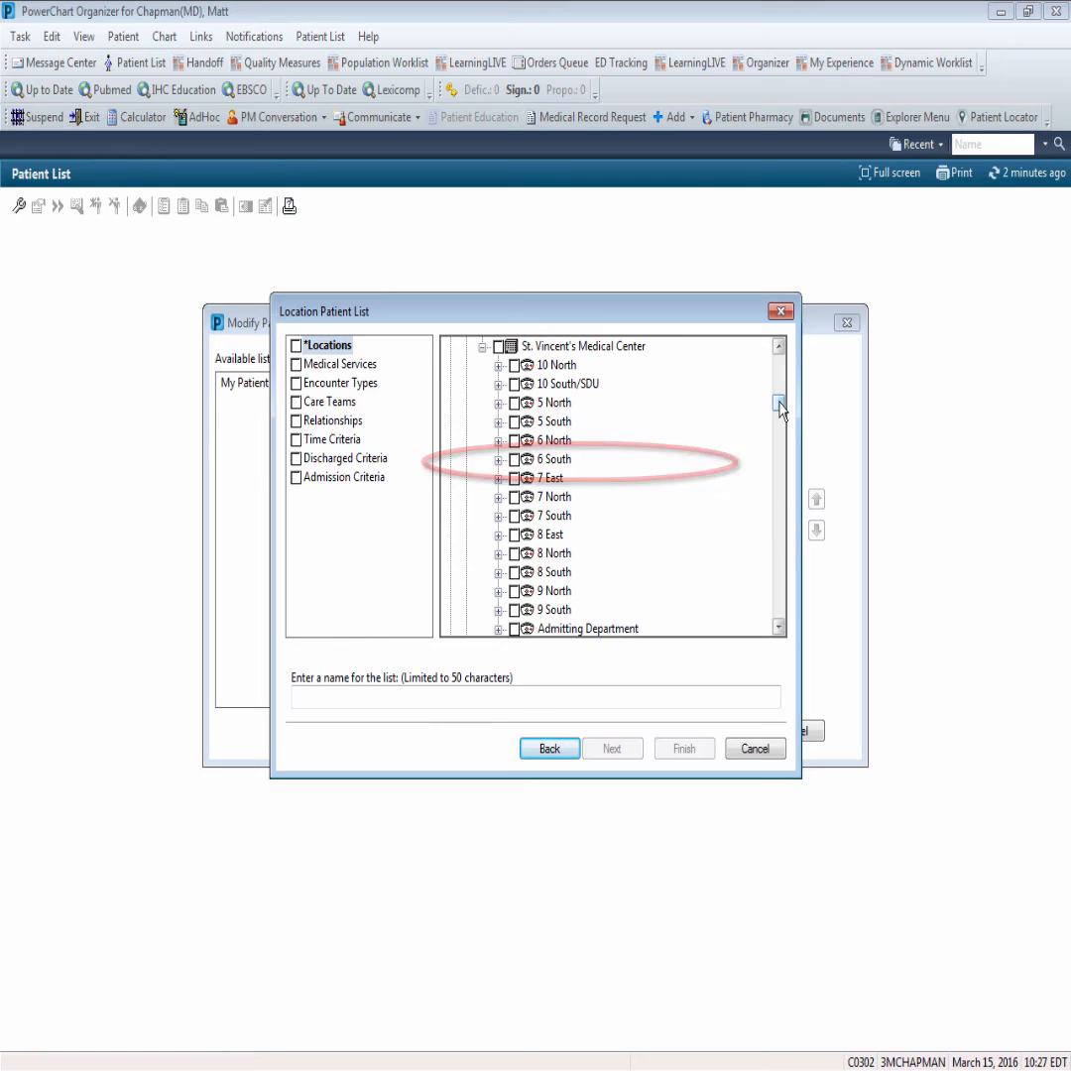
Create a location list for the 6 South unit under St. Vincent's Medical Center.
click(516, 460)
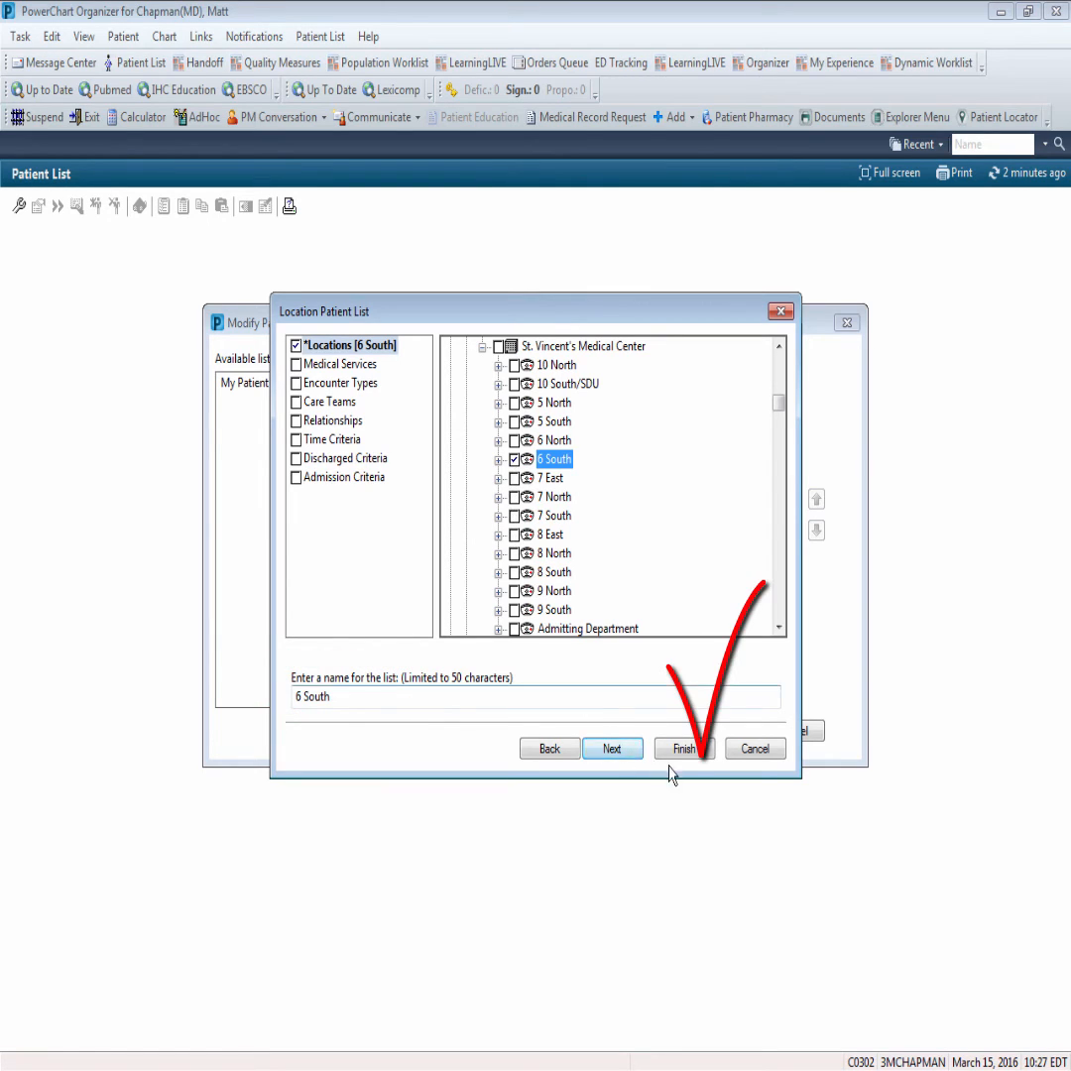
click(682, 750)
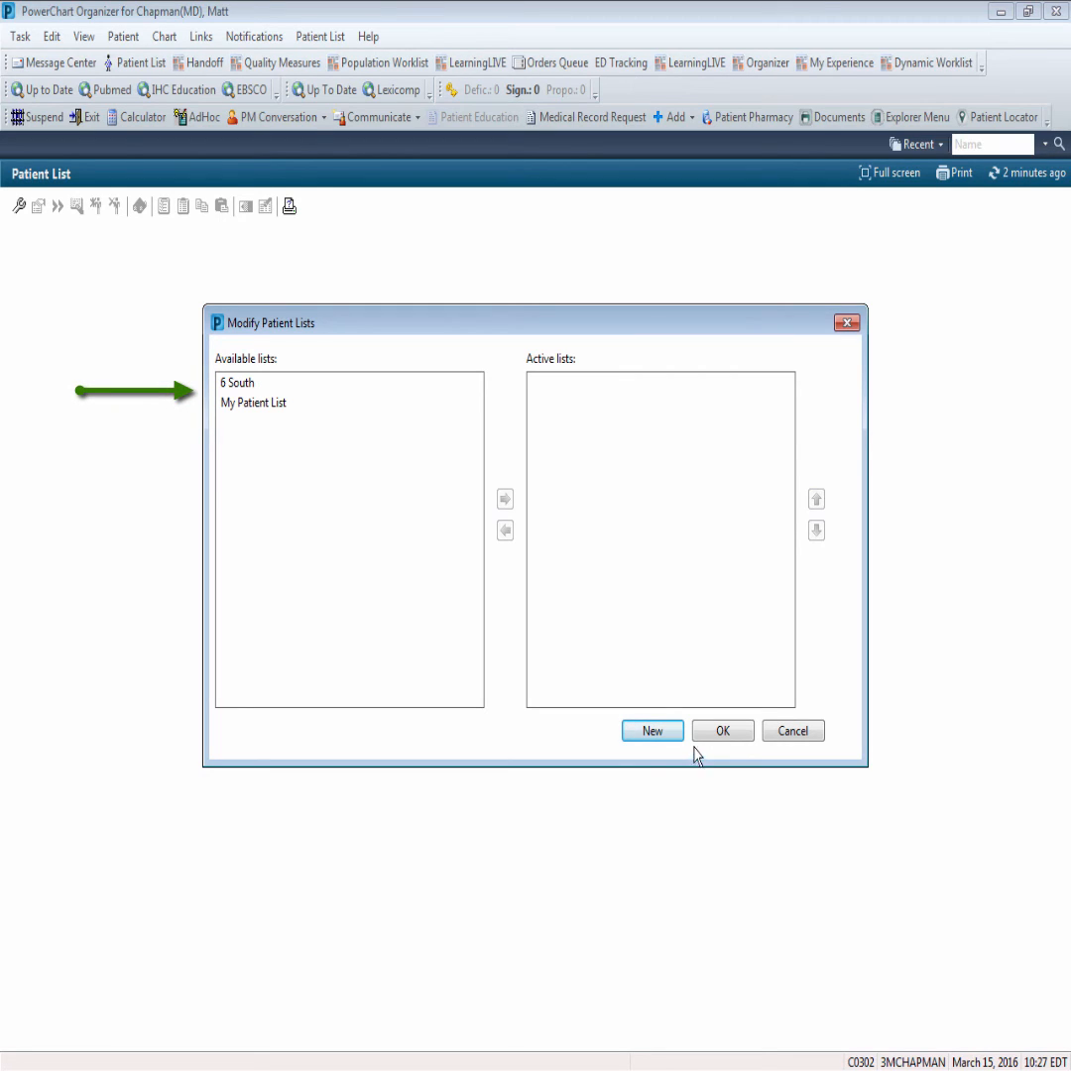
Move 6 South and My Patient List into the active lists and apply with OK.
click(238, 381)
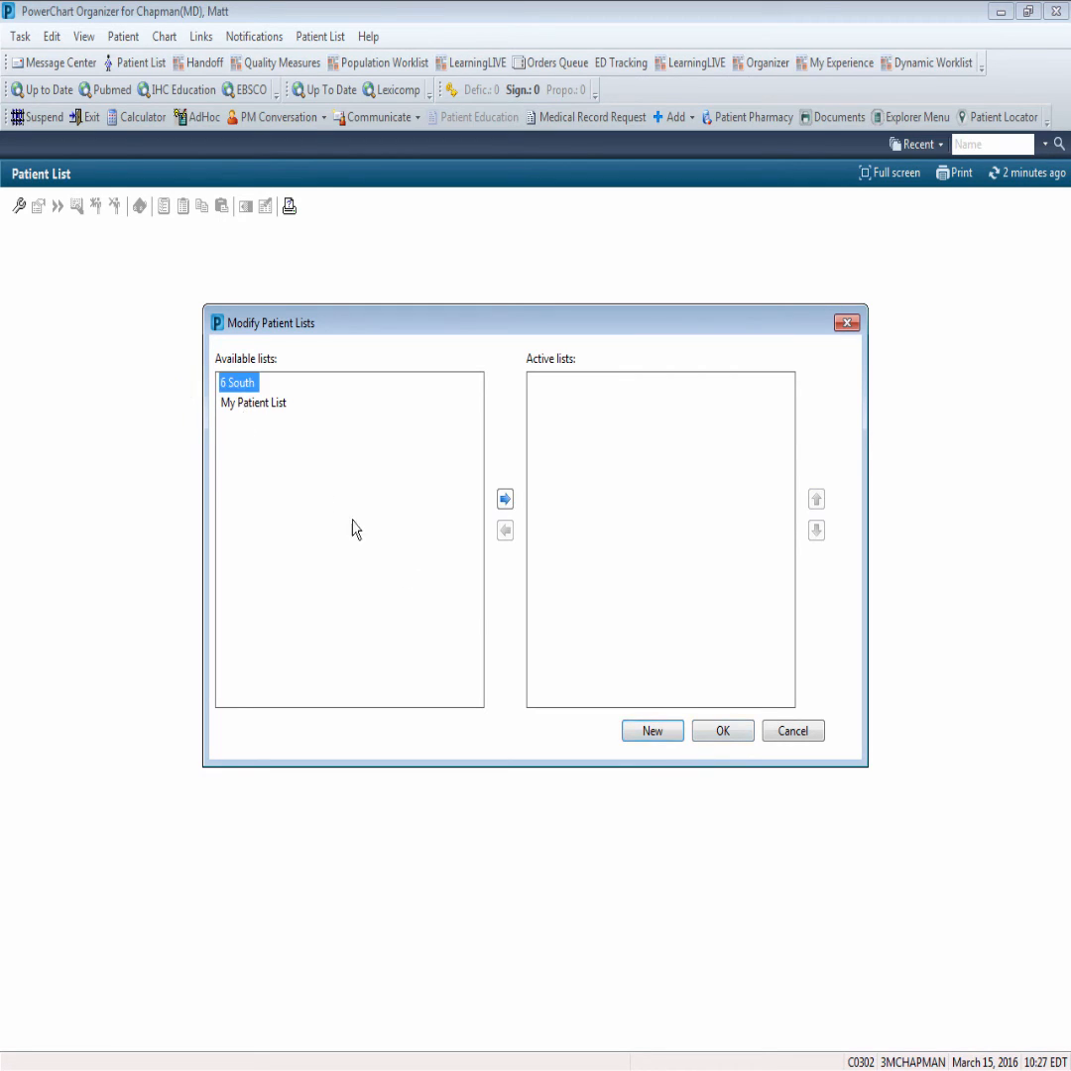
click(504, 498)
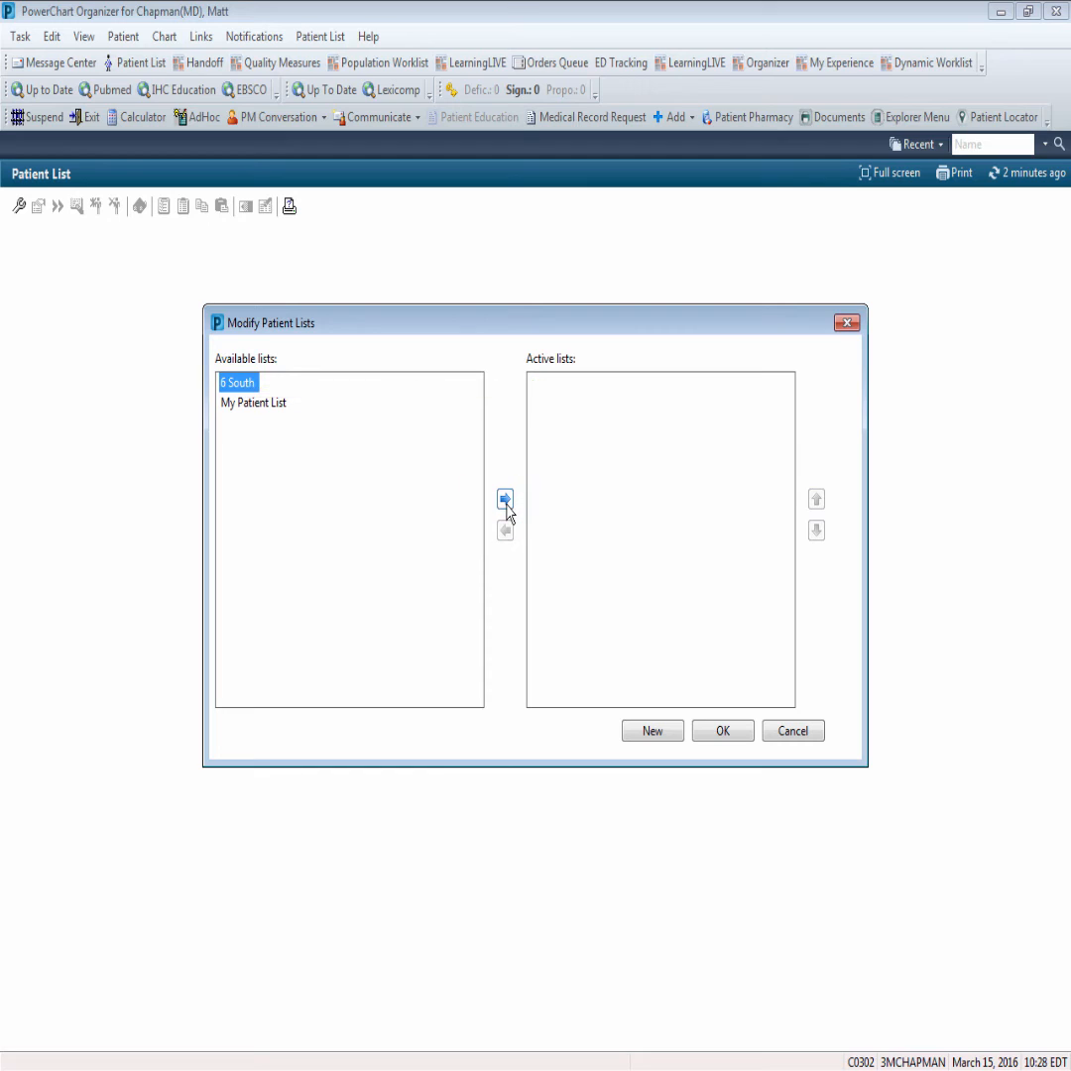
click(504, 500)
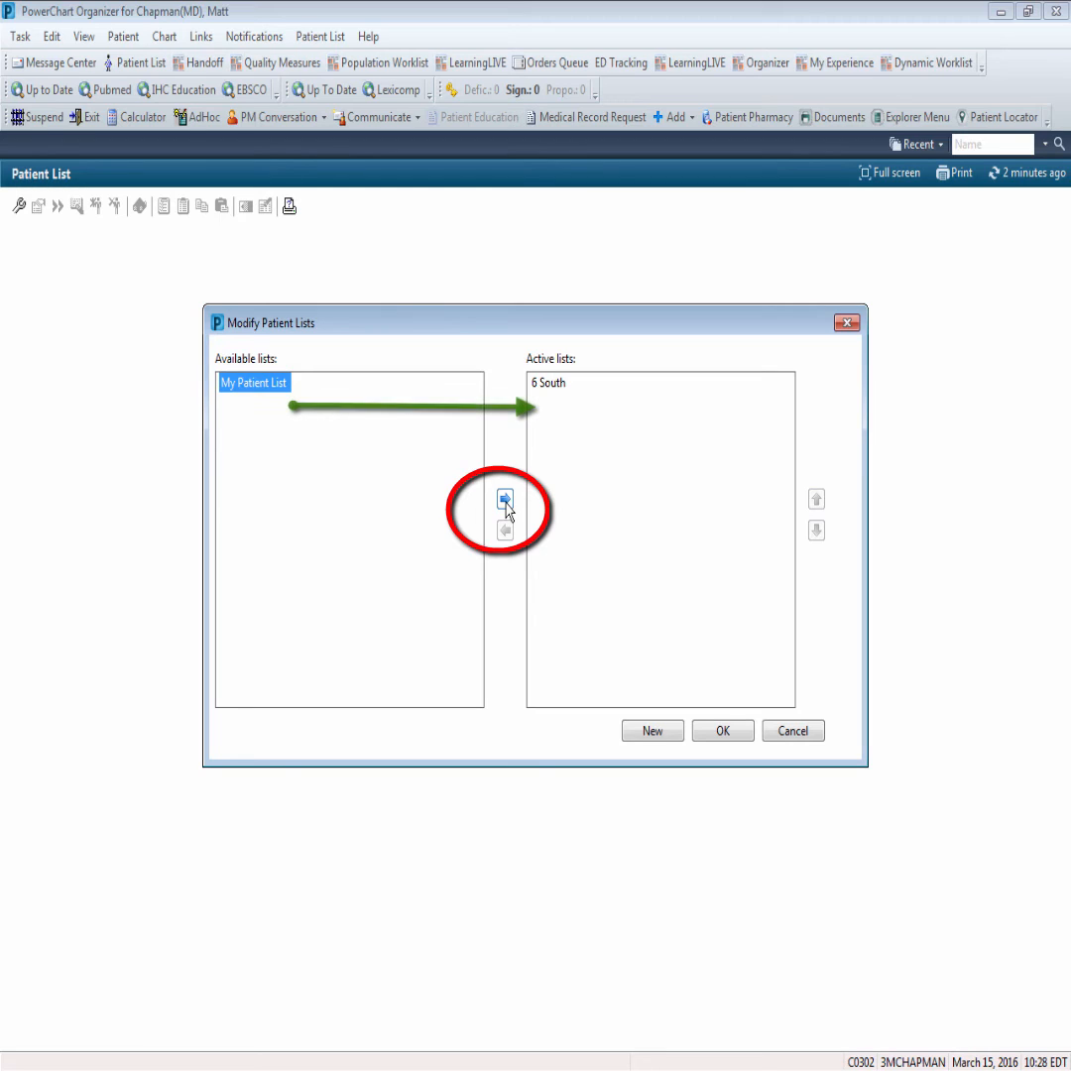
click(504, 500)
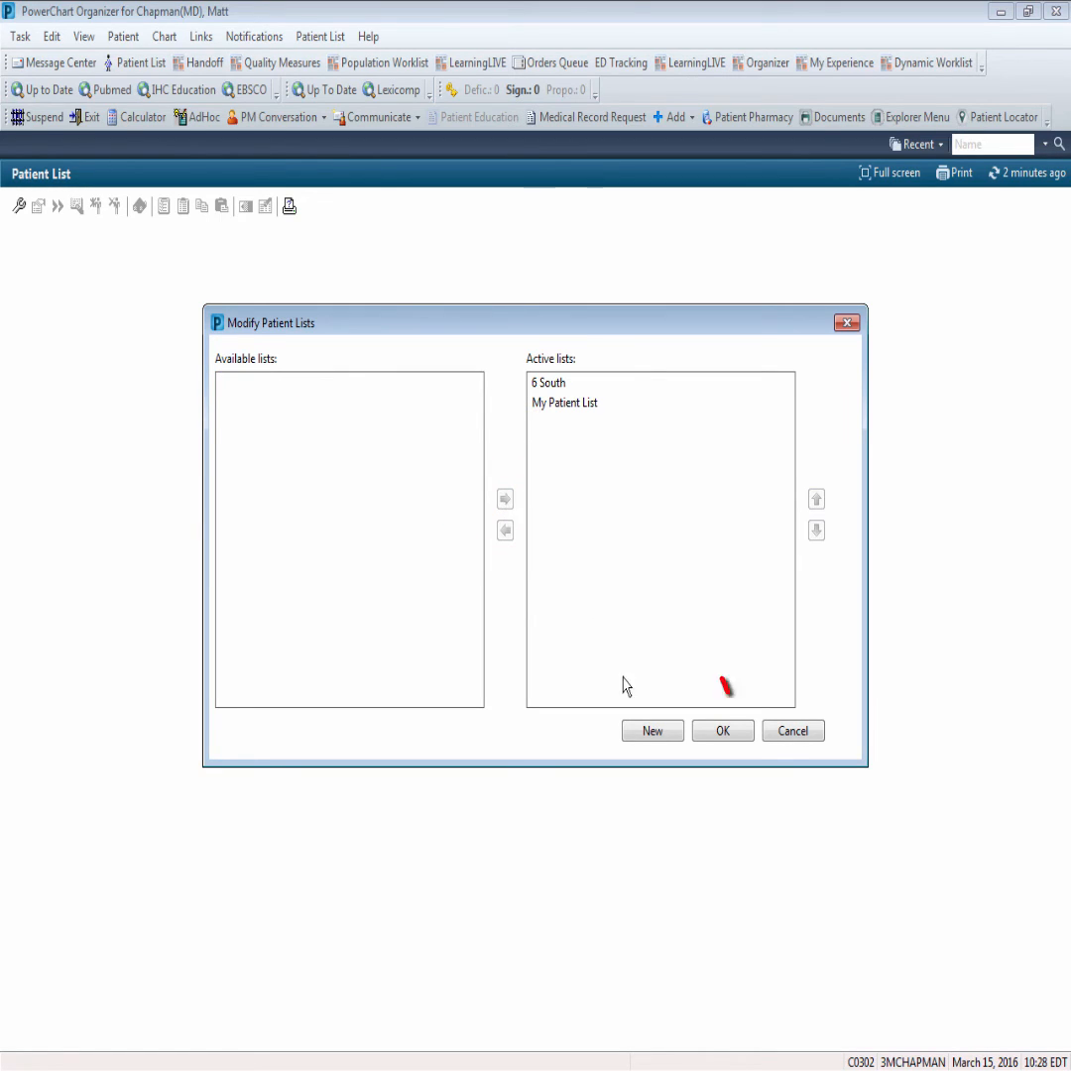
click(722, 732)
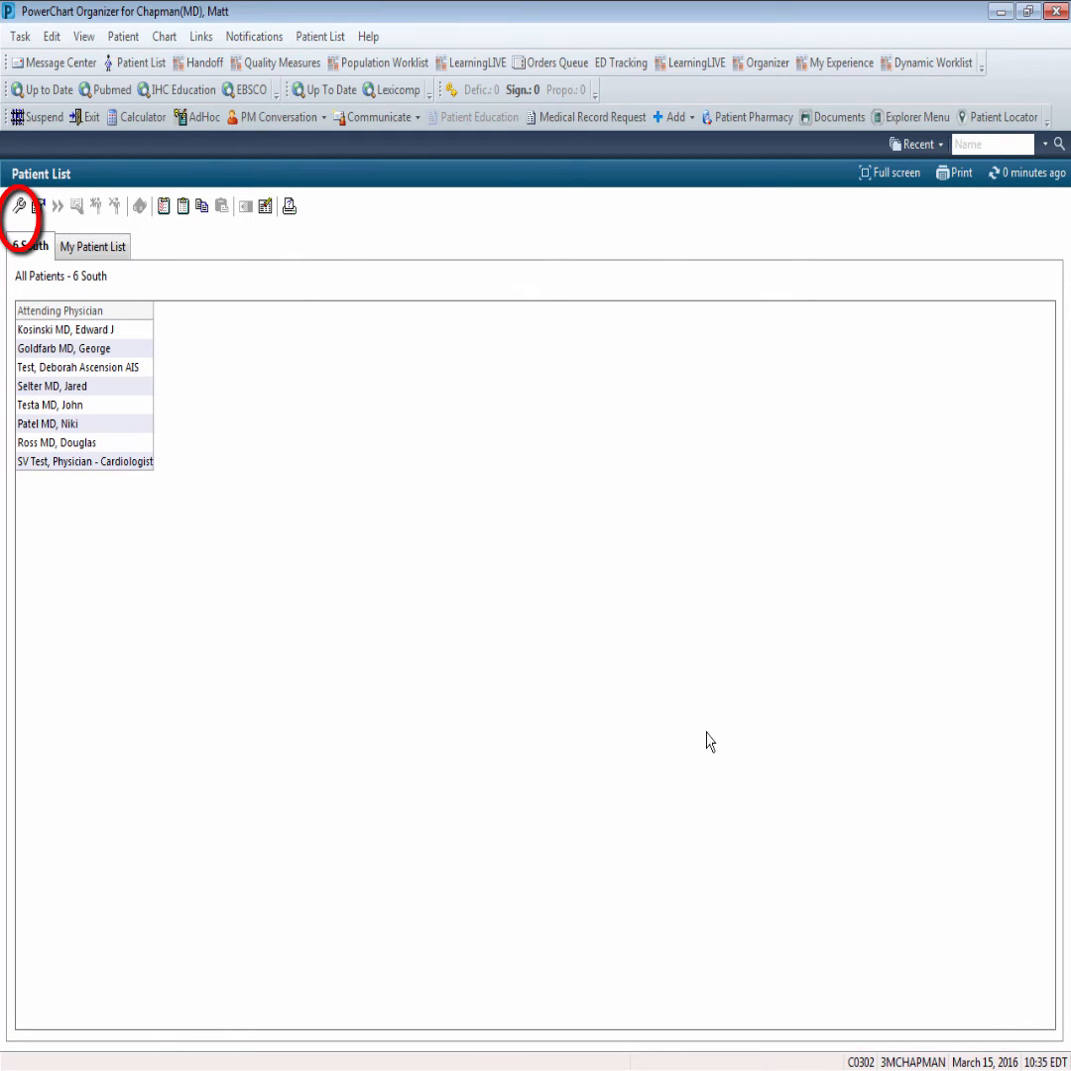
Move My Patient List above 6 South in the active lists and save the order.
click(20, 206)
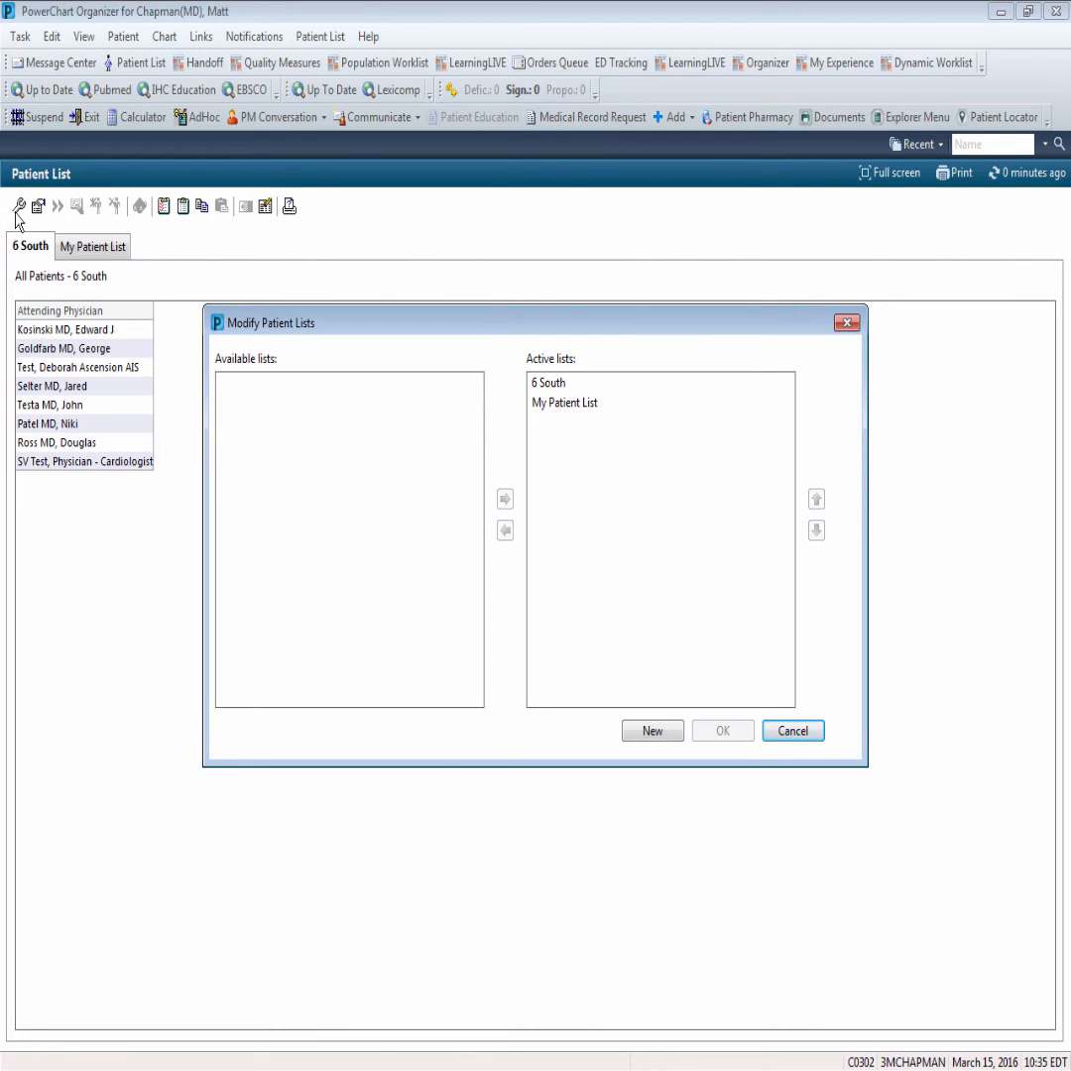
click(563, 401)
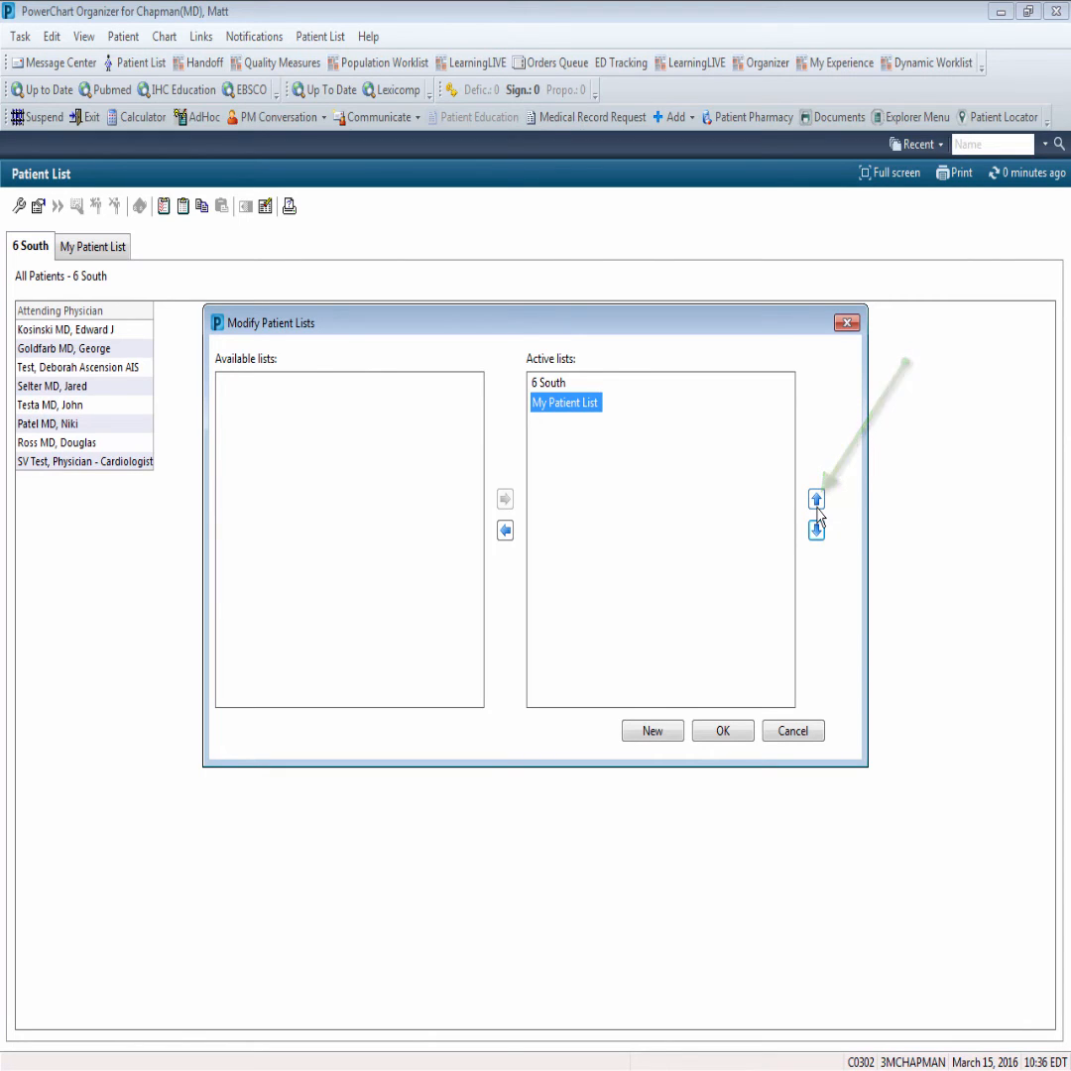
click(817, 500)
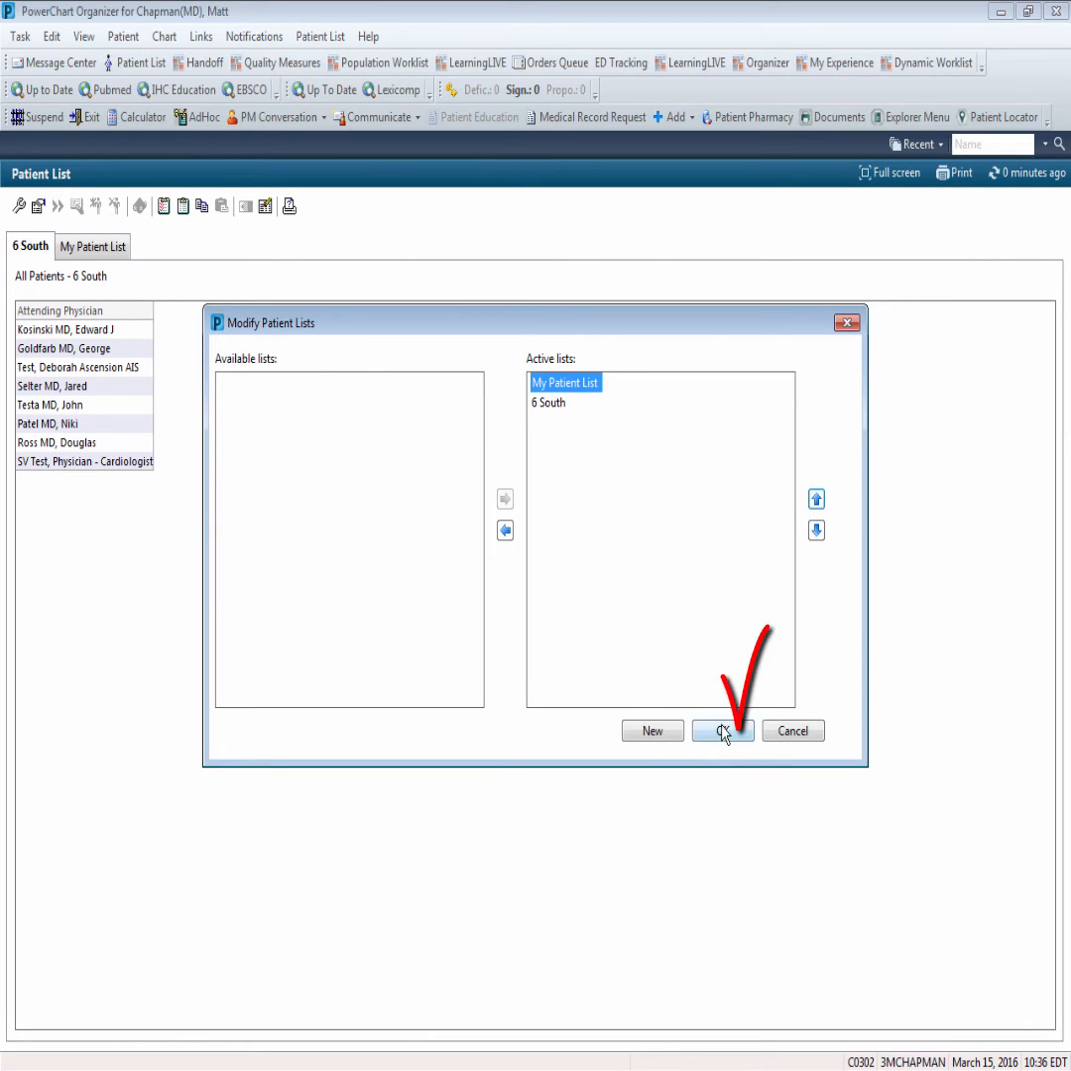
click(722, 732)
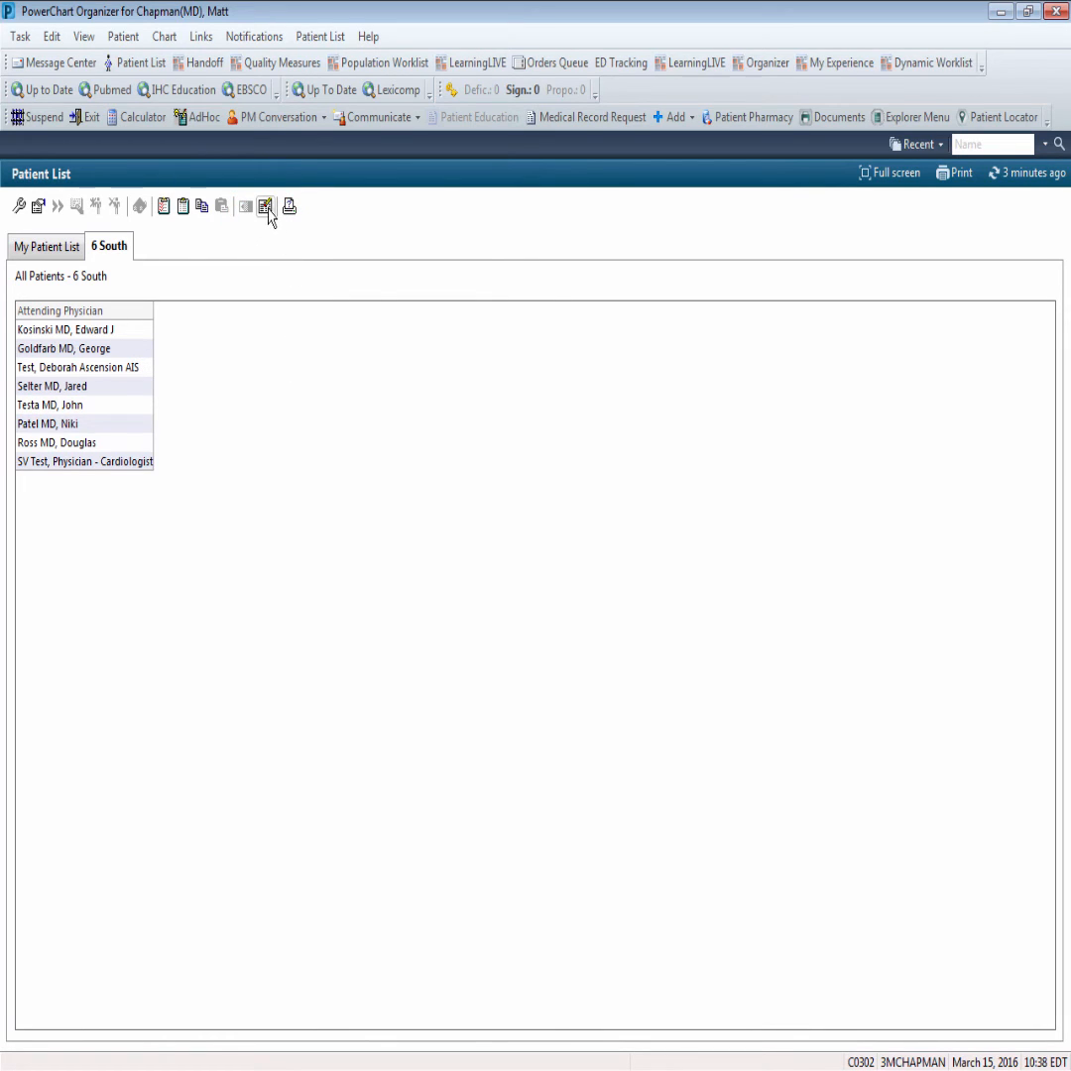
Bring up the Customize Columns Tool for the 6 South list.
click(266, 206)
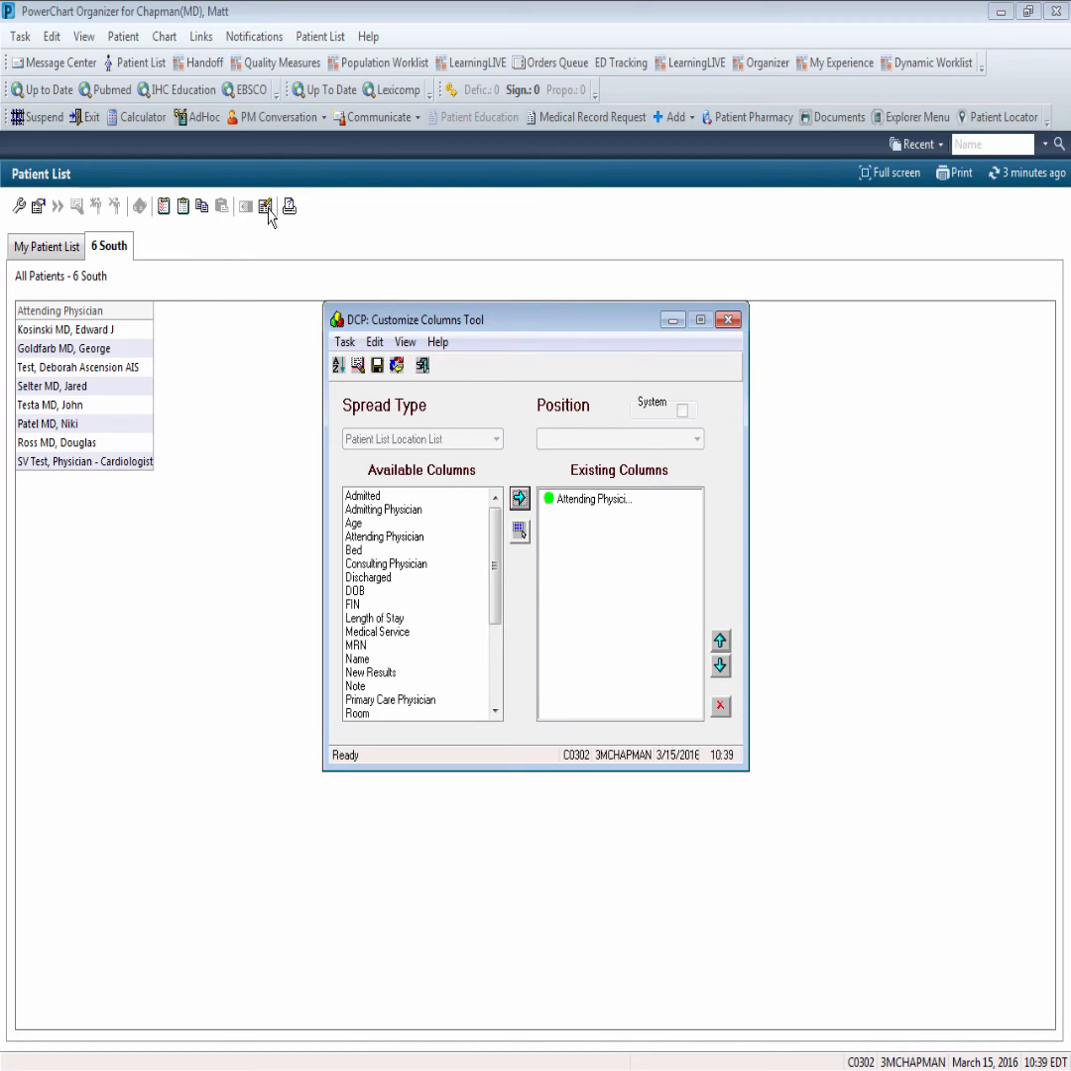
mouse_move(388, 666)
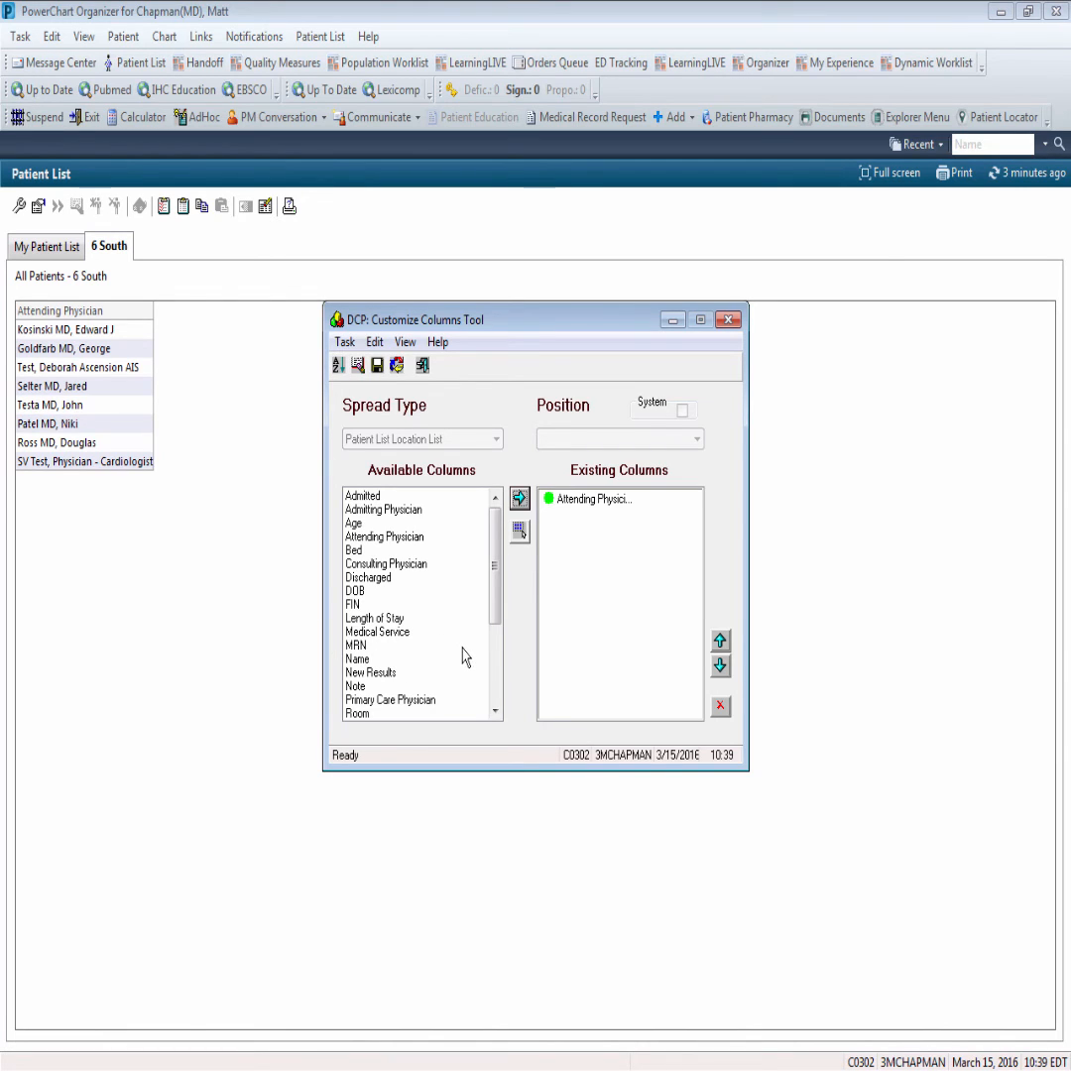
mouse_move(361, 662)
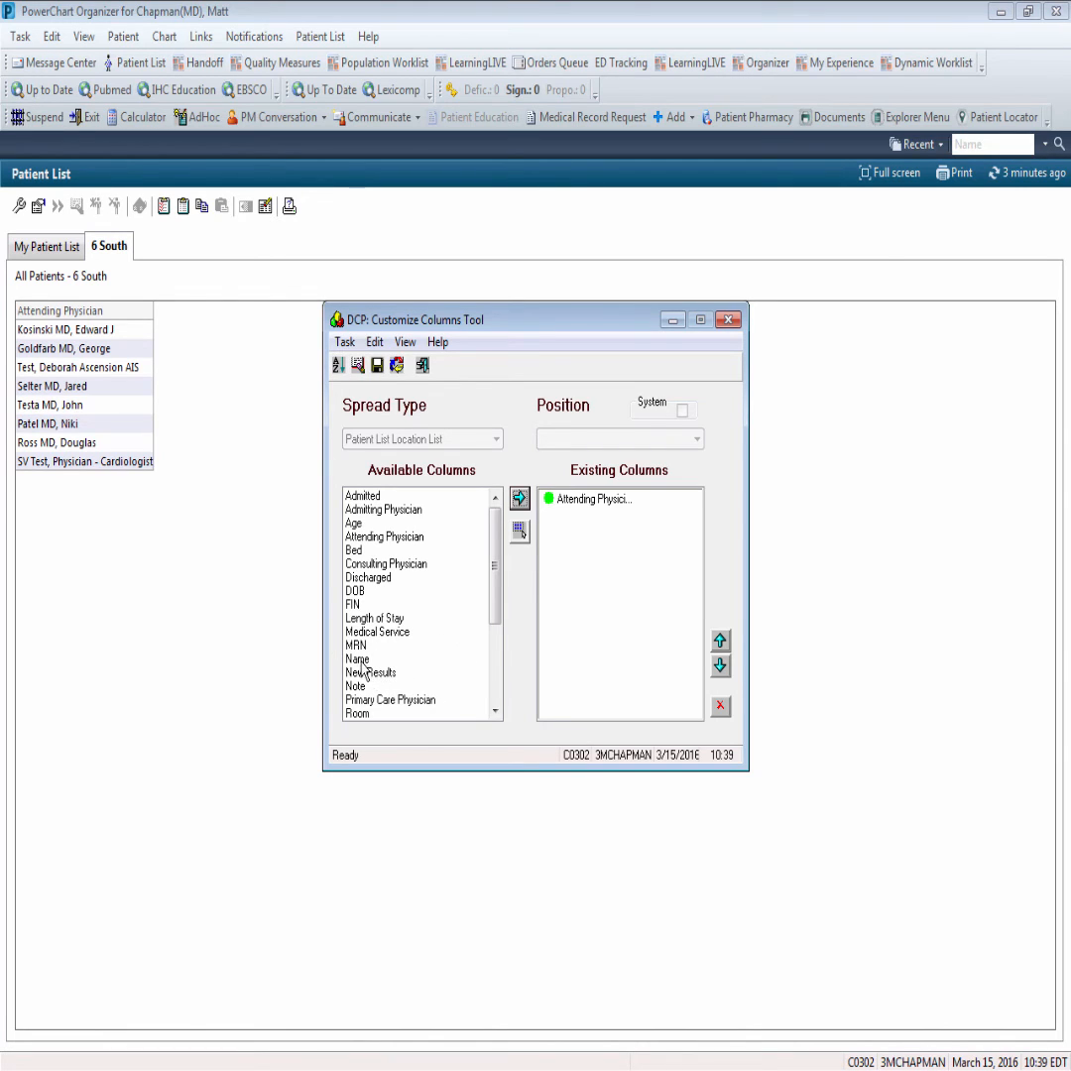
Add the Name, MRN, FIN and DOB columns to the 6 South list.
click(357, 659)
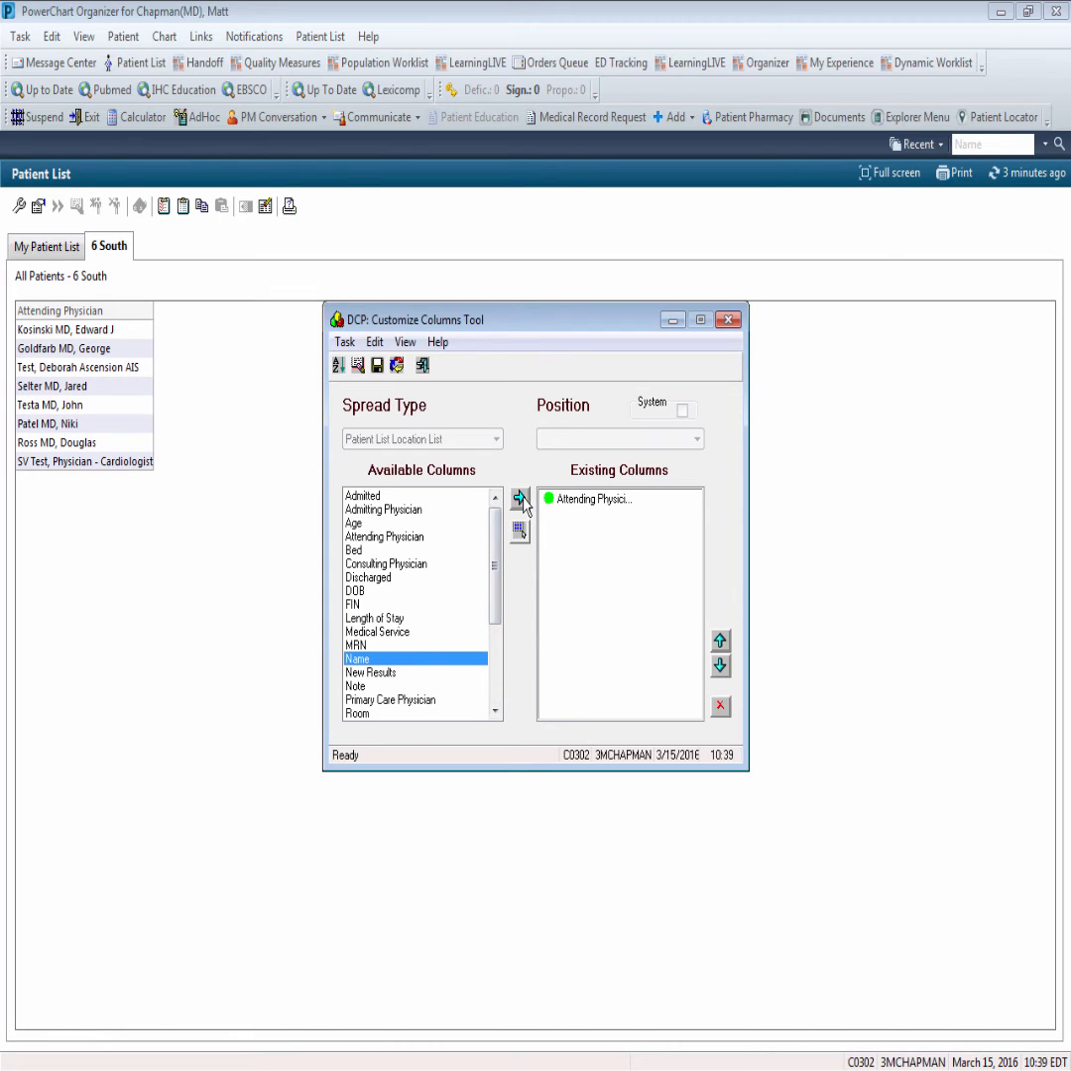
click(520, 499)
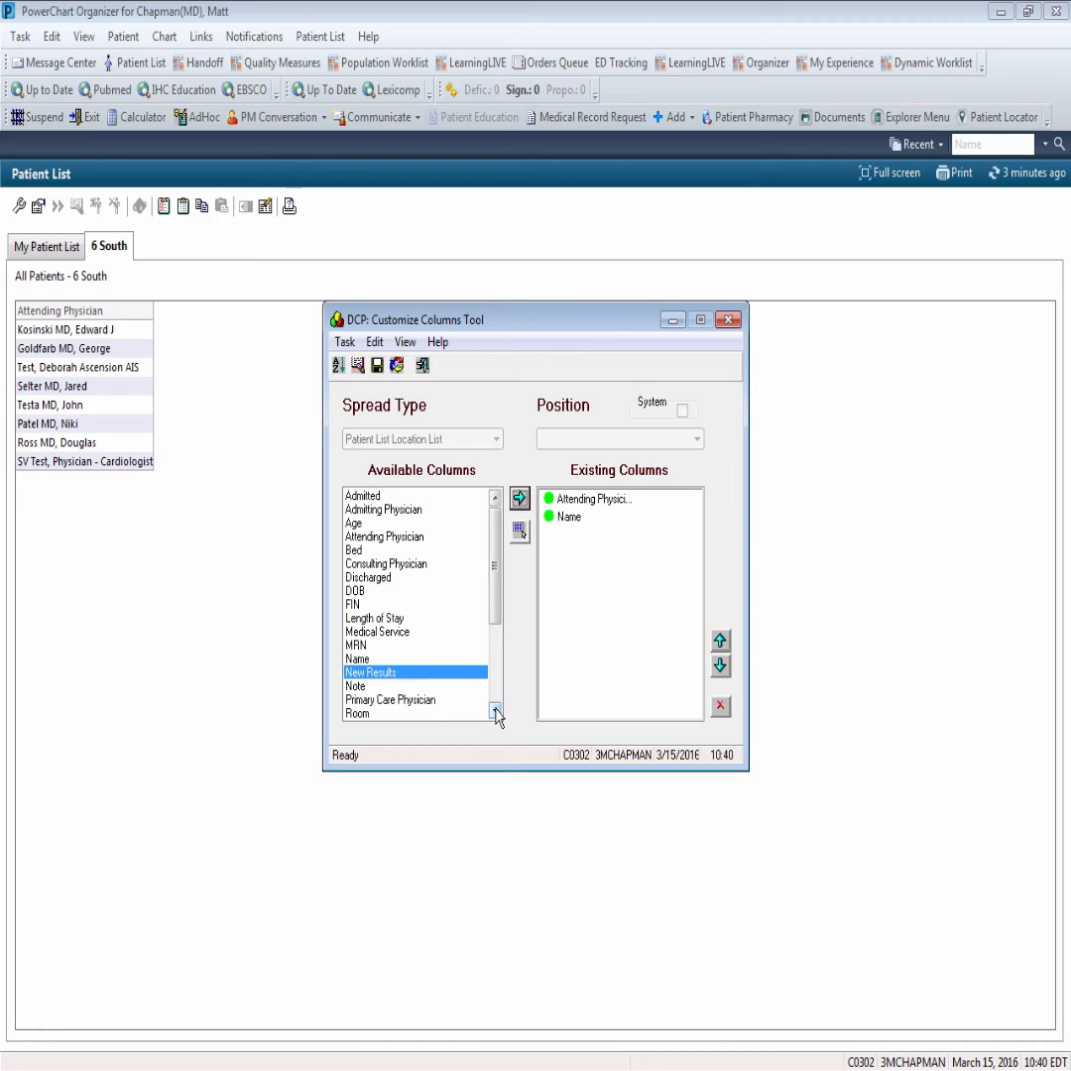
click(519, 498)
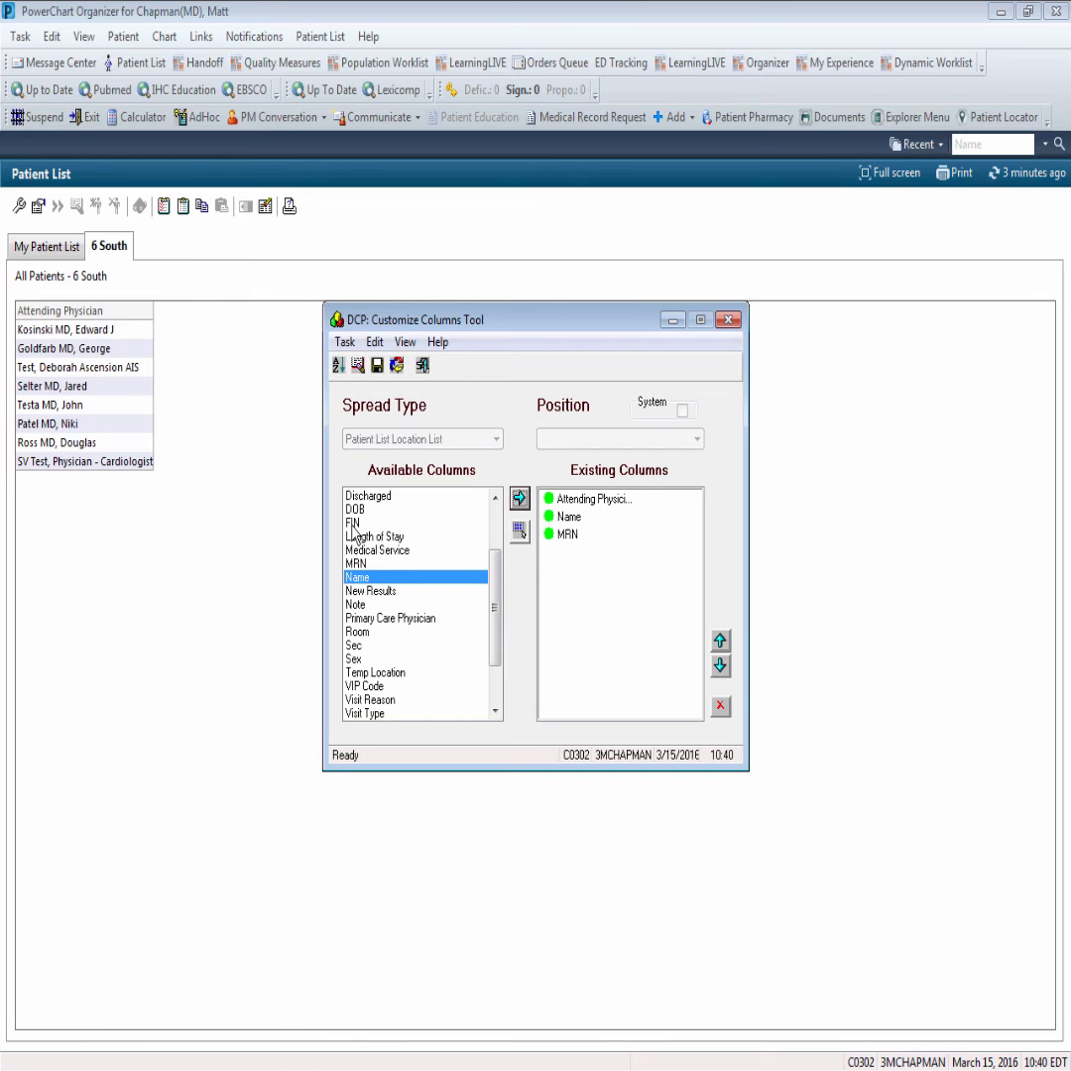
click(353, 524)
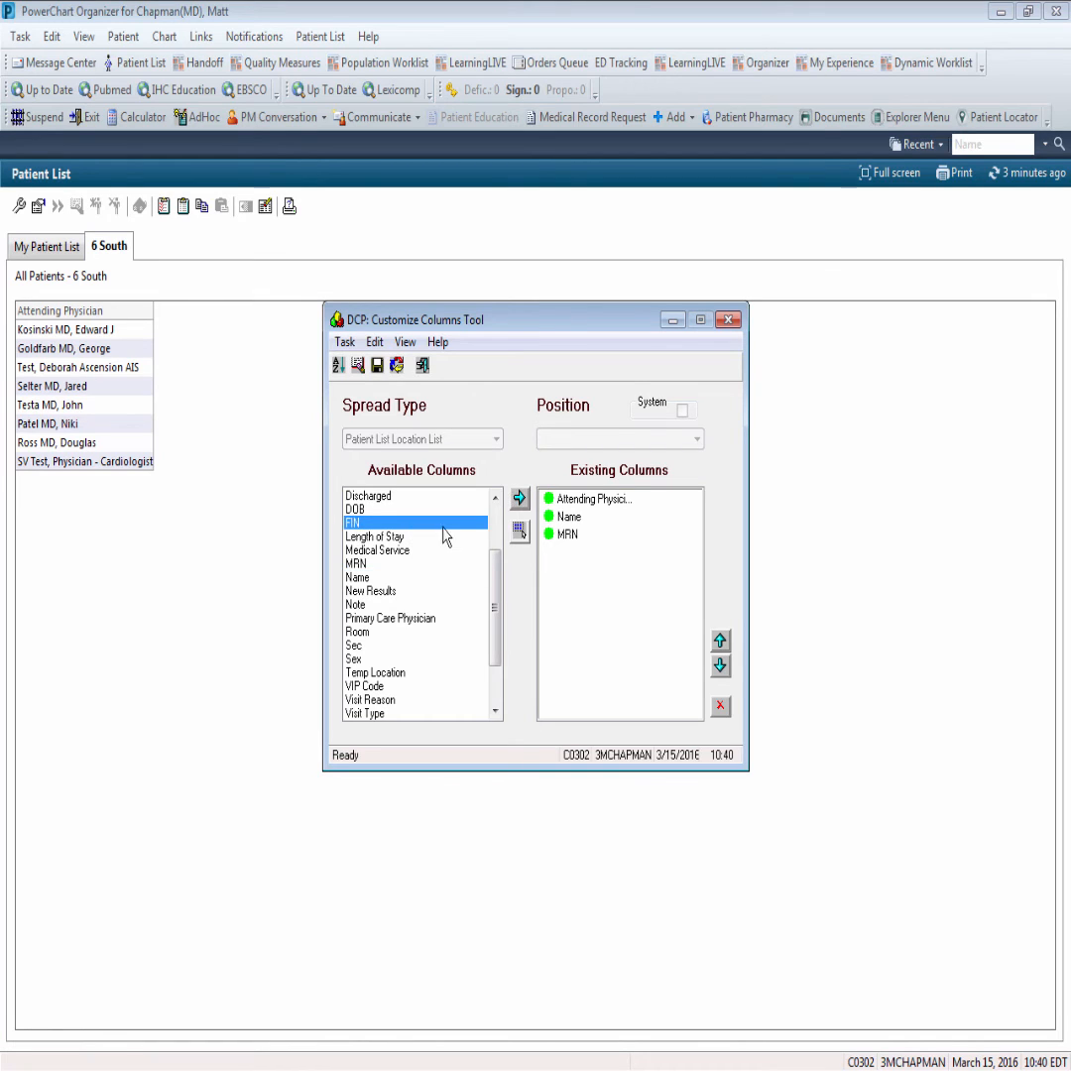
click(519, 500)
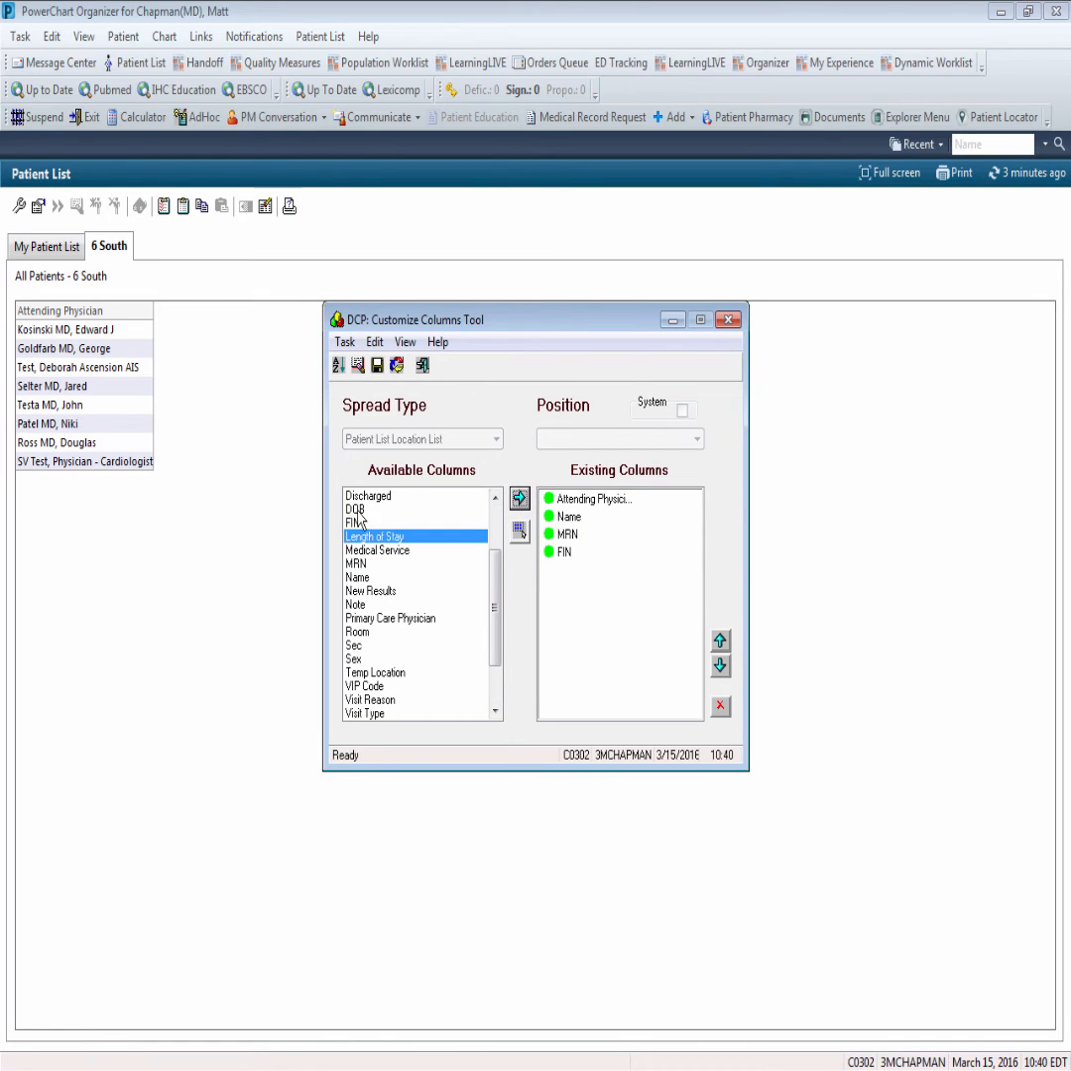
click(357, 507)
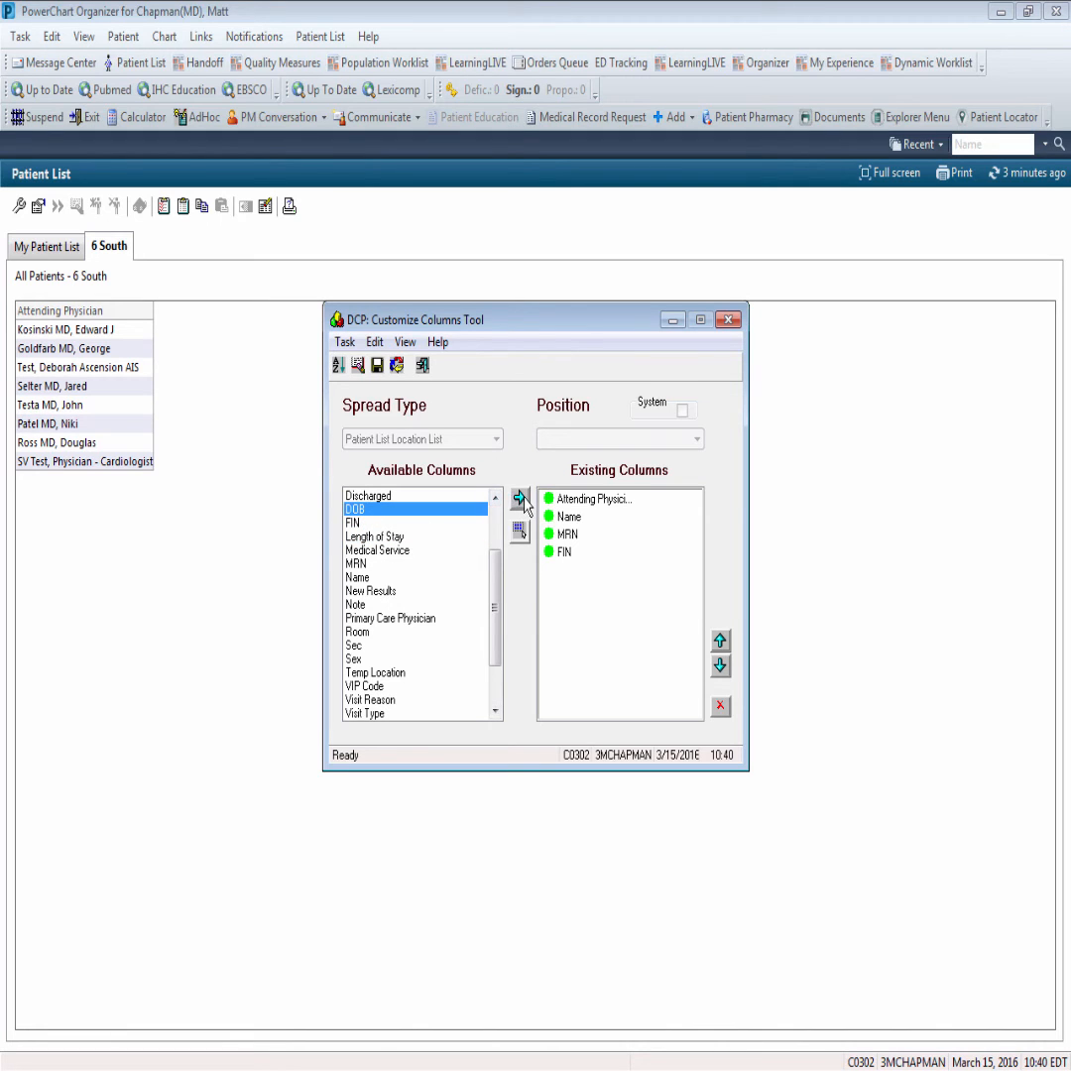
click(520, 498)
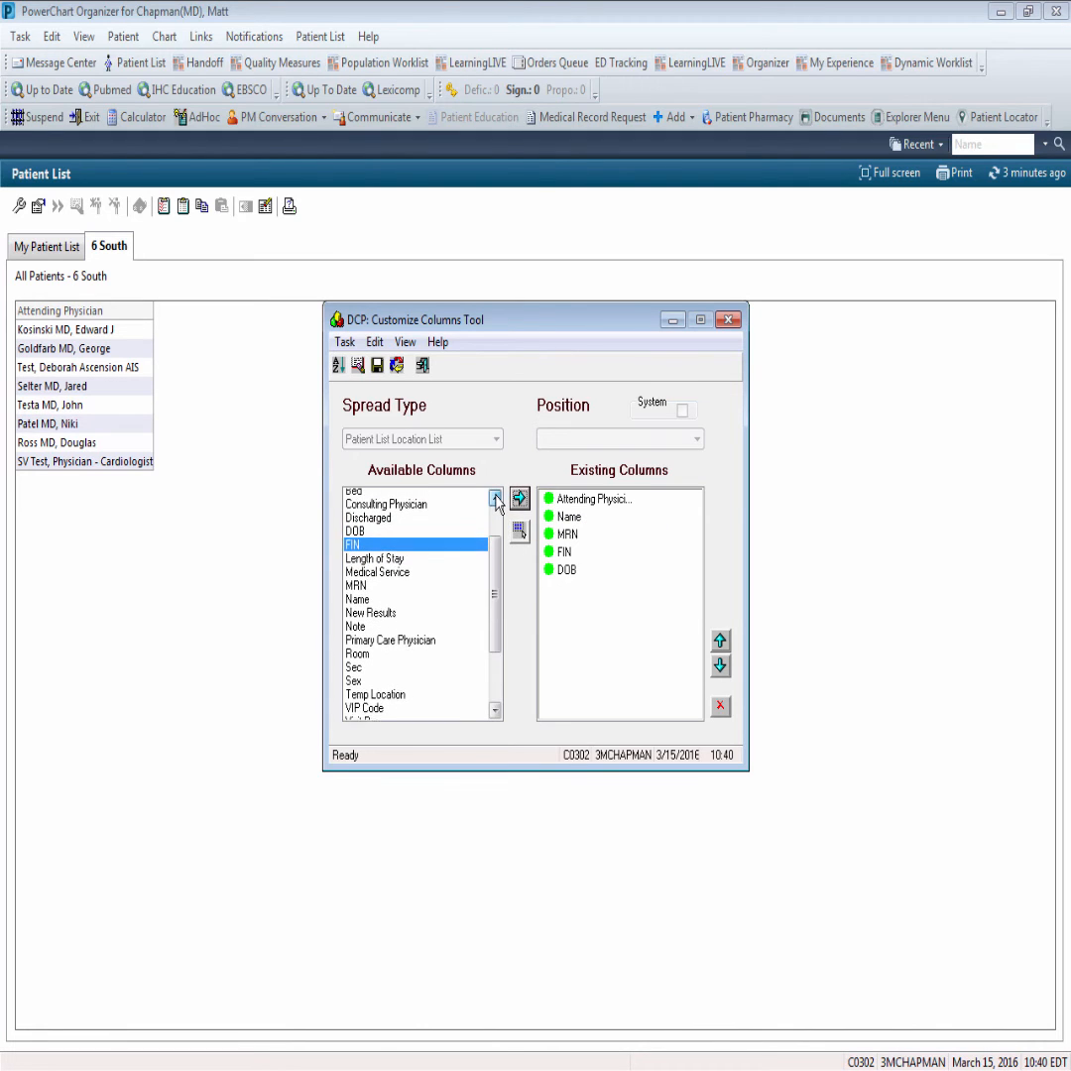
Add the Room, Bed, Length of Stay, Sex, Temp Location and New Results columns.
click(496, 498)
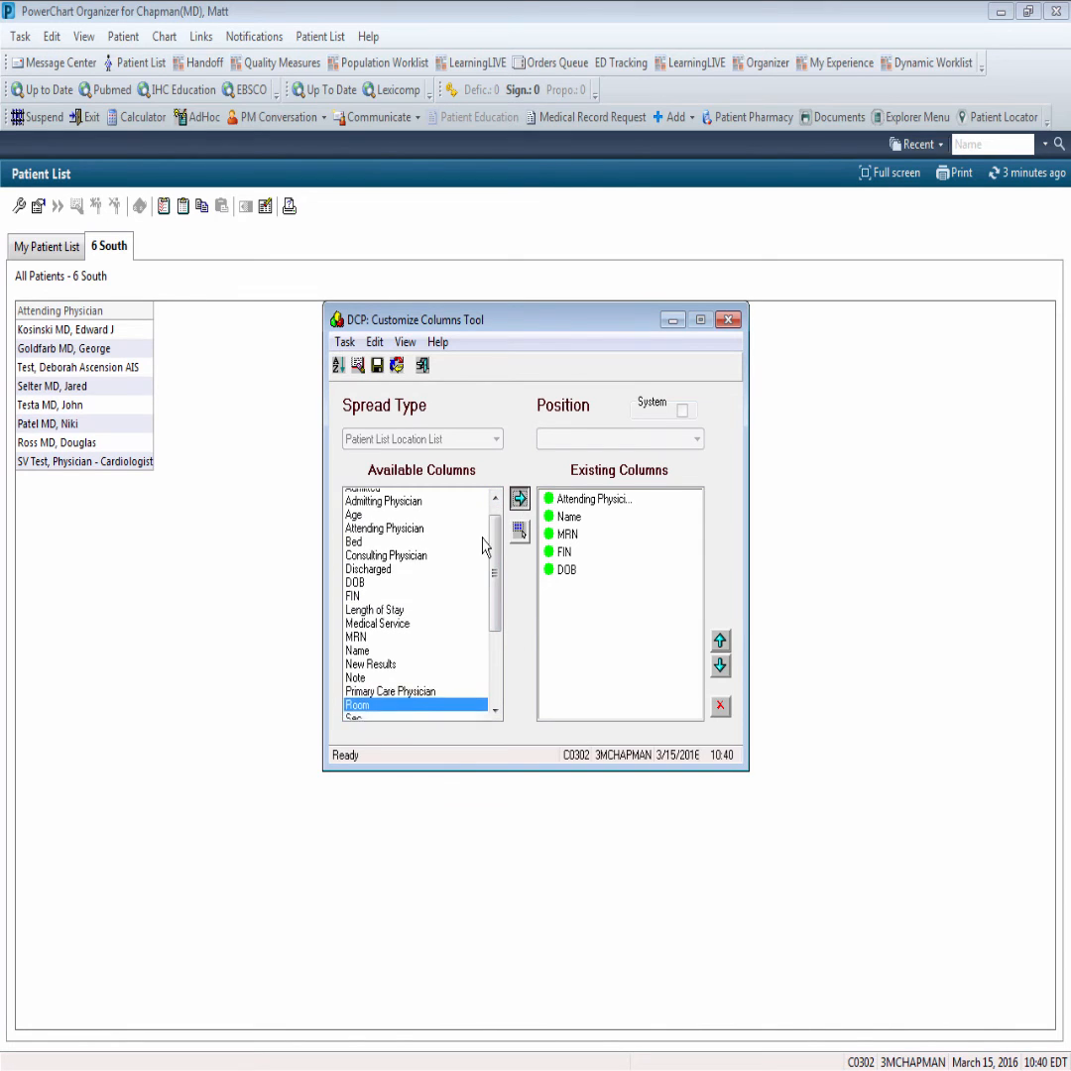
click(520, 498)
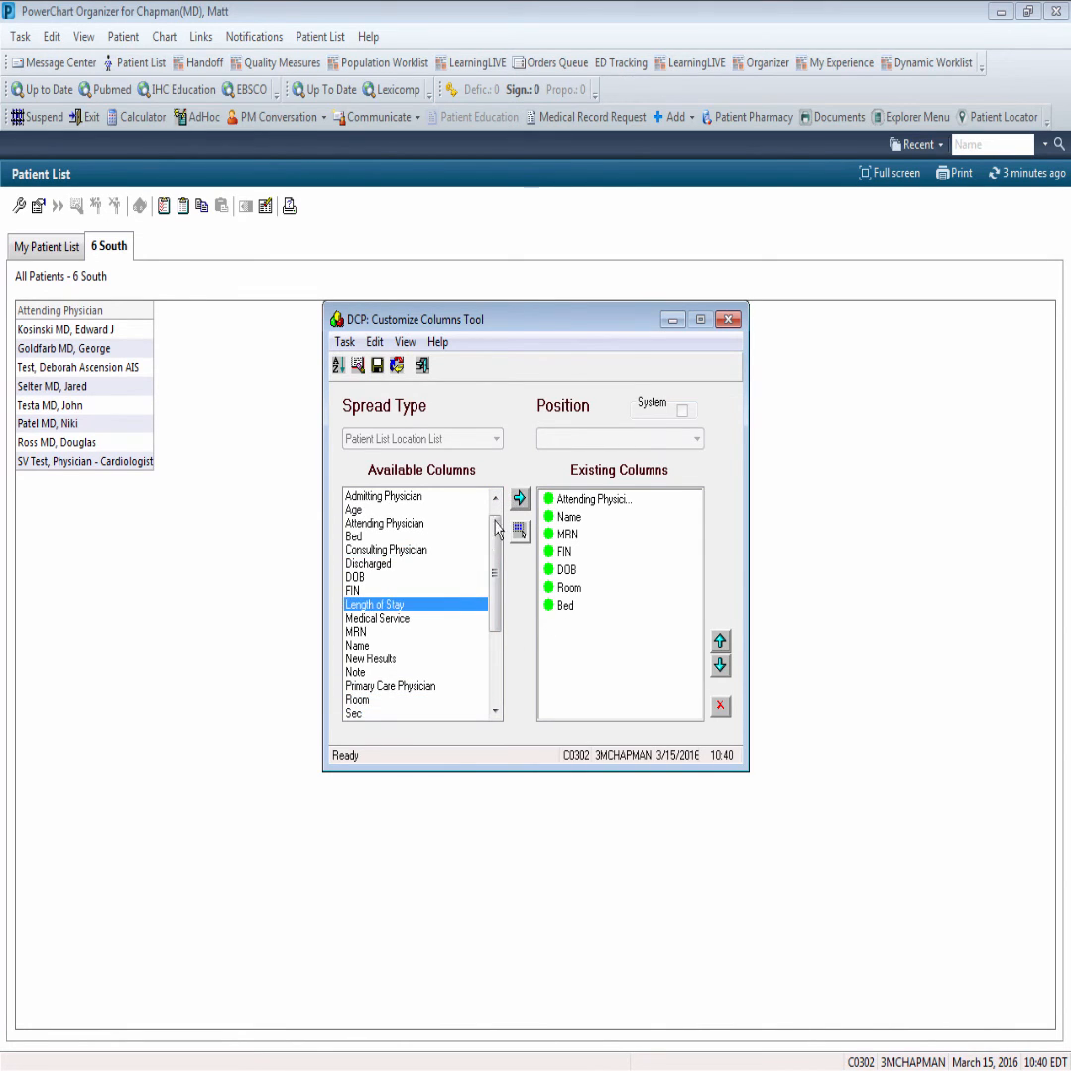
click(520, 498)
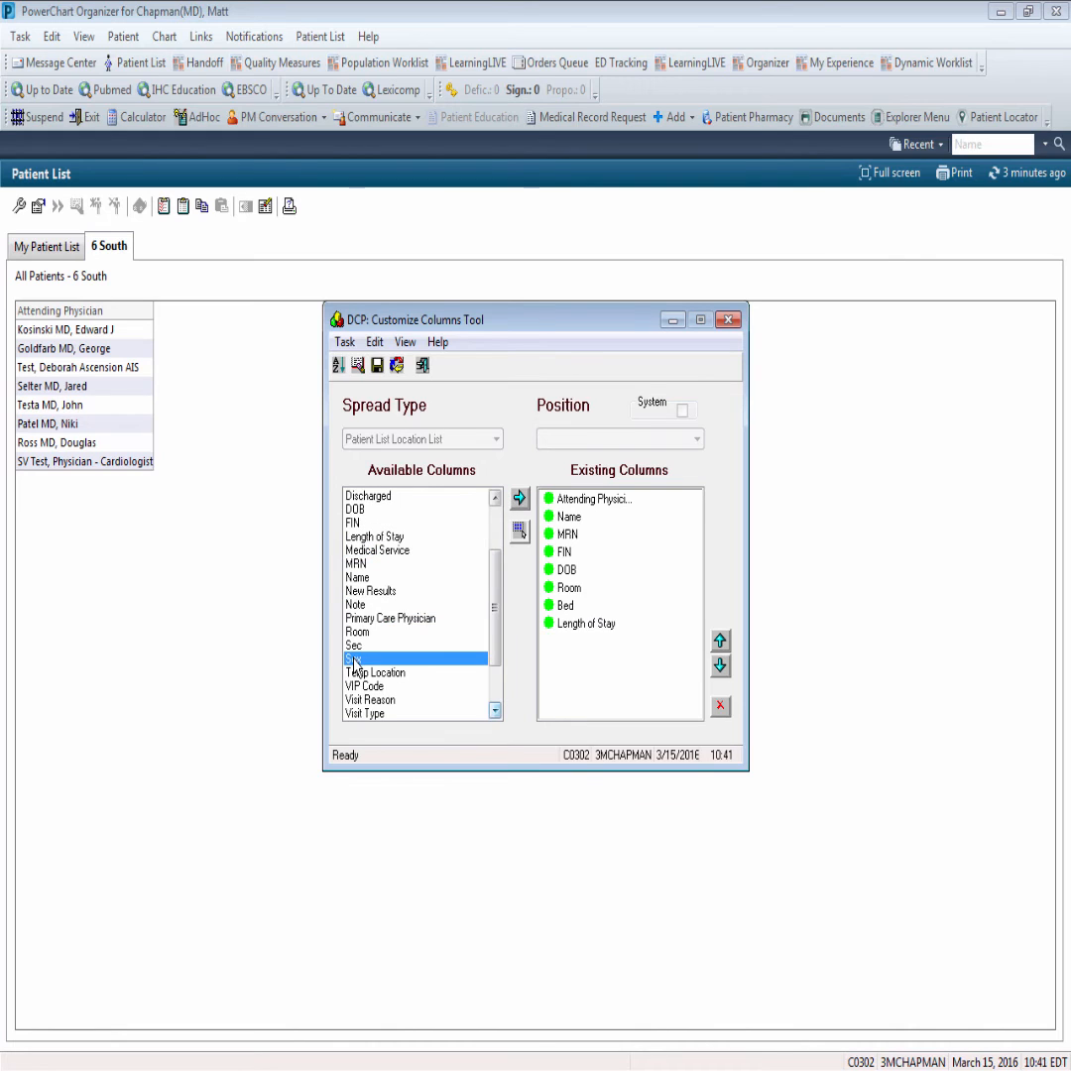
click(519, 498)
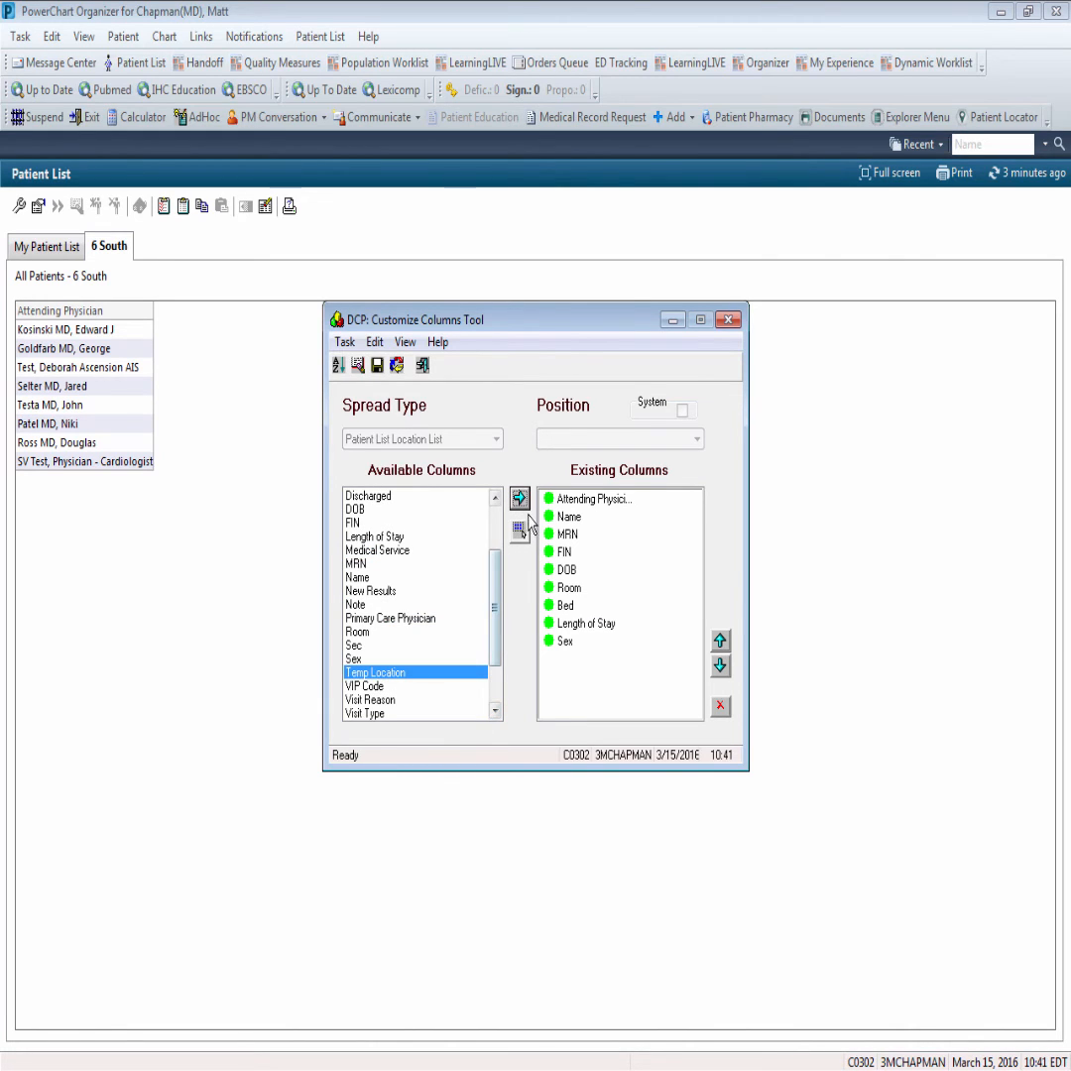
click(520, 498)
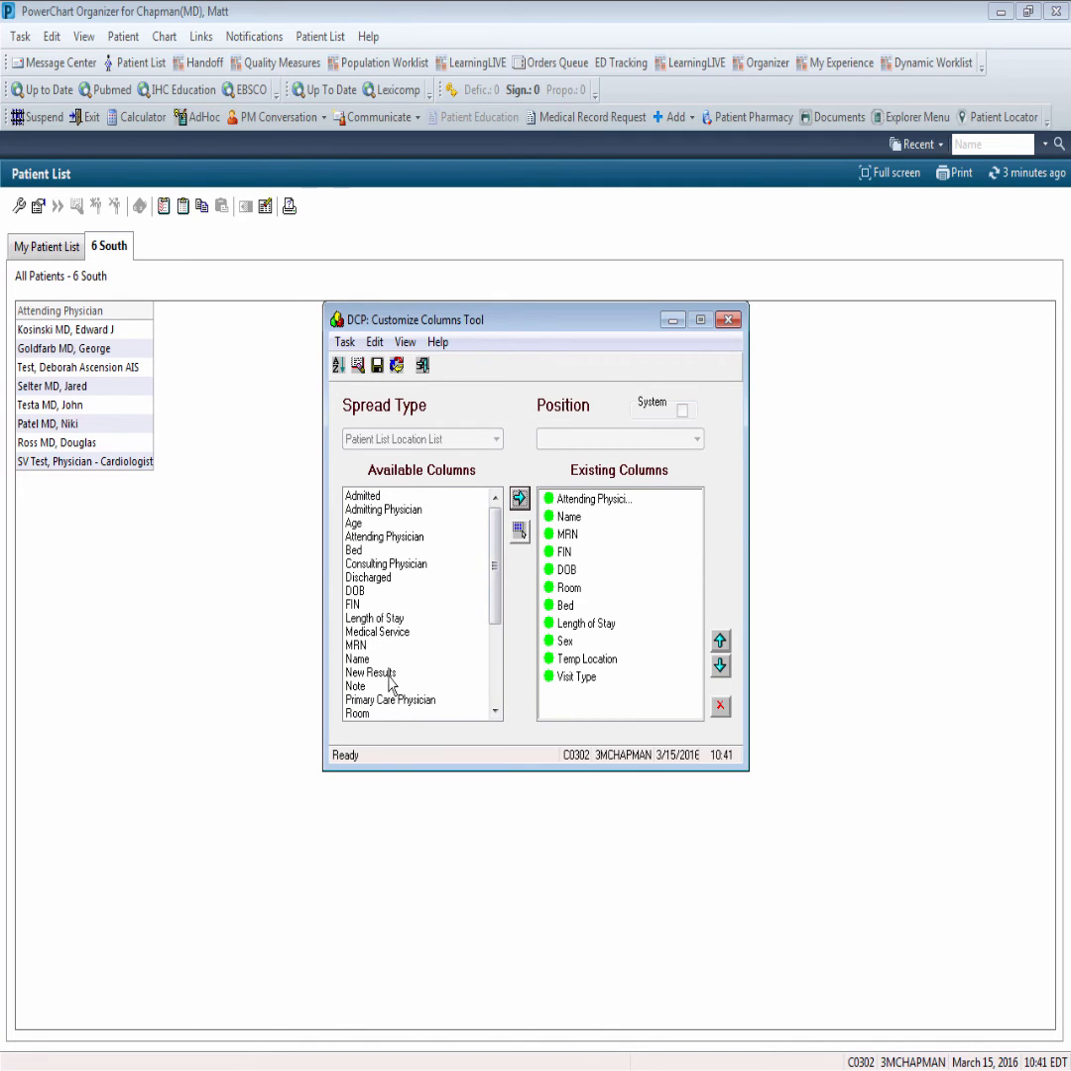
click(519, 497)
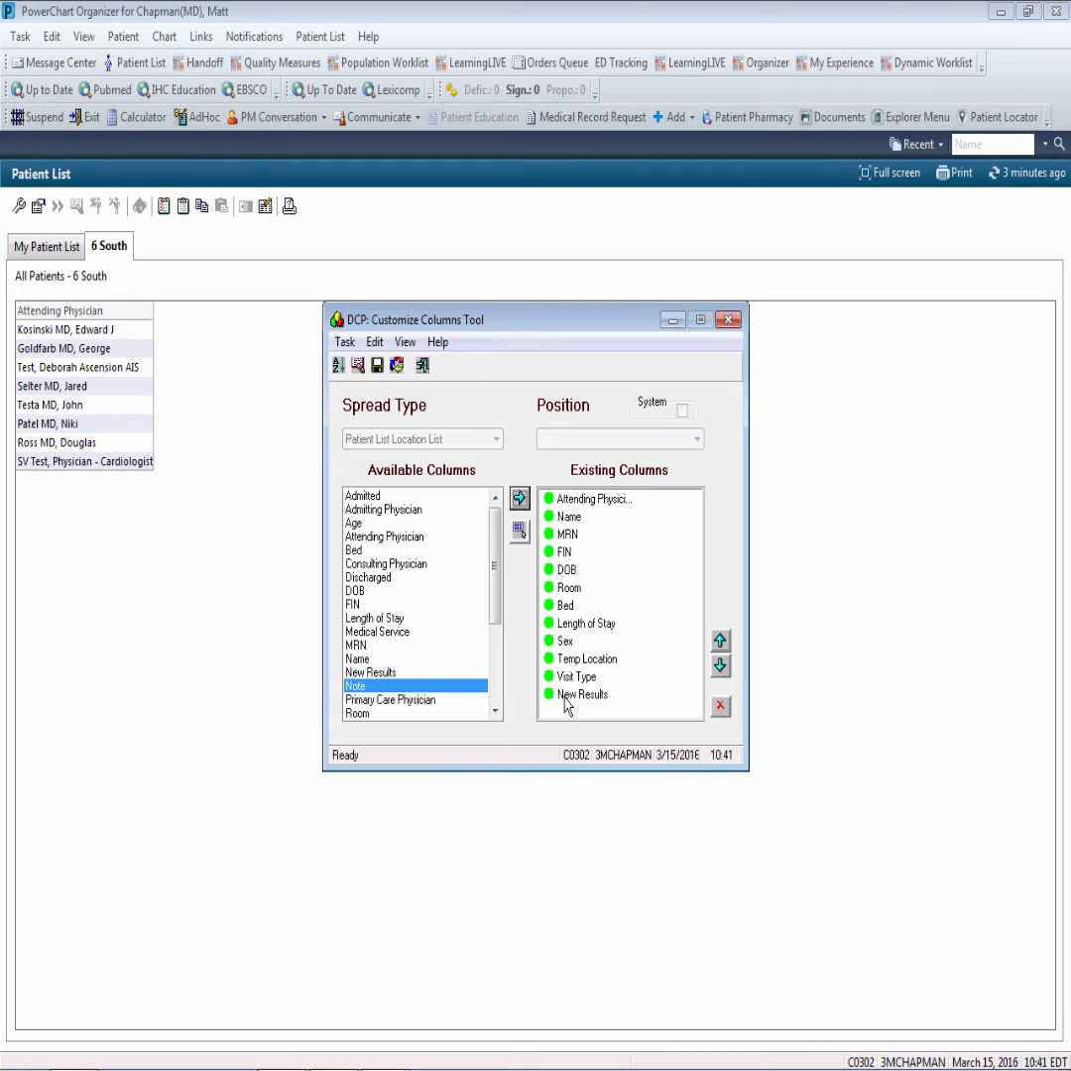
Move New Results to the first position and Visit Type just after it.
click(579, 694)
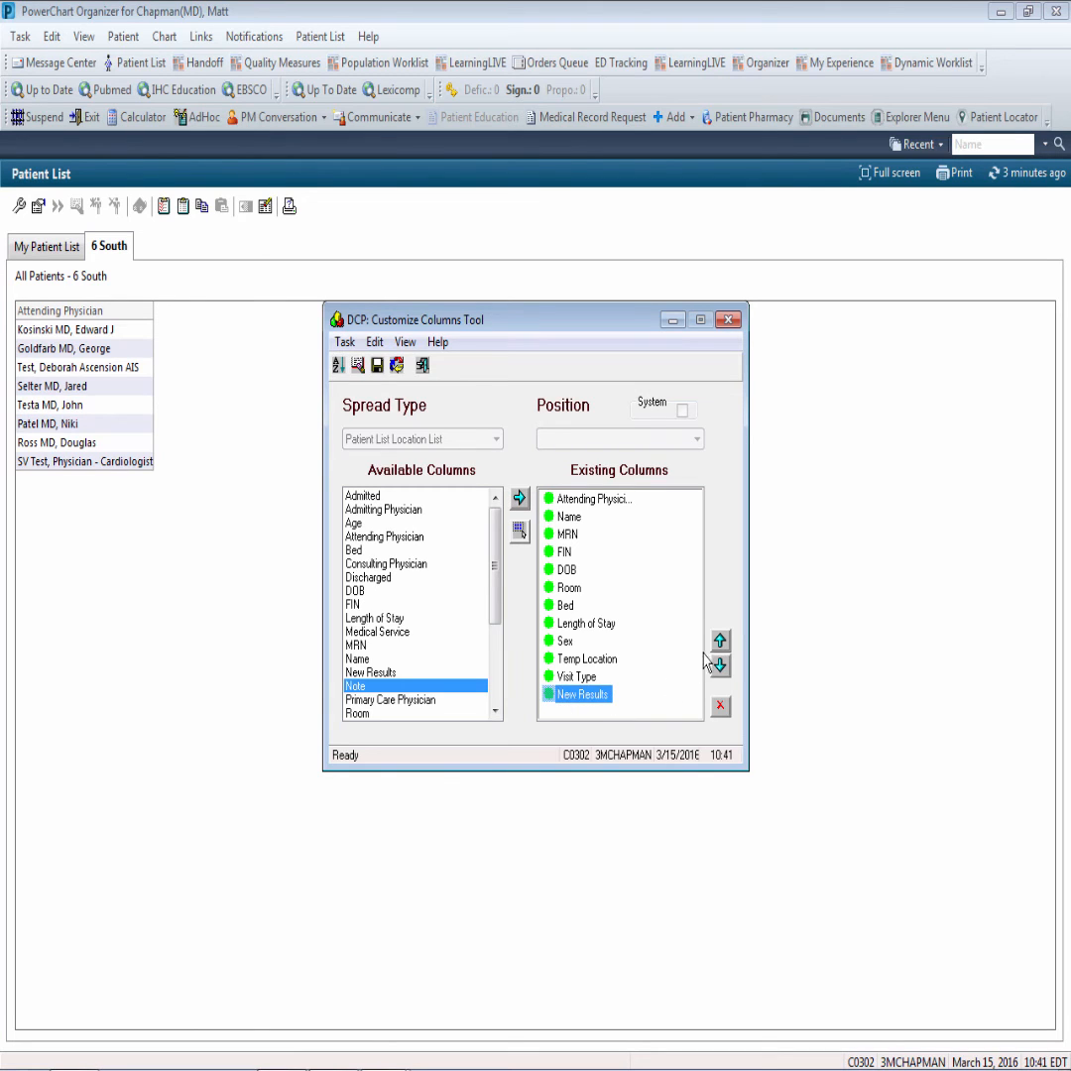
click(720, 638)
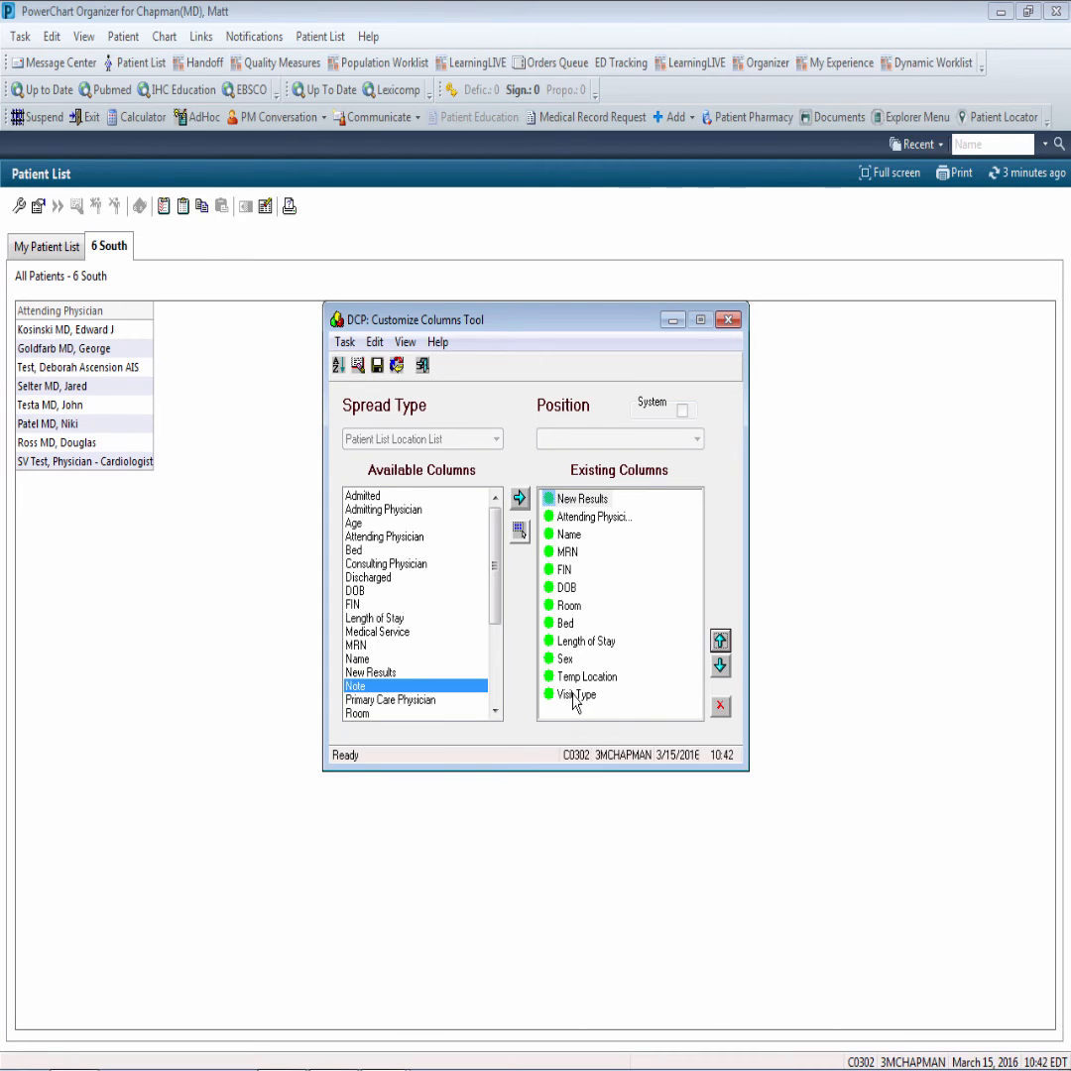
click(575, 694)
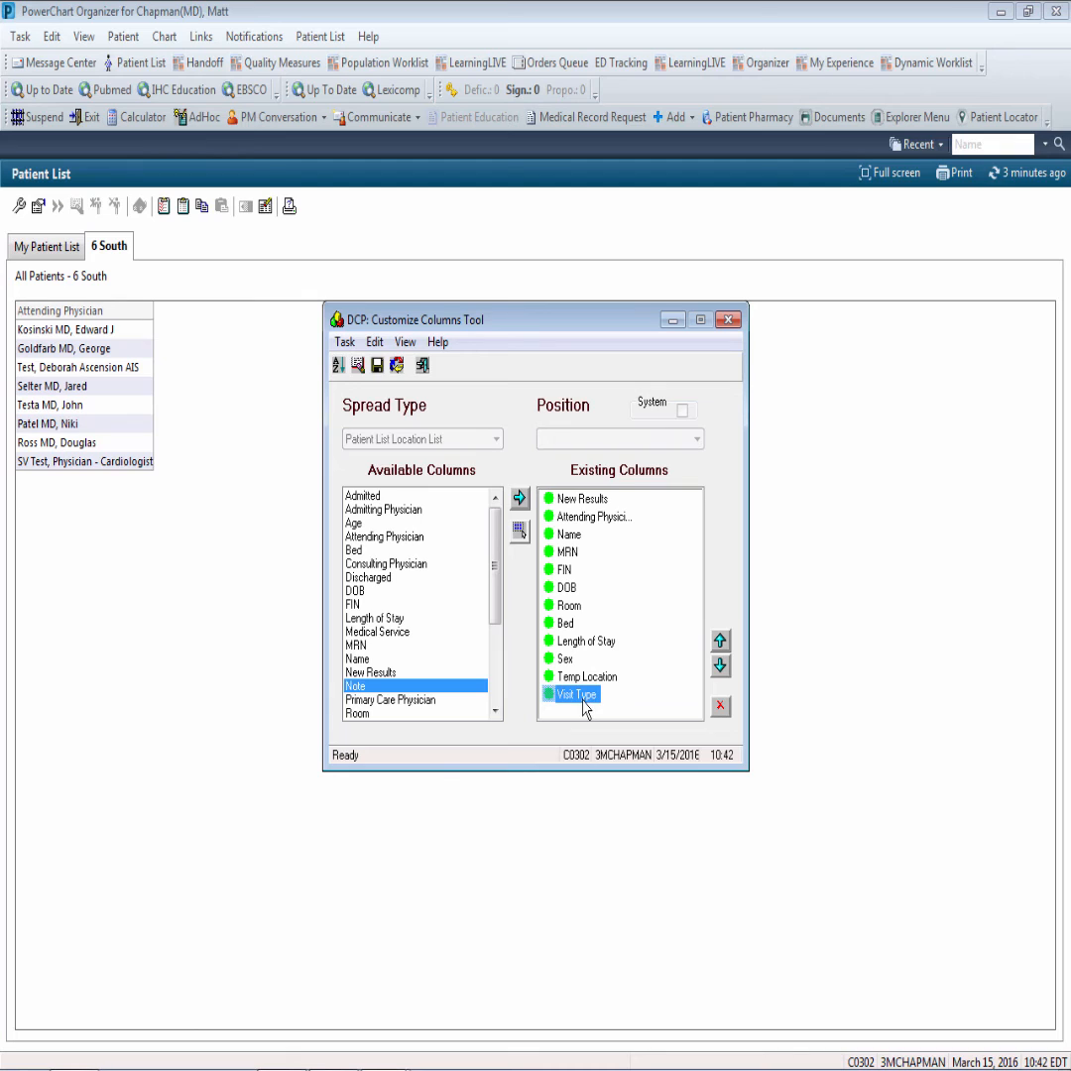
mouse_move(720, 666)
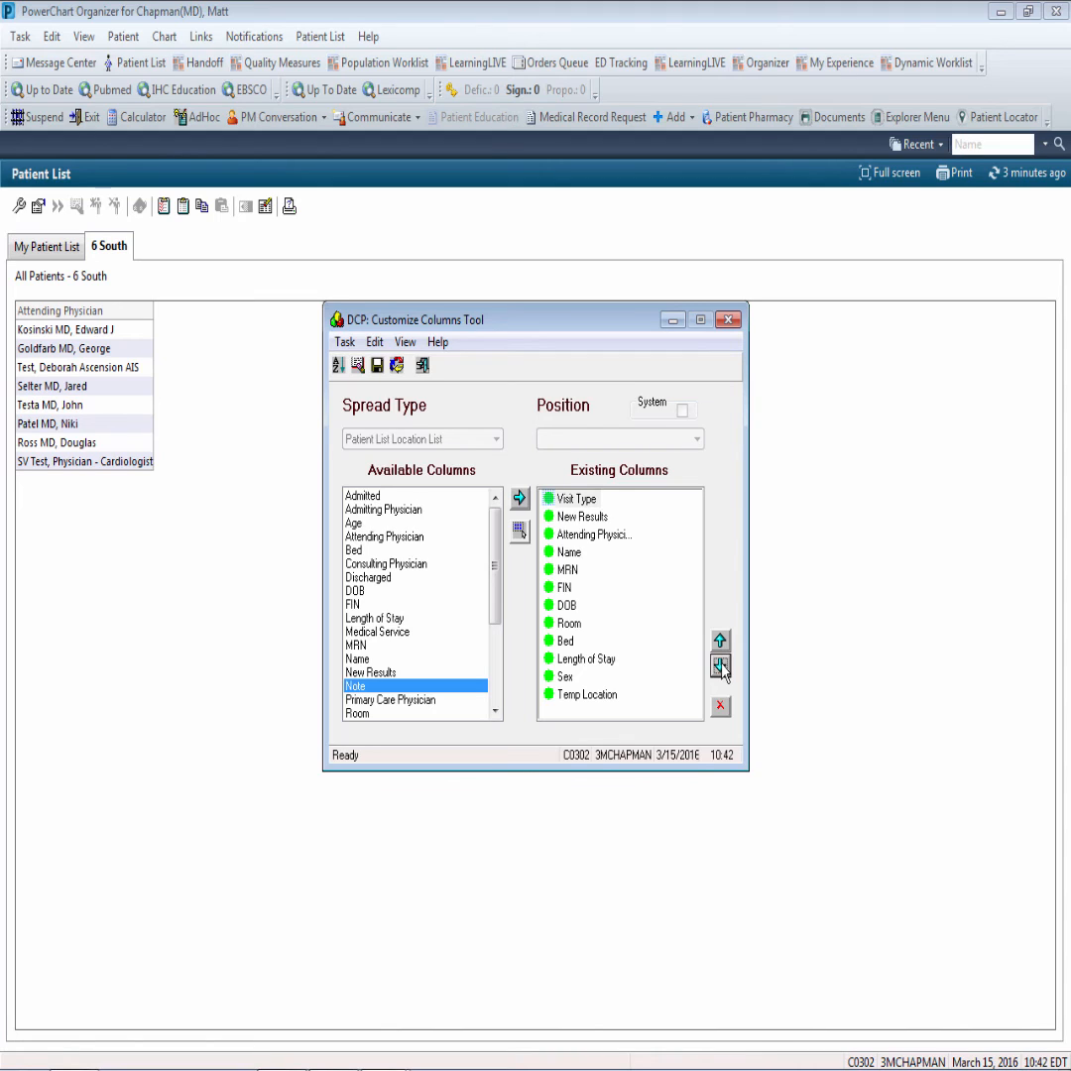
click(720, 666)
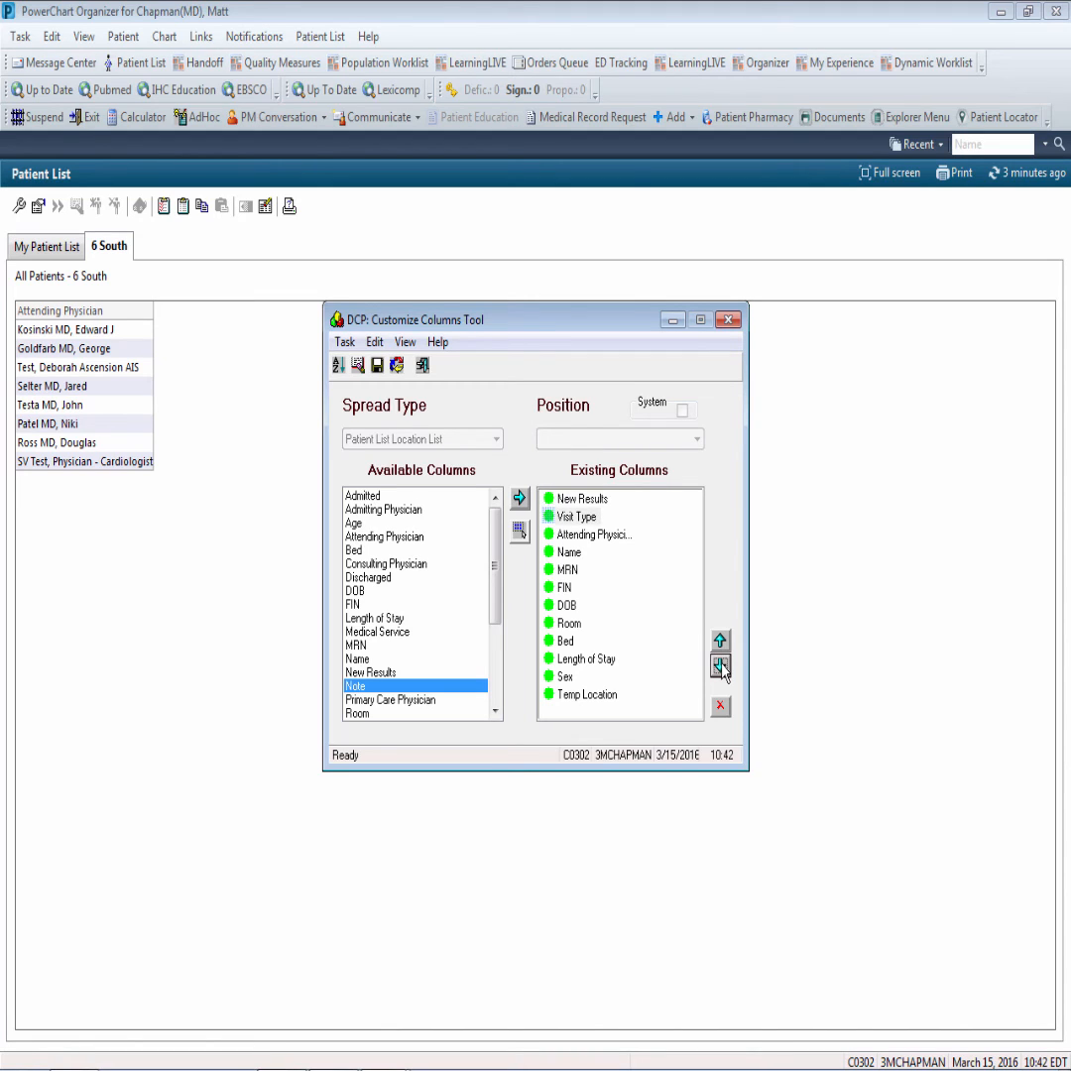
mouse_move(694, 686)
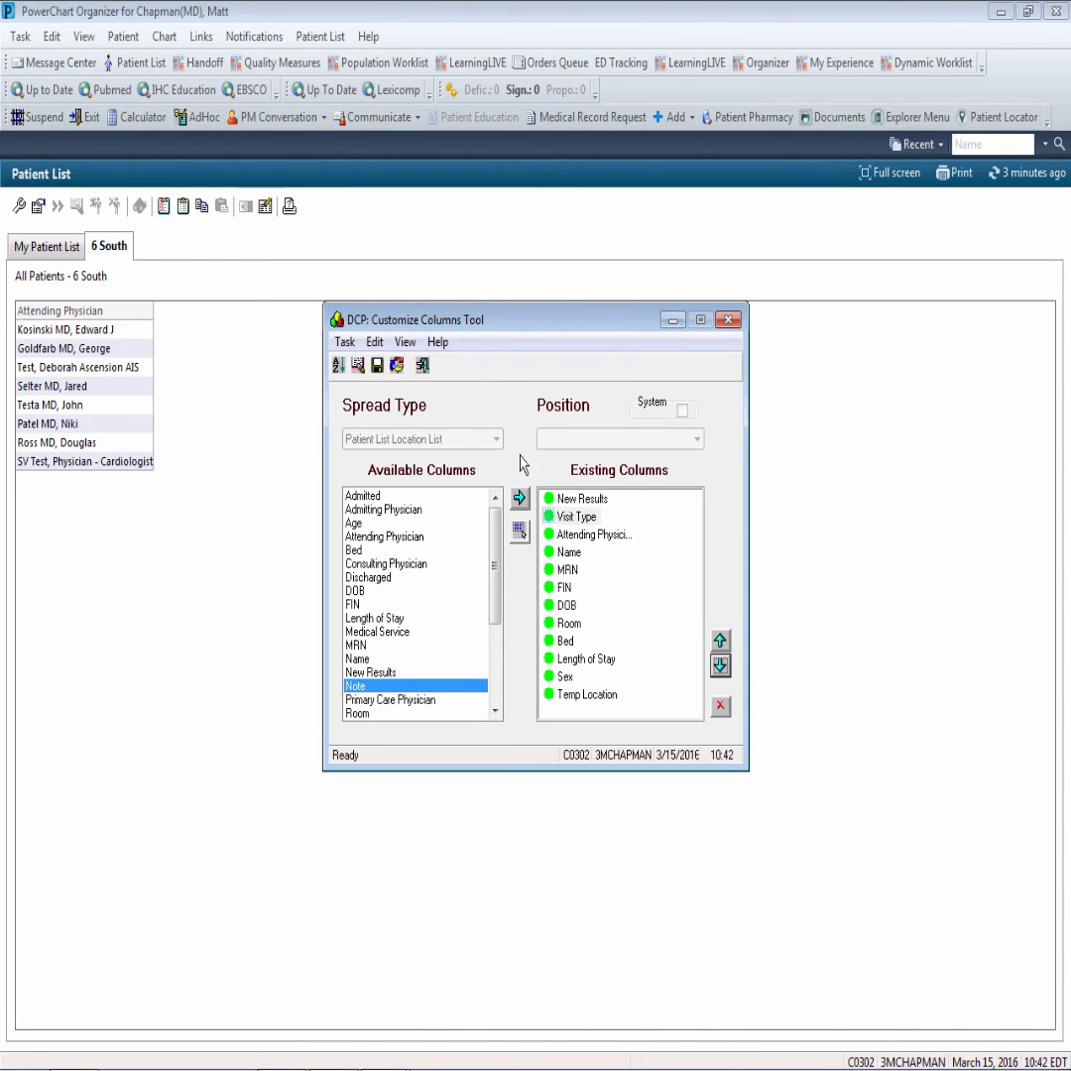
mouse_move(377, 365)
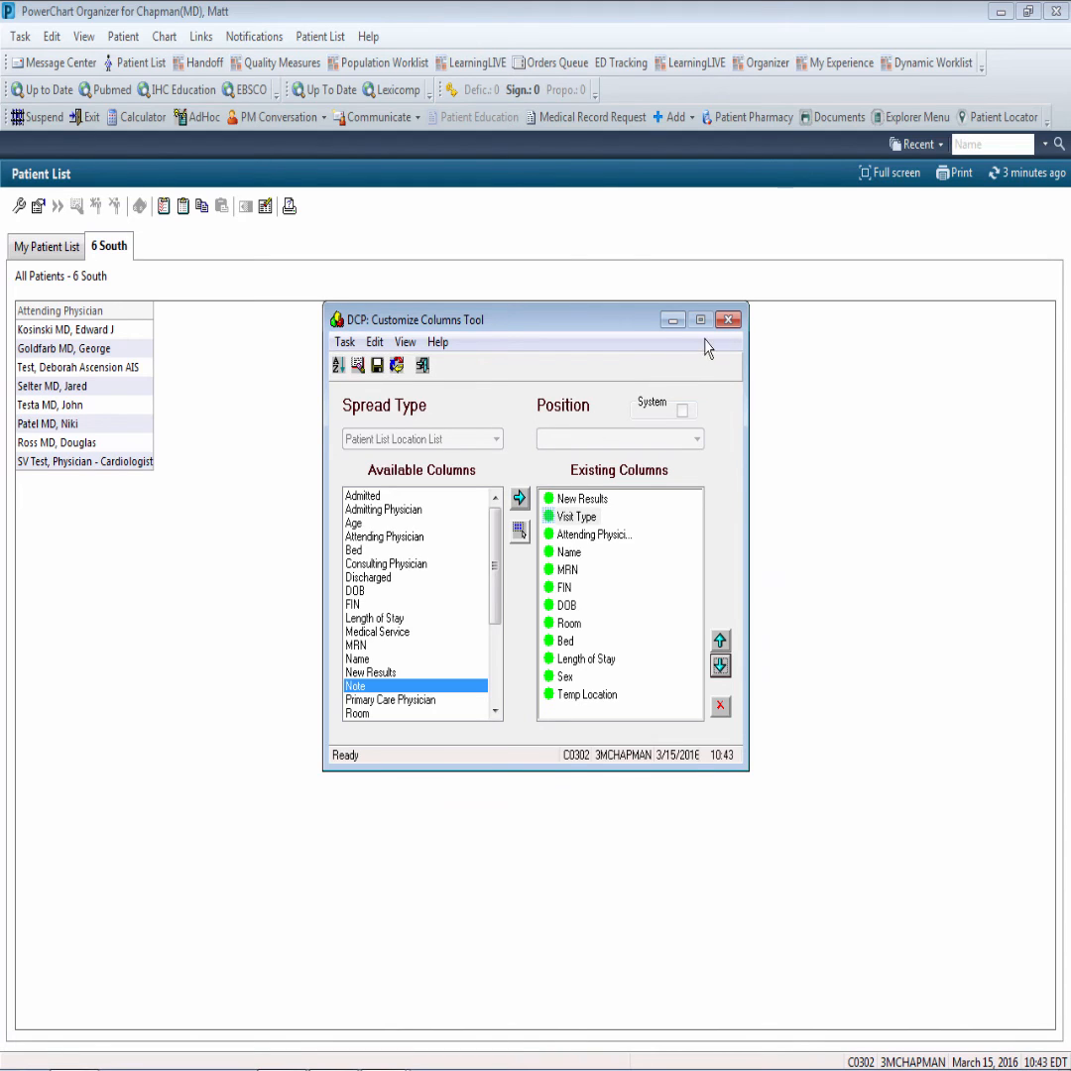
mouse_move(729, 321)
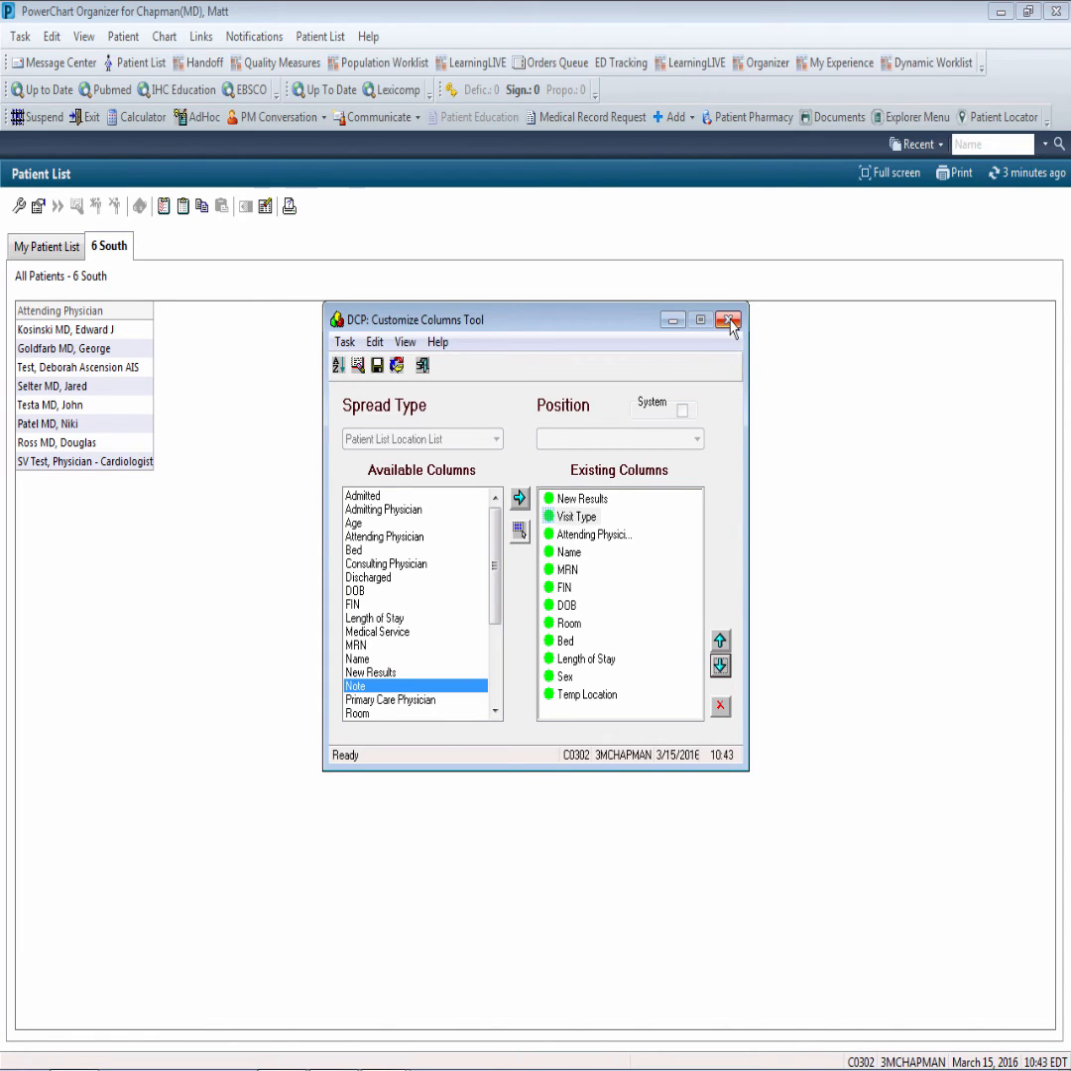
Close the column tool, refresh 6 South to show the new columns, then switch to My Patient List.
click(730, 319)
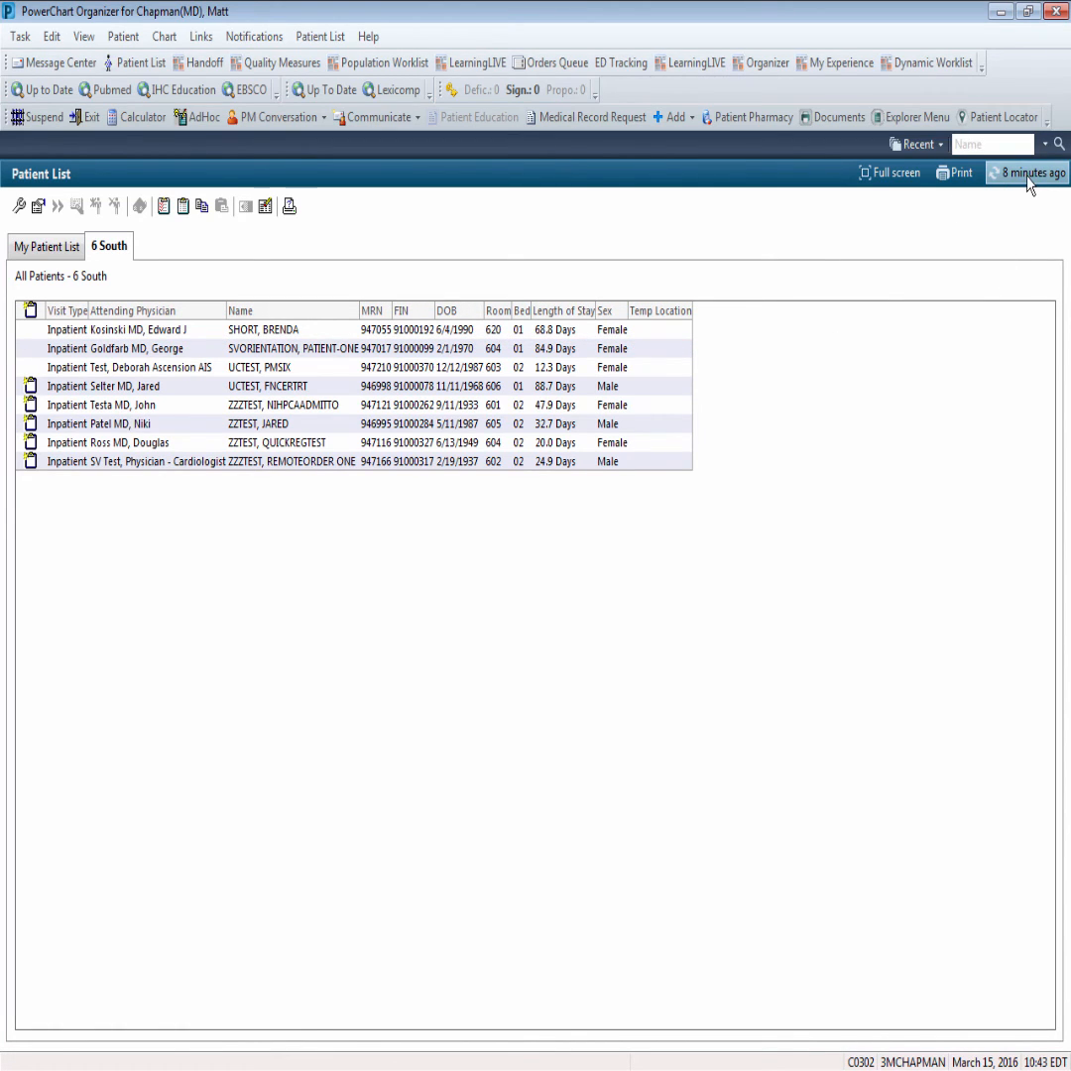
click(1031, 172)
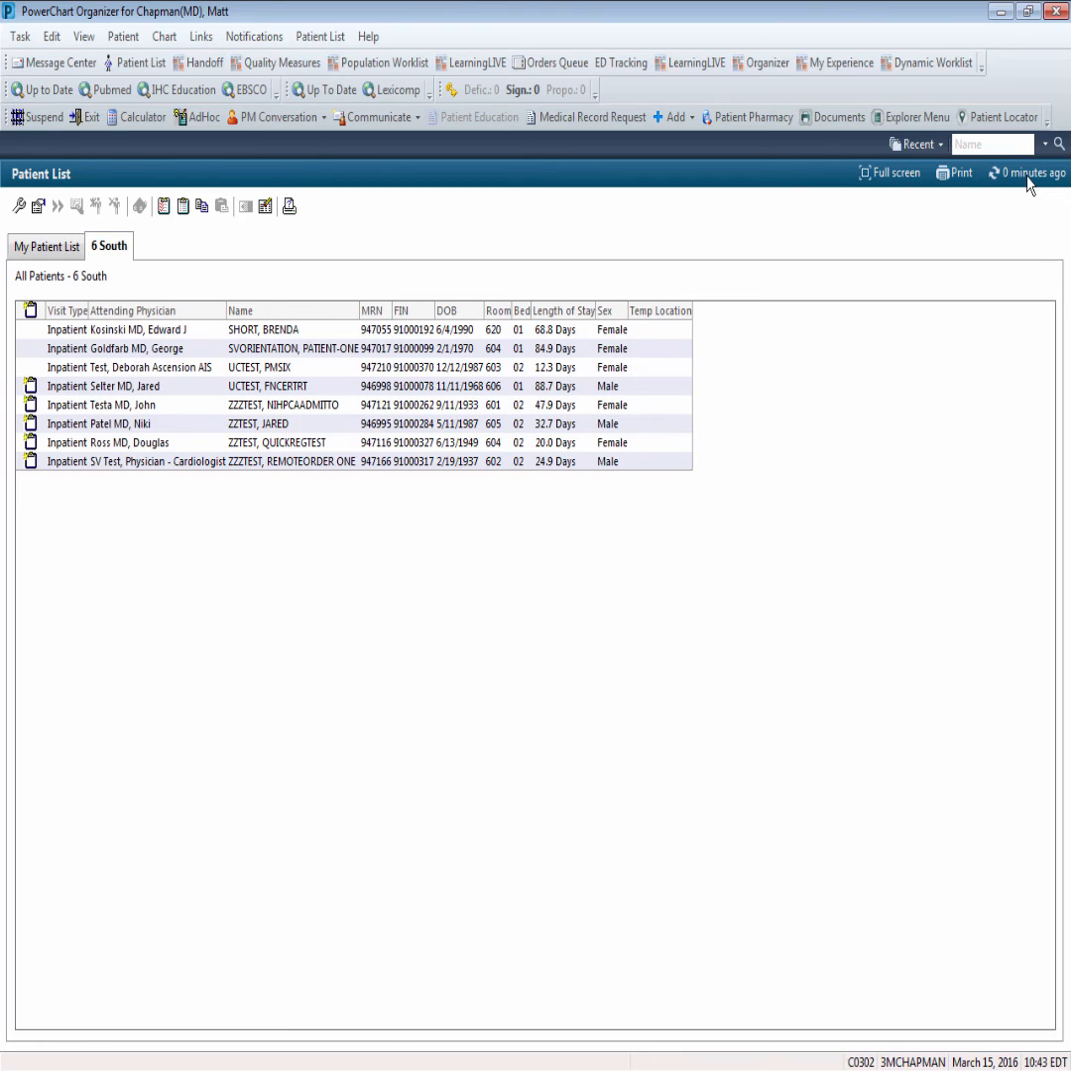
mouse_move(3, 746)
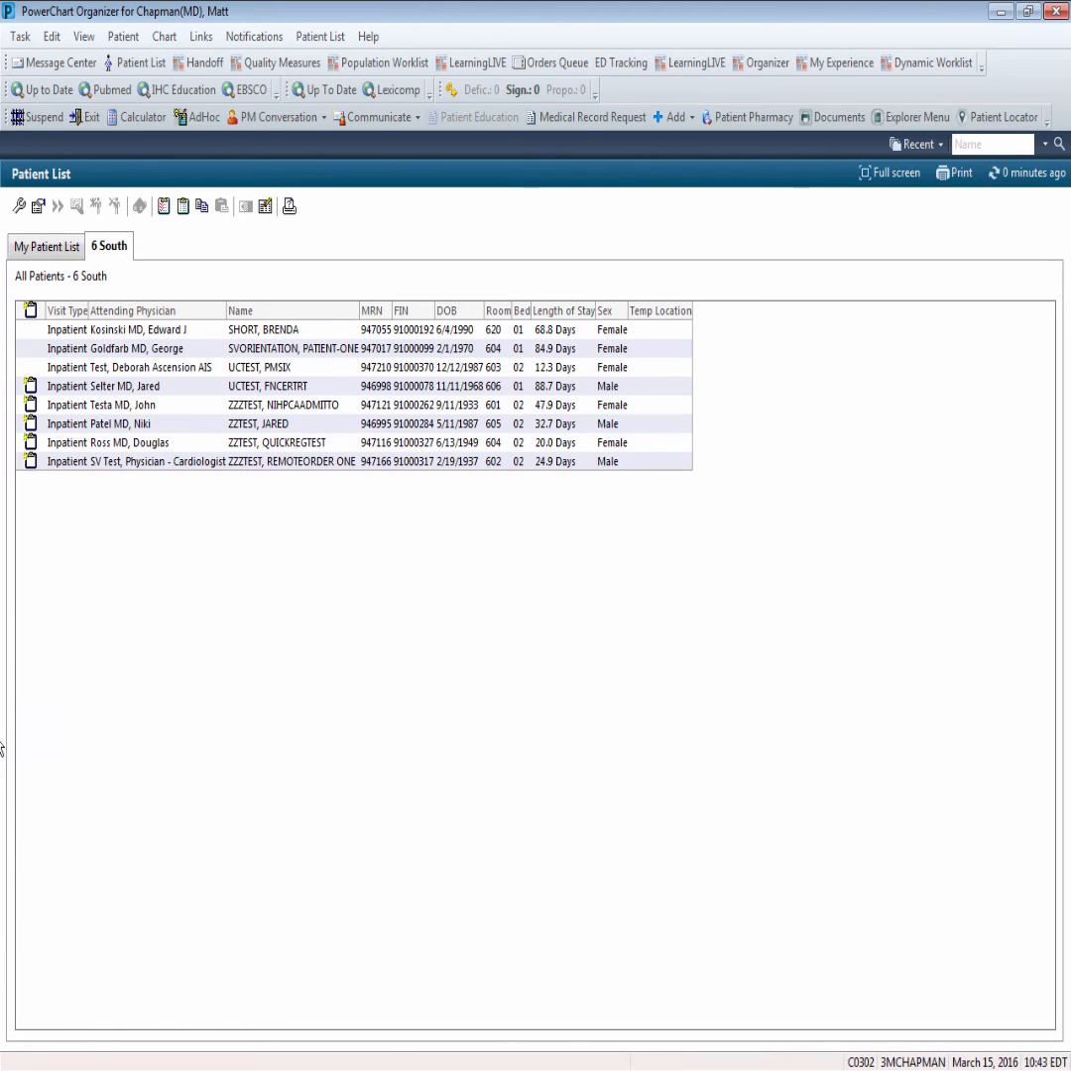
click(47, 246)
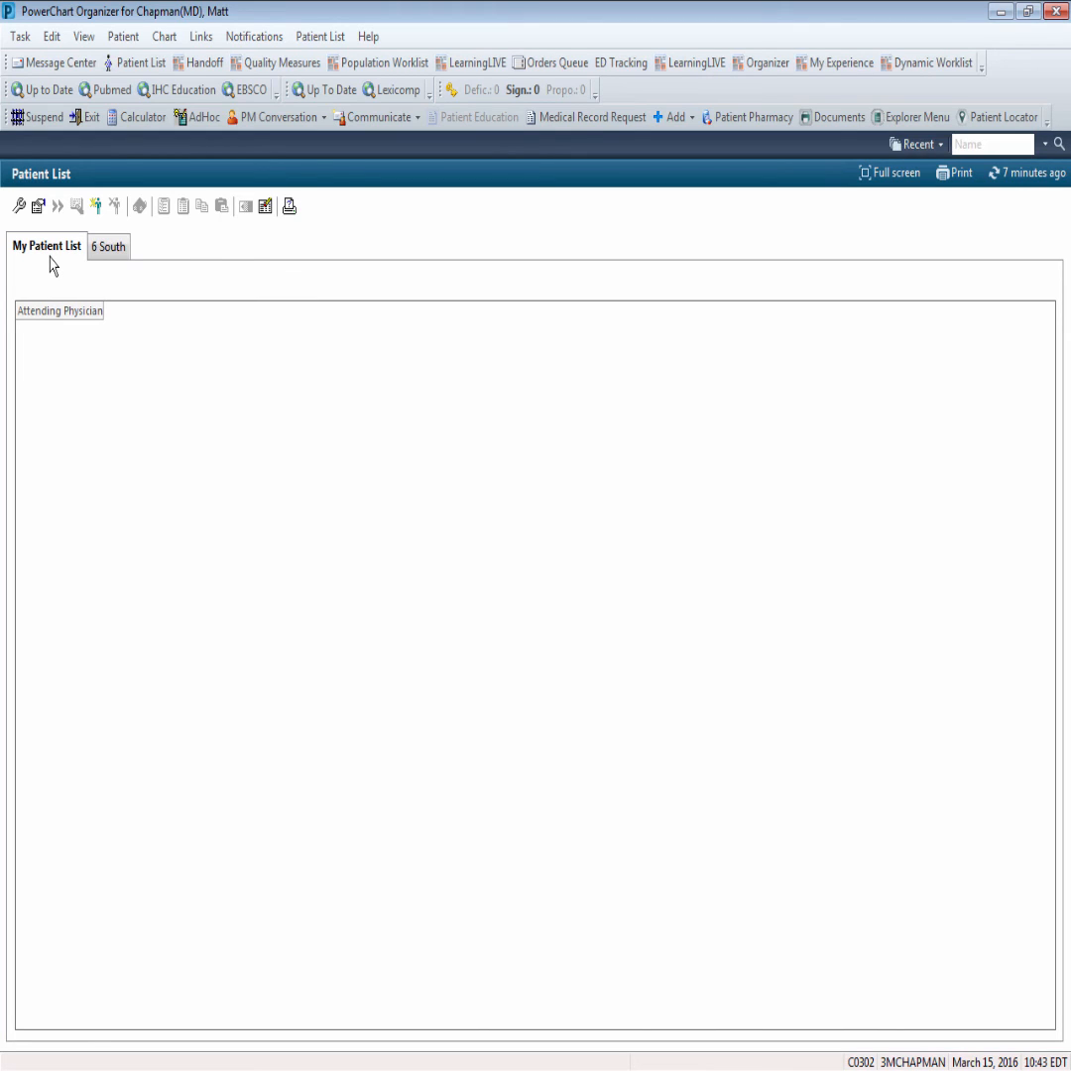
mouse_move(265, 206)
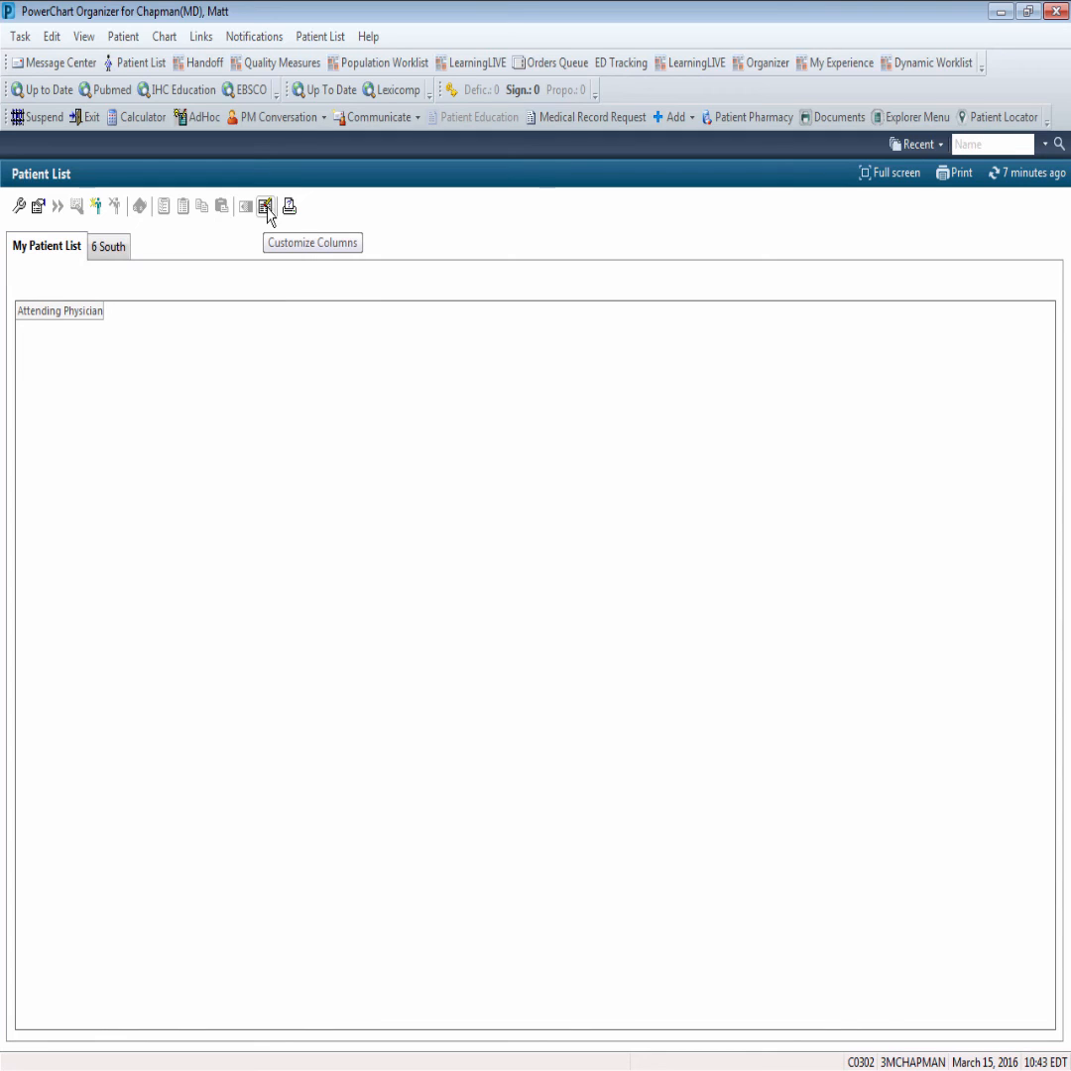
Select Bed, DOB, FIN, MRN, Name, New Results, Room, Sex and more, and copy them into My Patient List's columns.
click(266, 206)
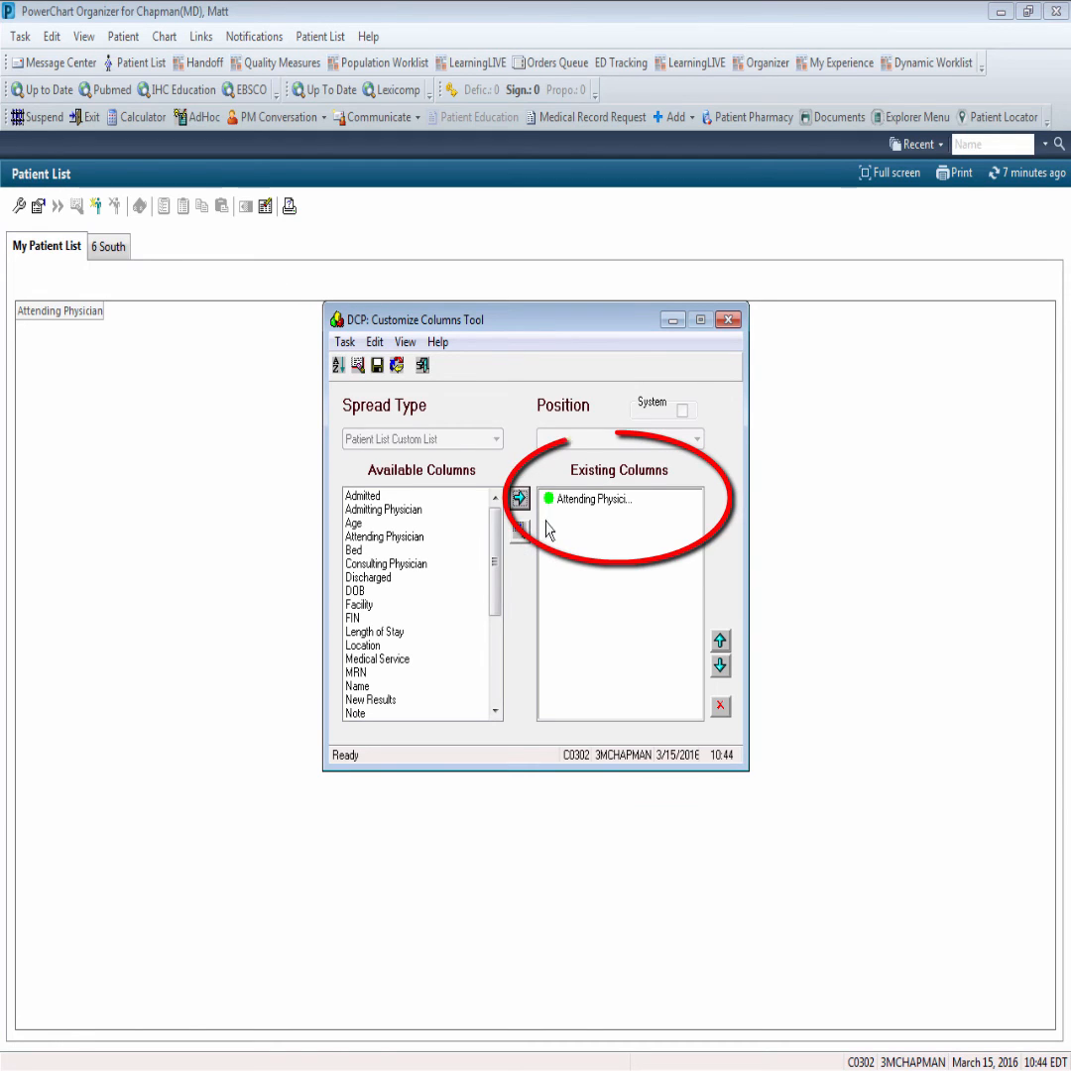
mouse_move(571, 517)
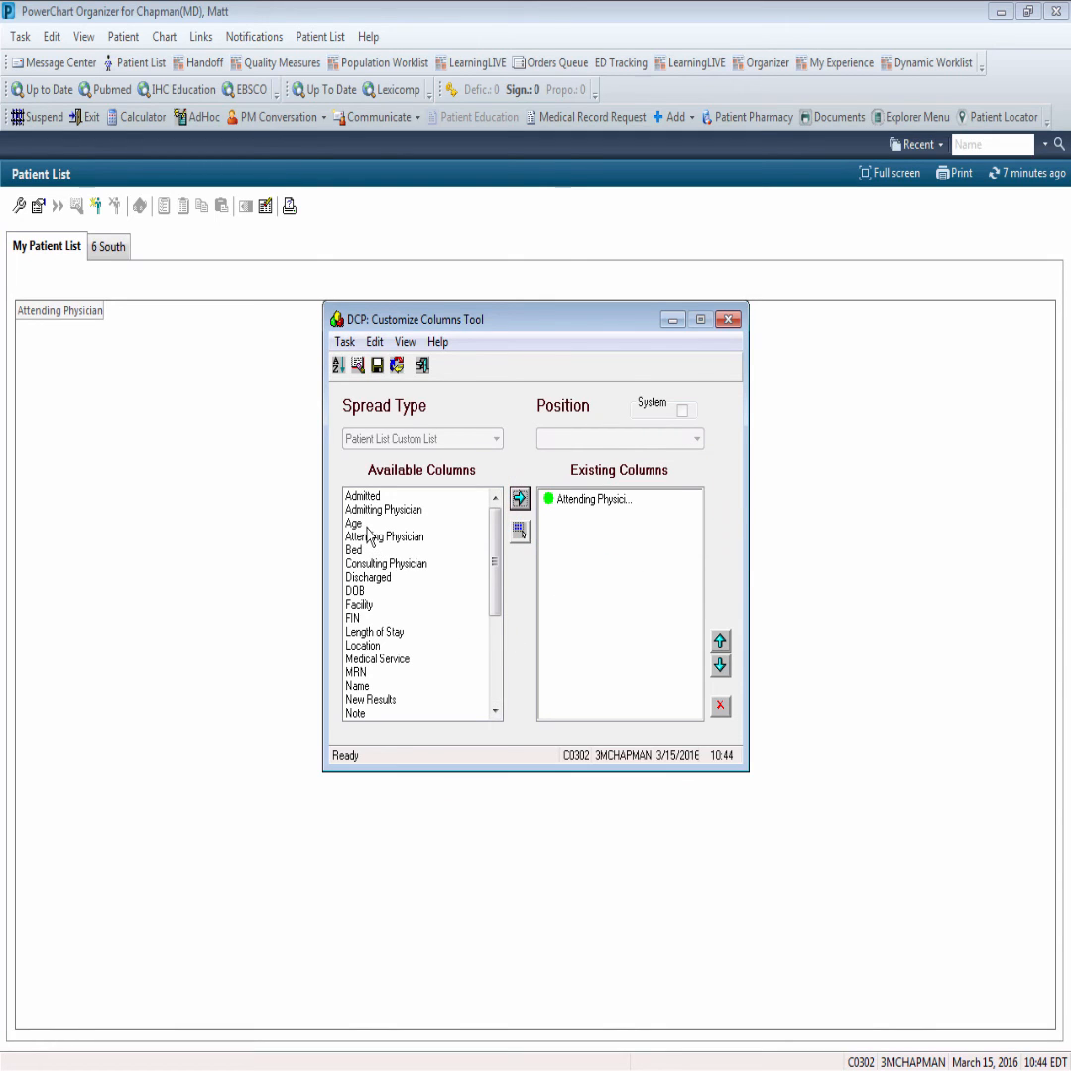
mouse_move(373, 543)
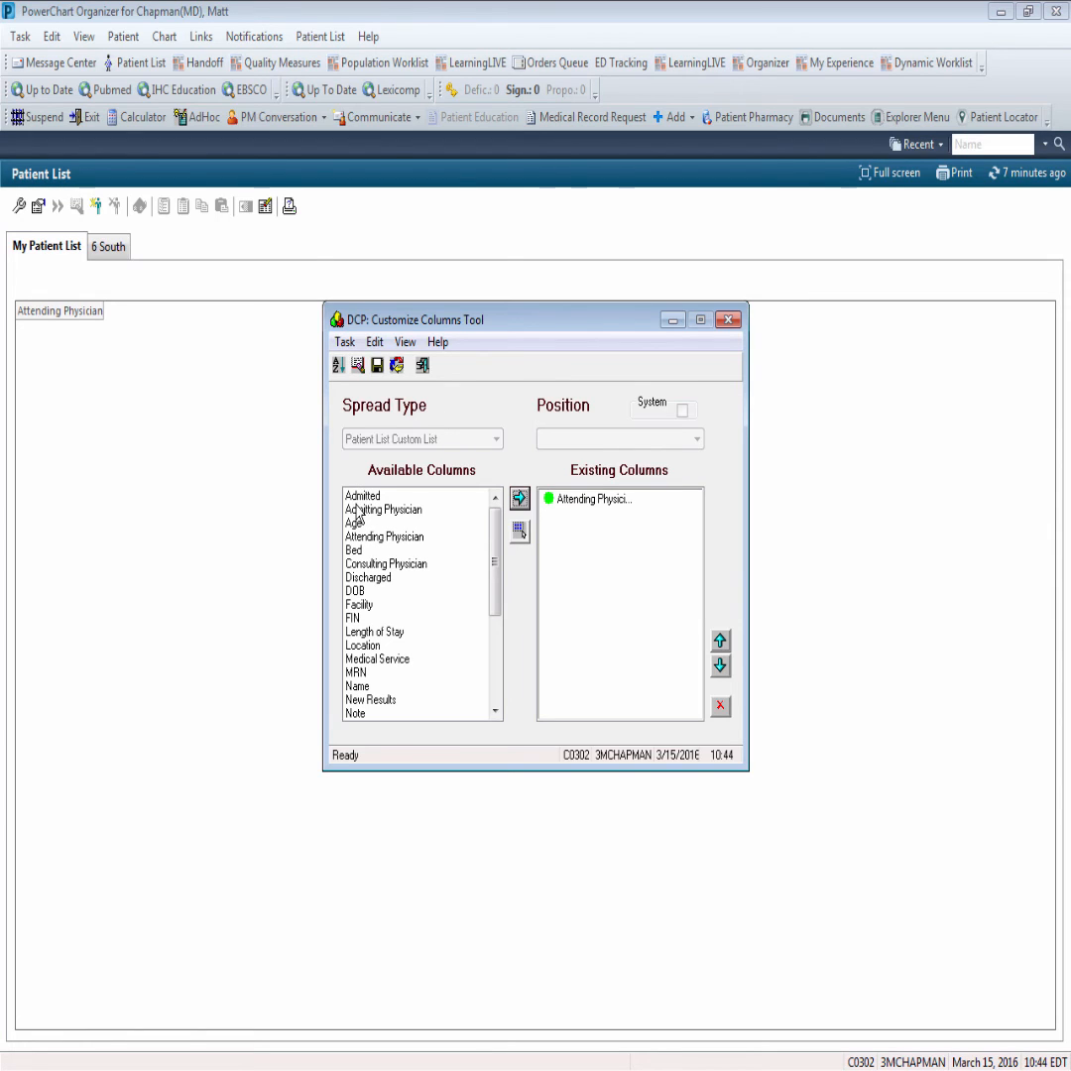
click(352, 552)
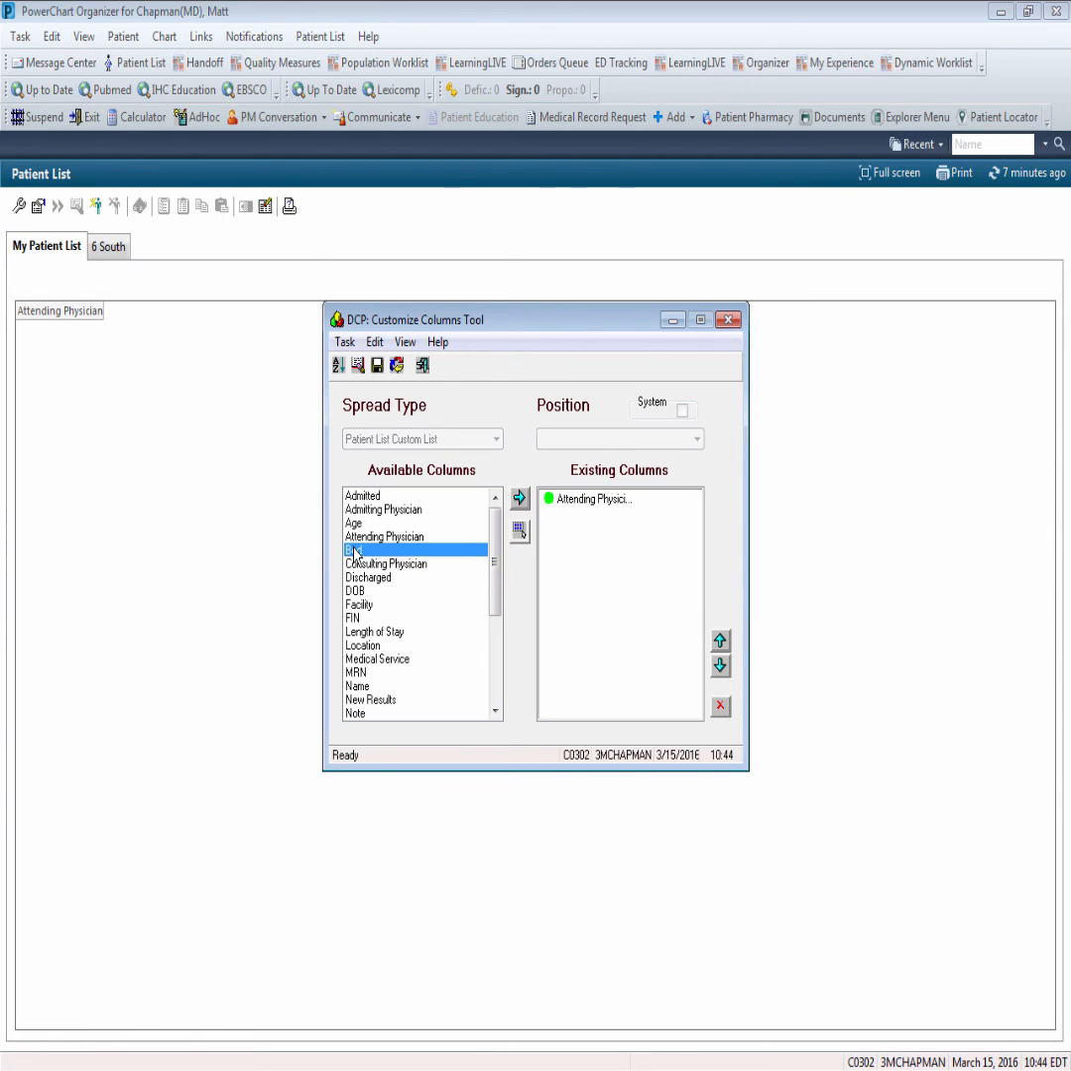
click(355, 591)
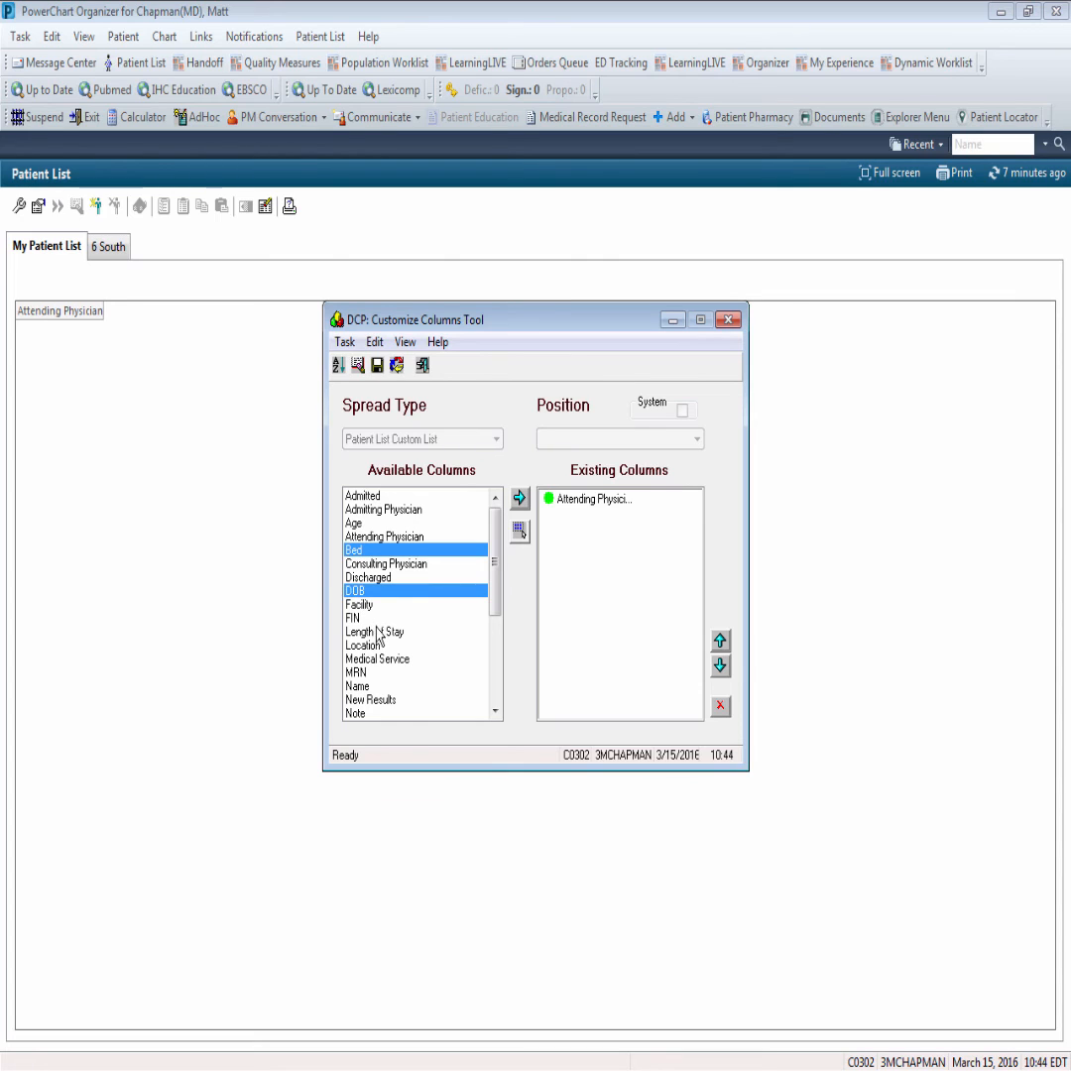
click(357, 619)
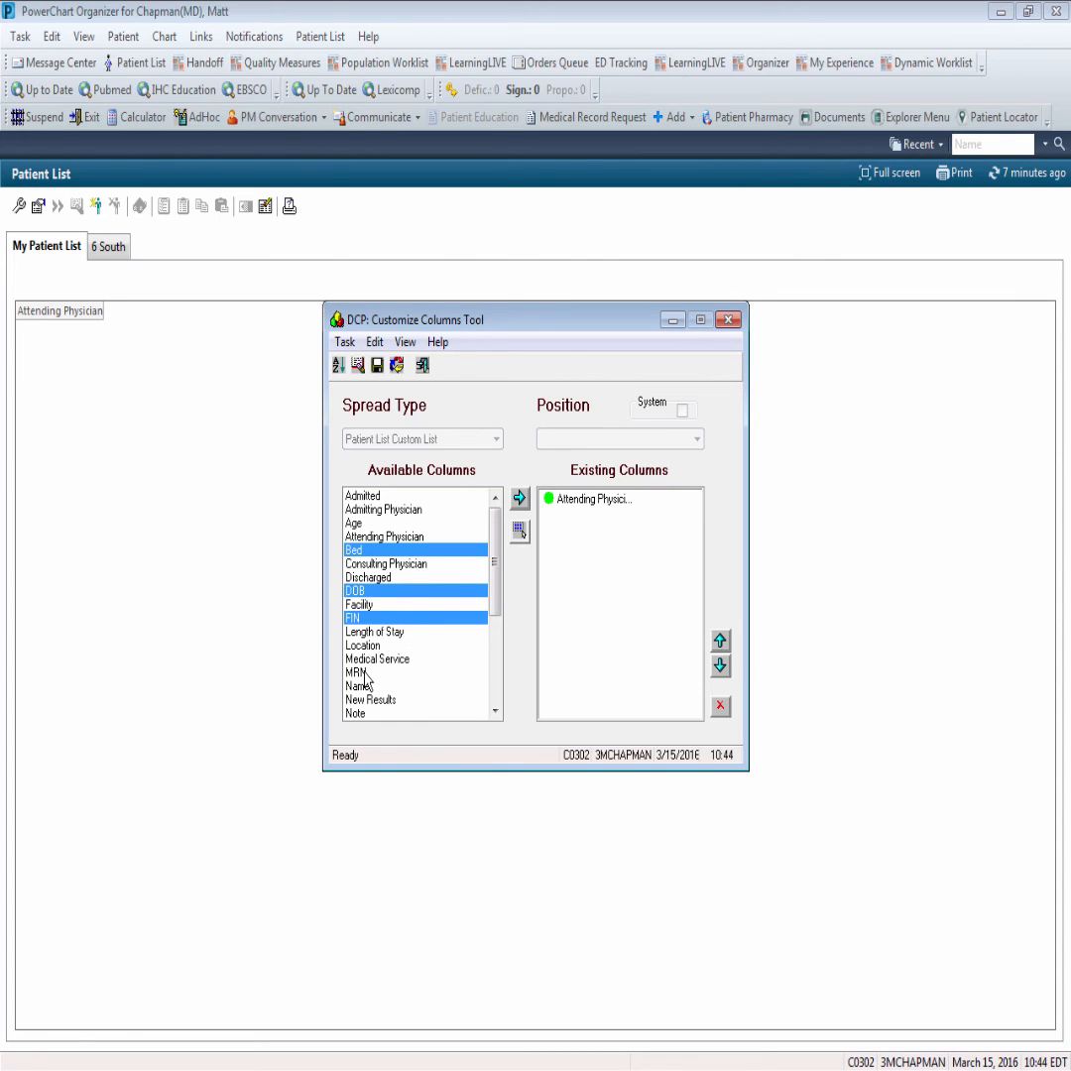
click(357, 678)
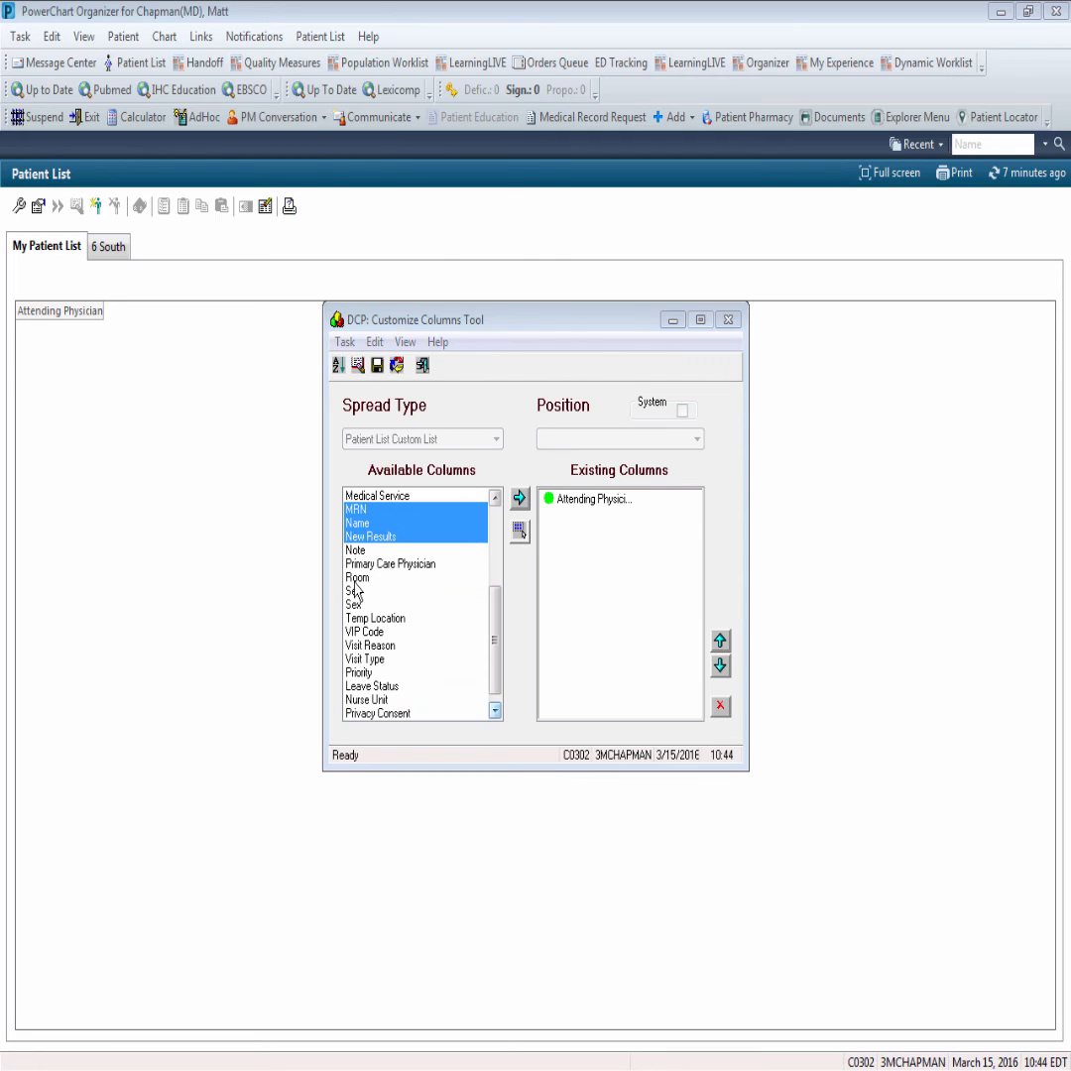
click(355, 603)
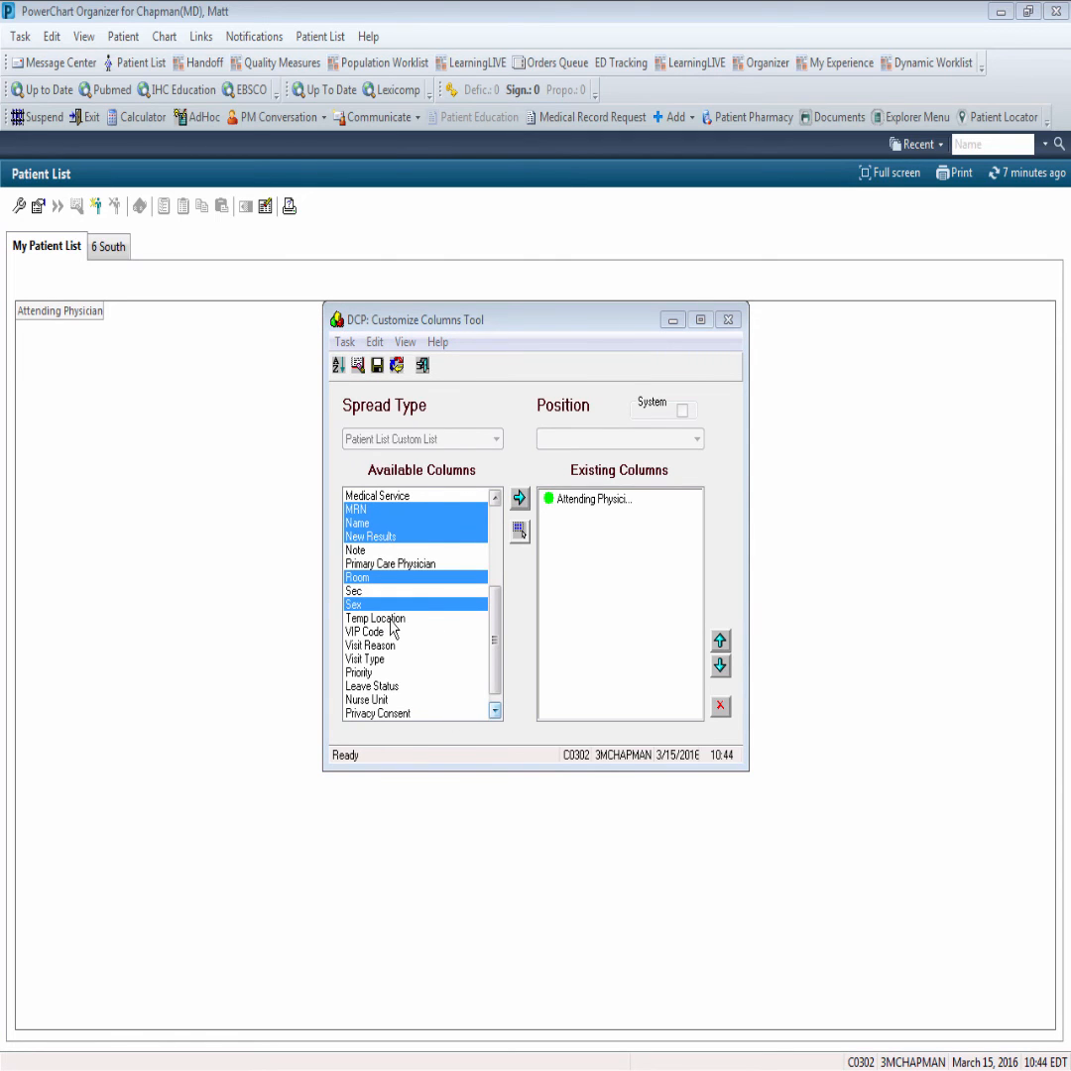
click(375, 619)
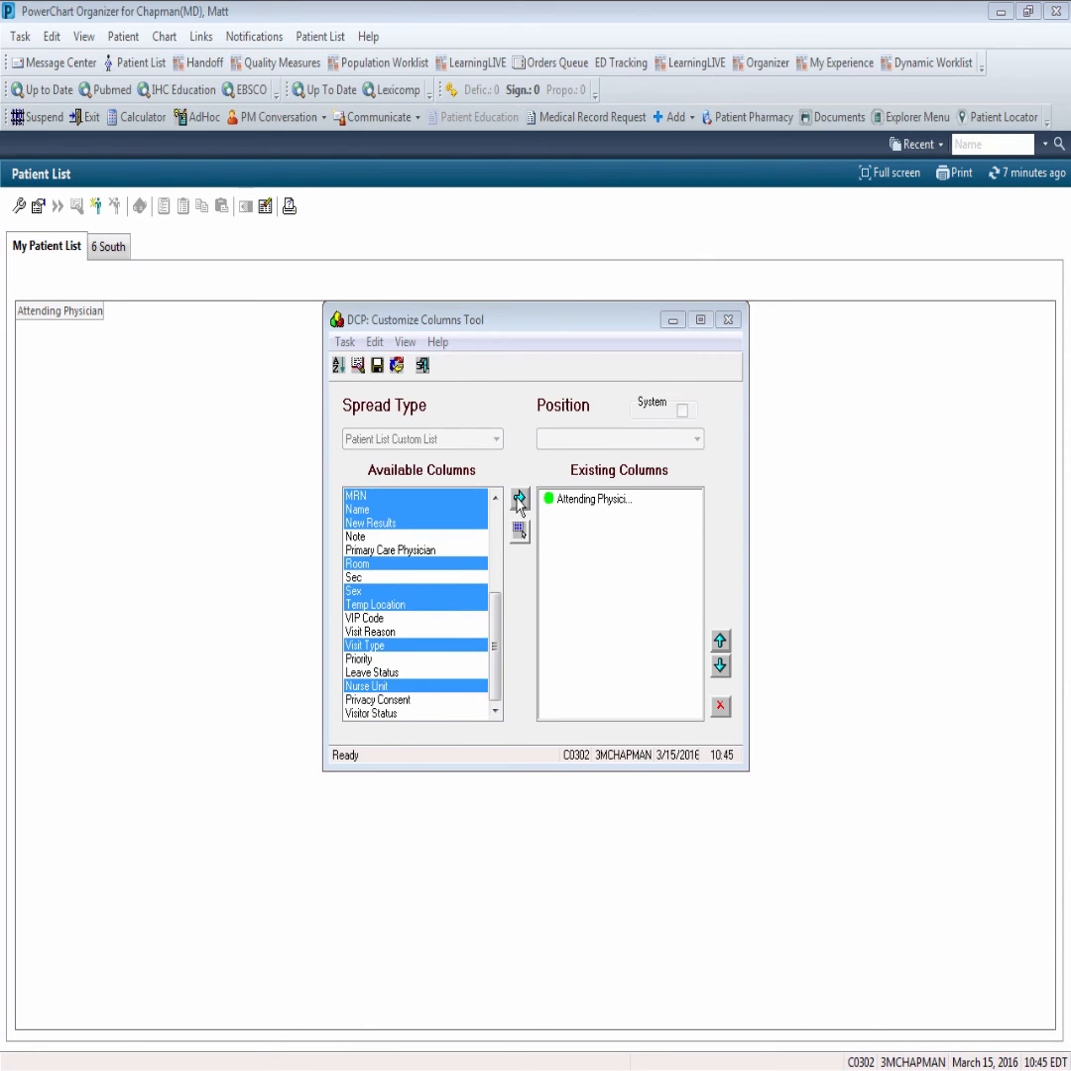
mouse_move(519, 499)
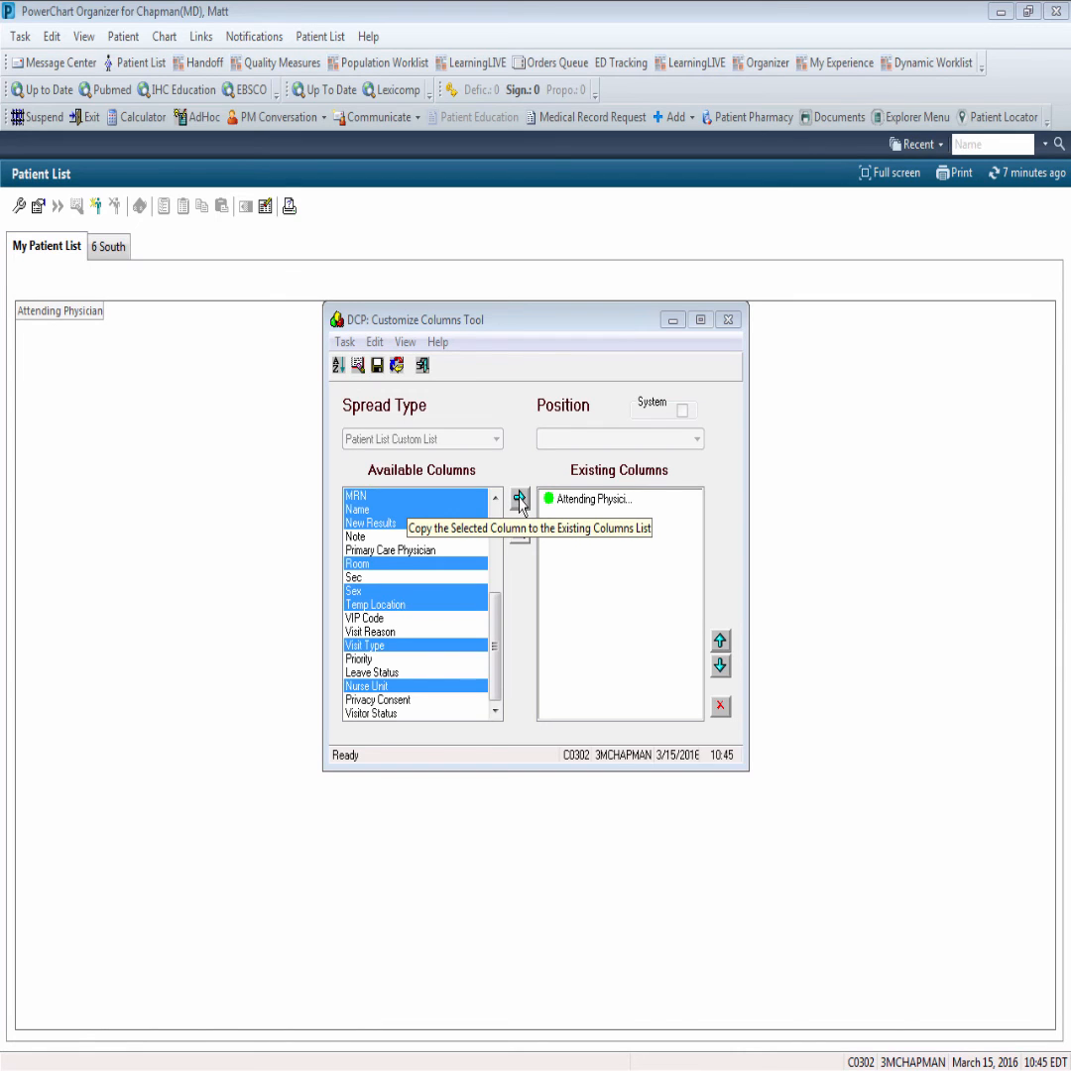
click(519, 498)
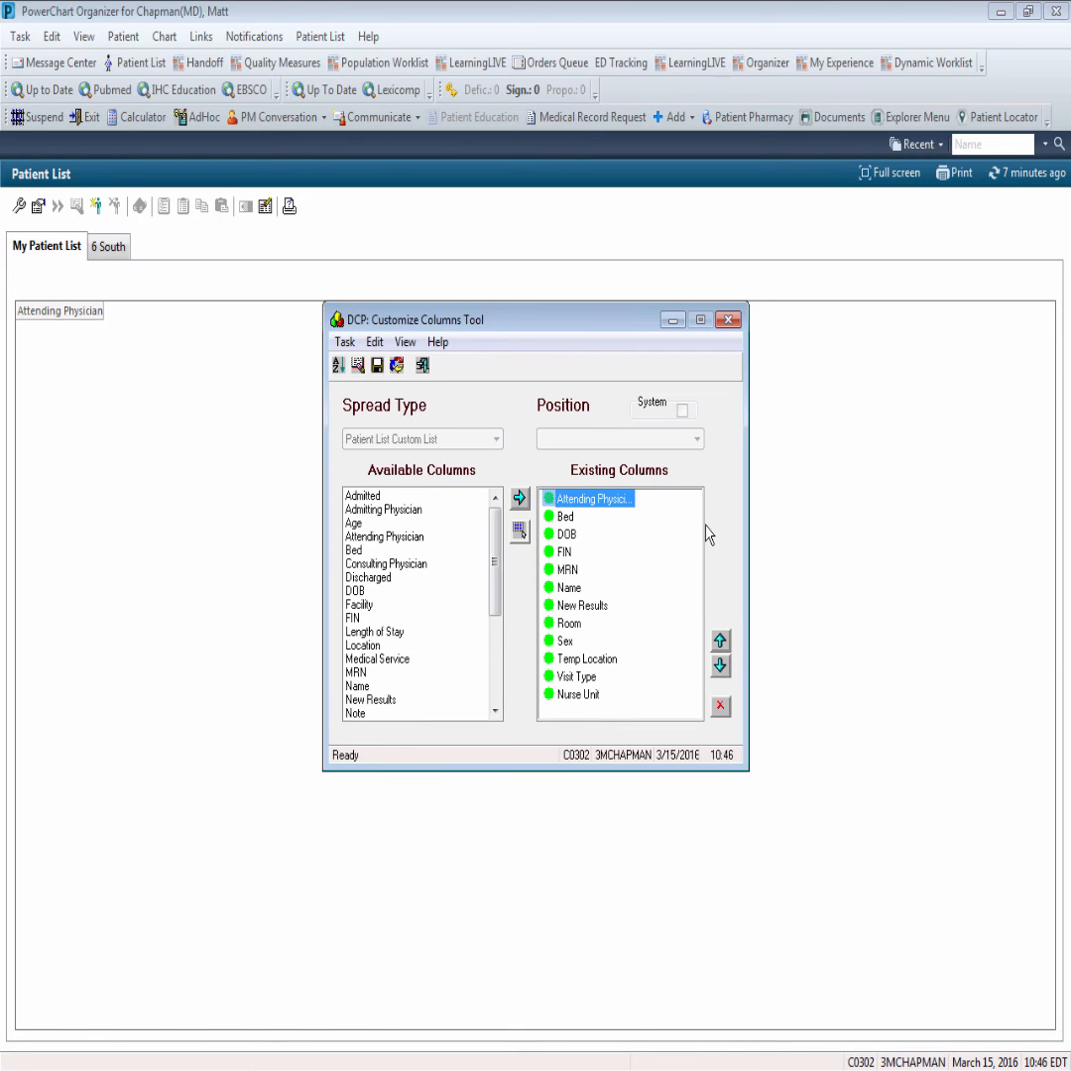
mouse_move(656, 672)
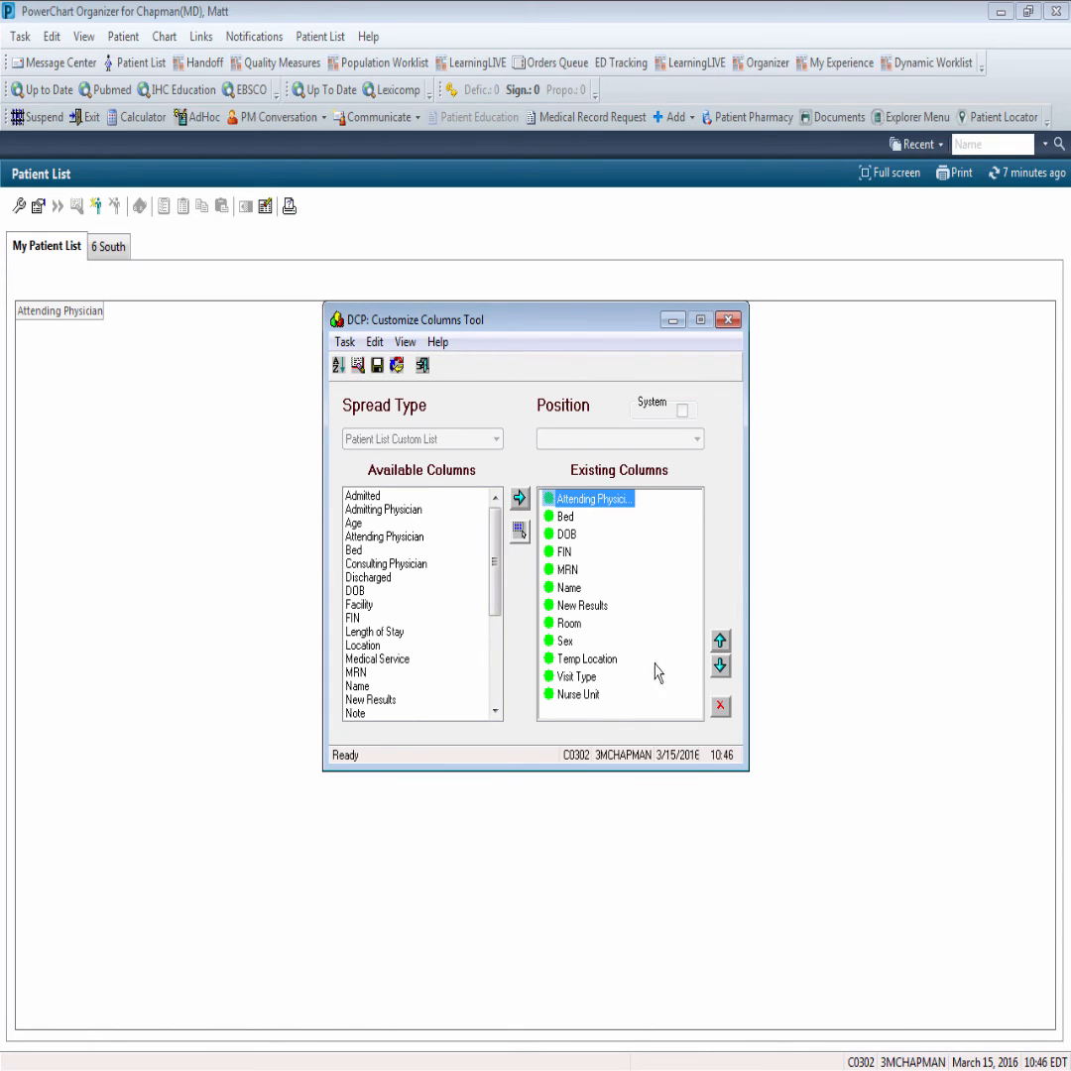
Move New Results, Name, MRN and FIN up the column order, then close the tool to see the updated list.
click(579, 604)
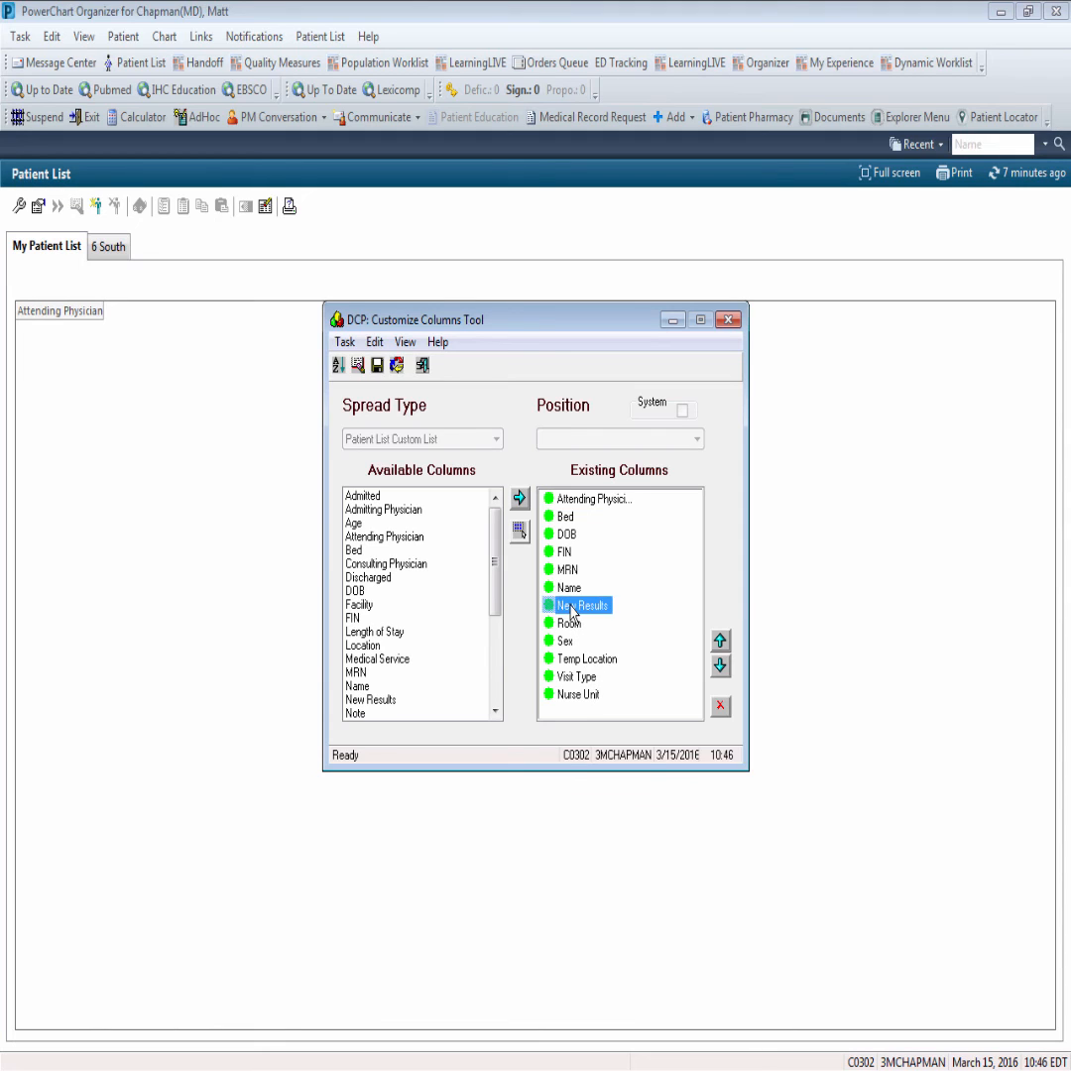
click(720, 639)
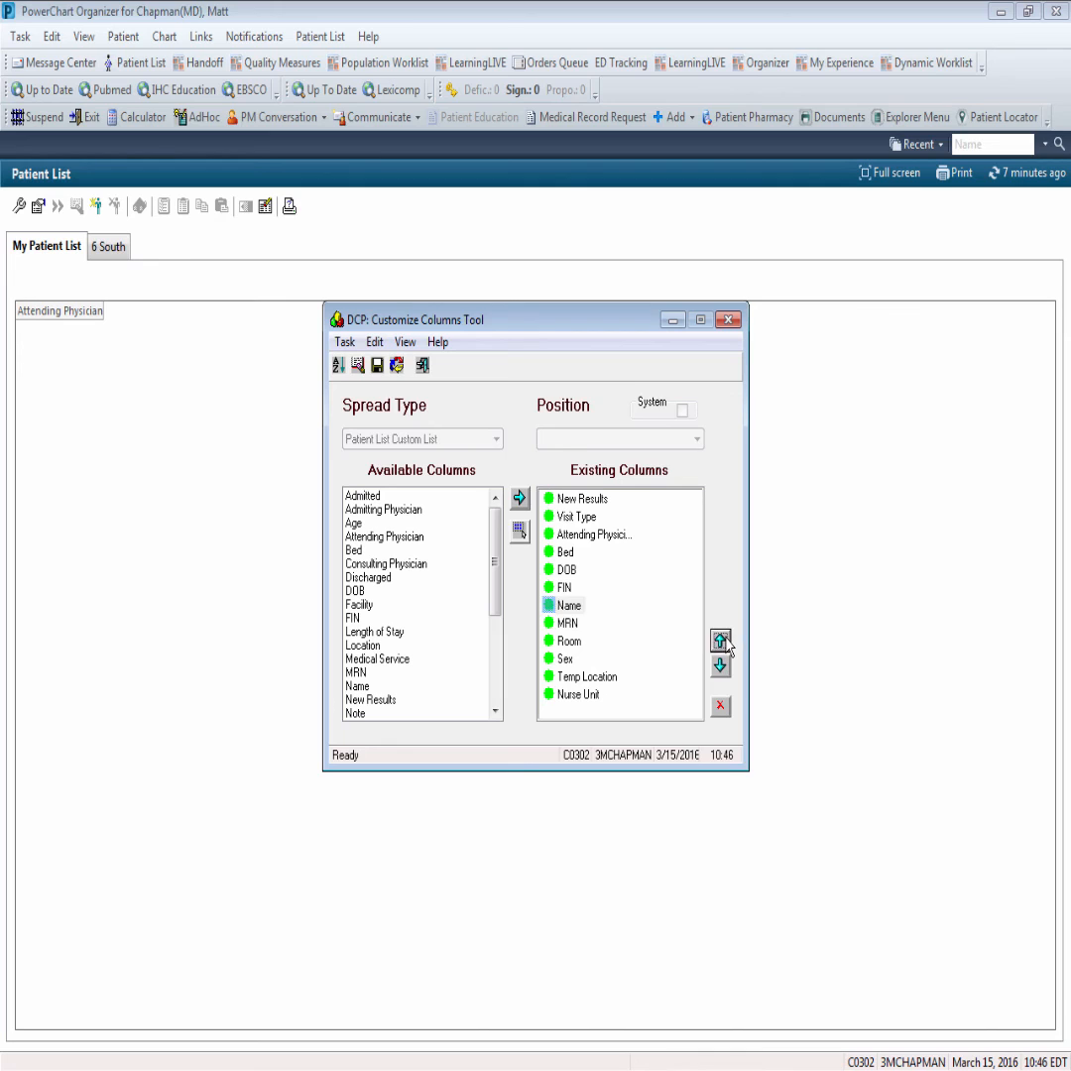
click(720, 639)
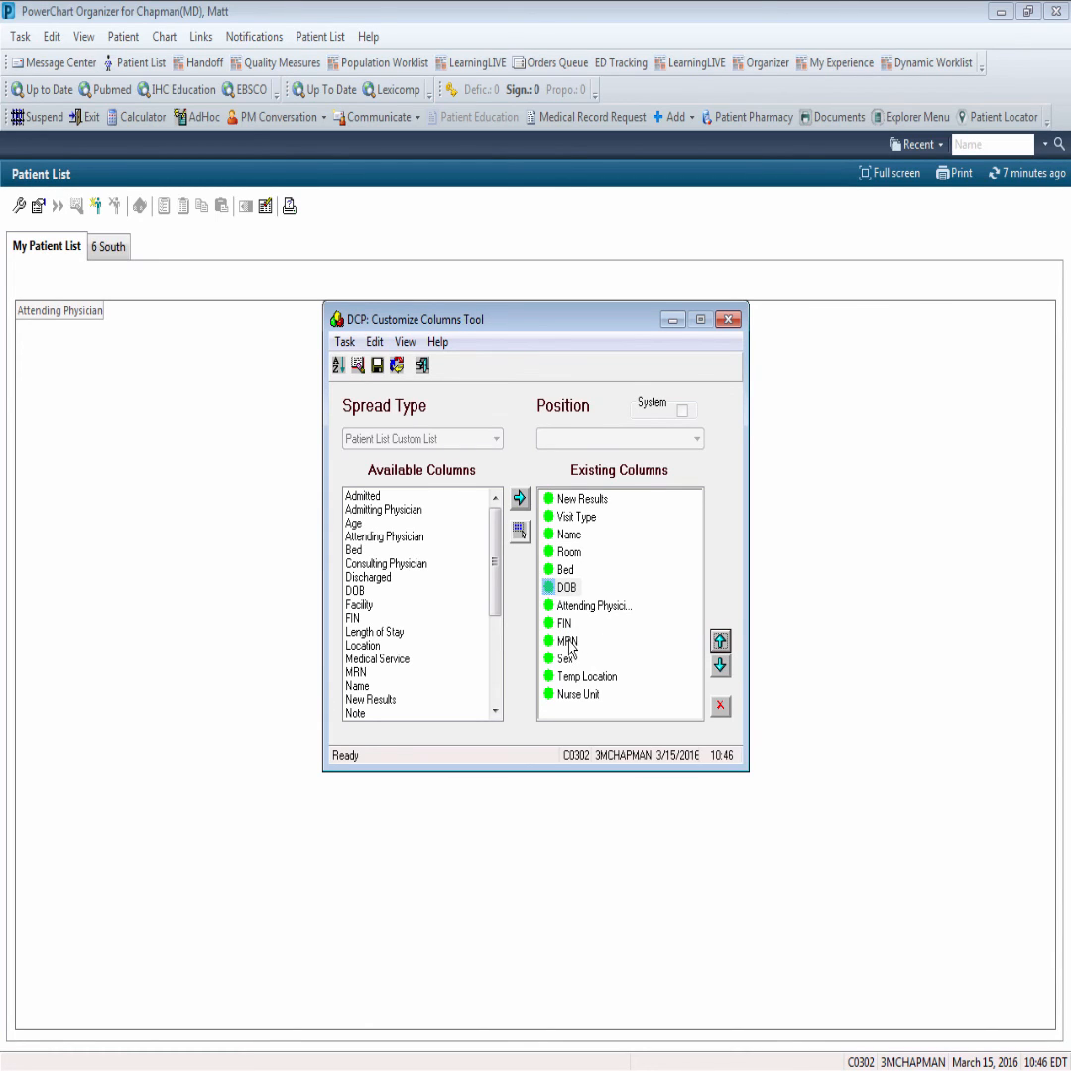
click(567, 640)
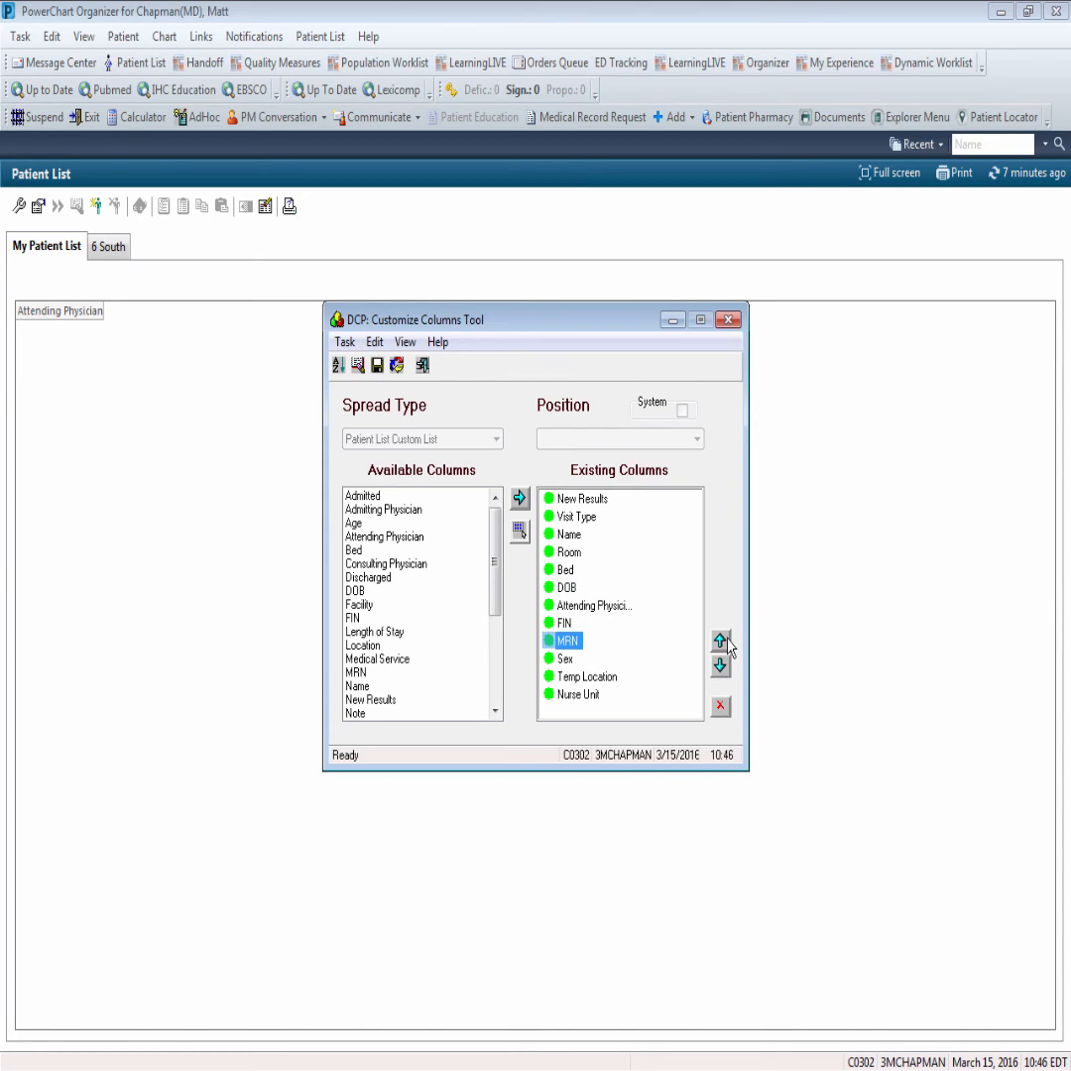
click(719, 638)
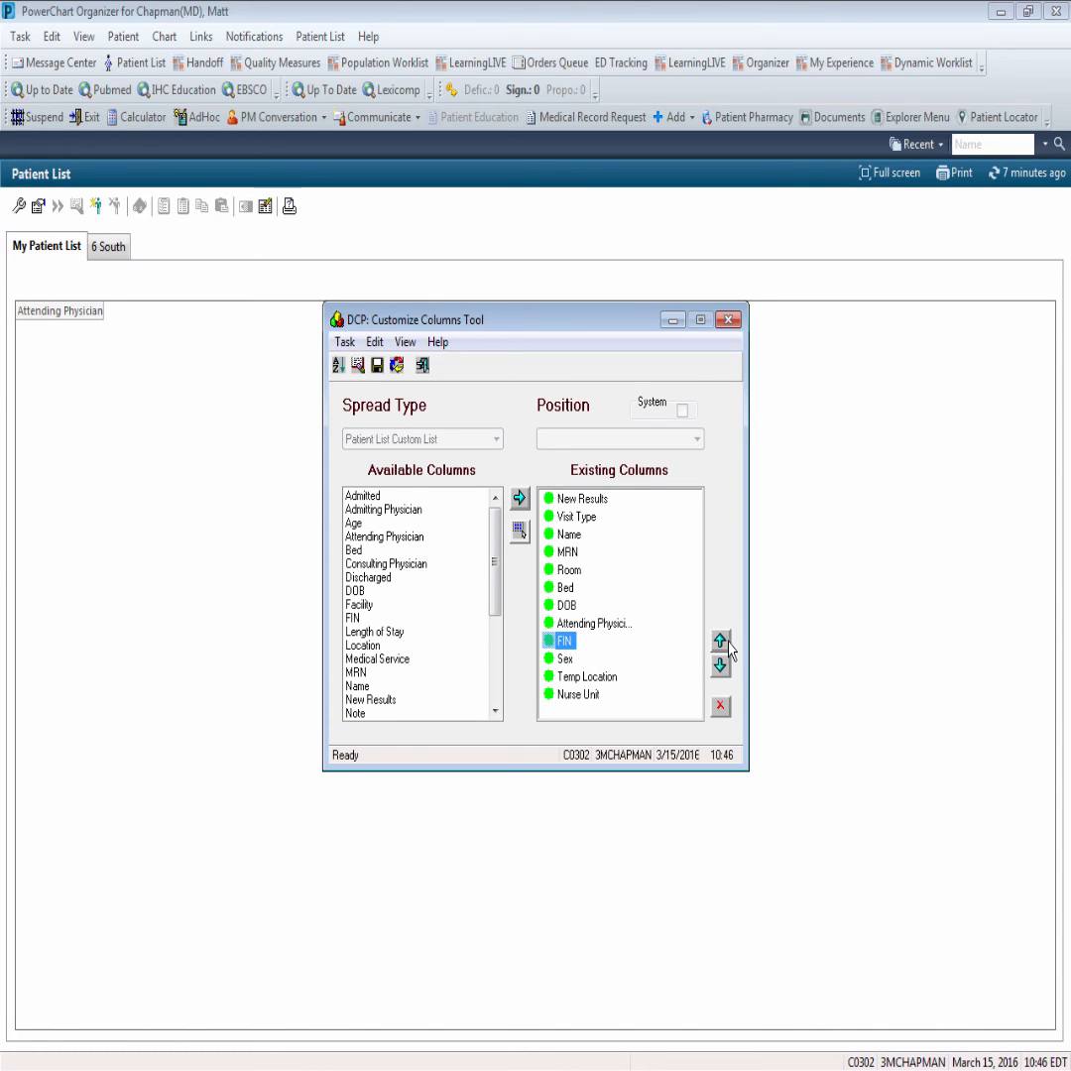
click(719, 639)
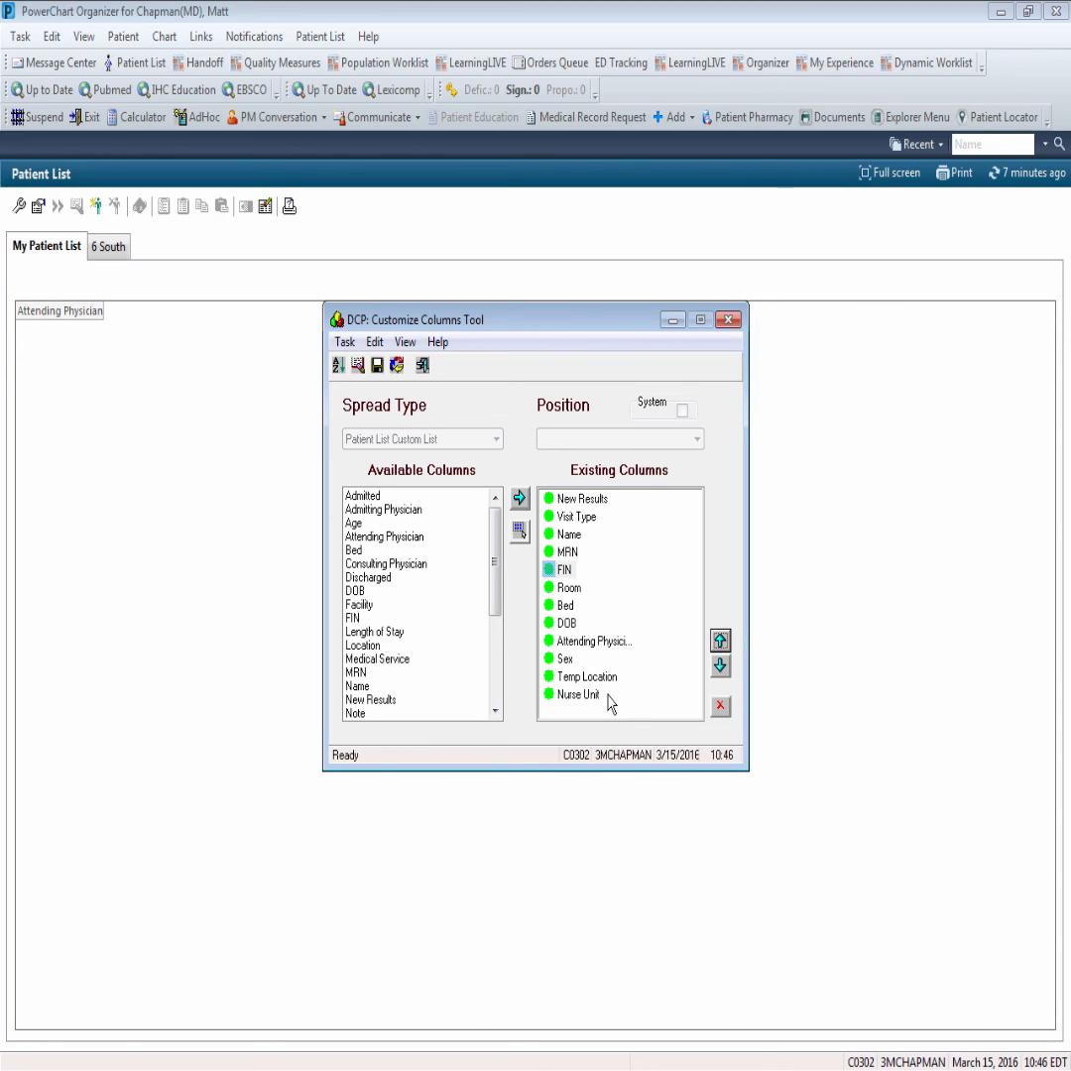
mouse_move(423, 427)
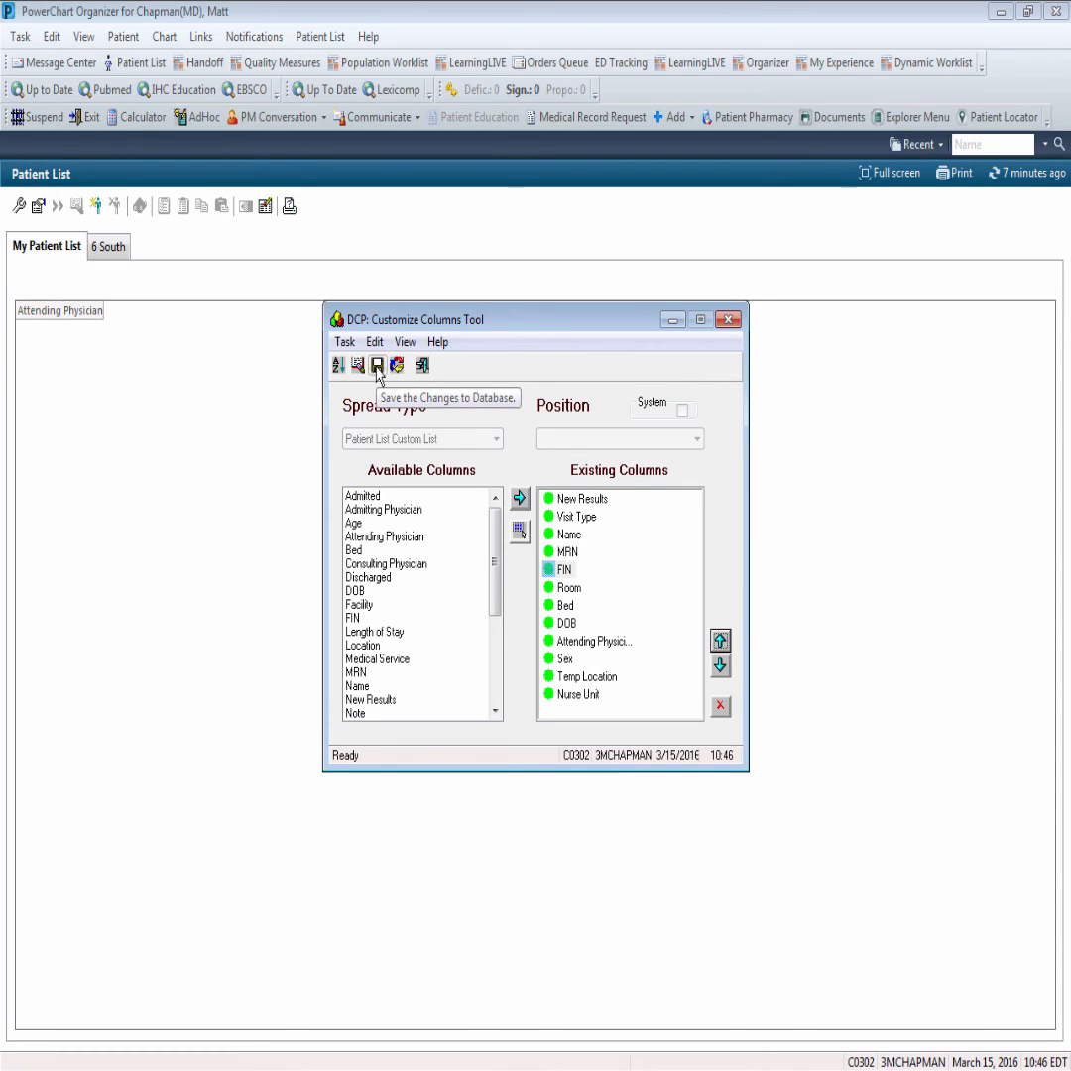
mouse_move(440, 420)
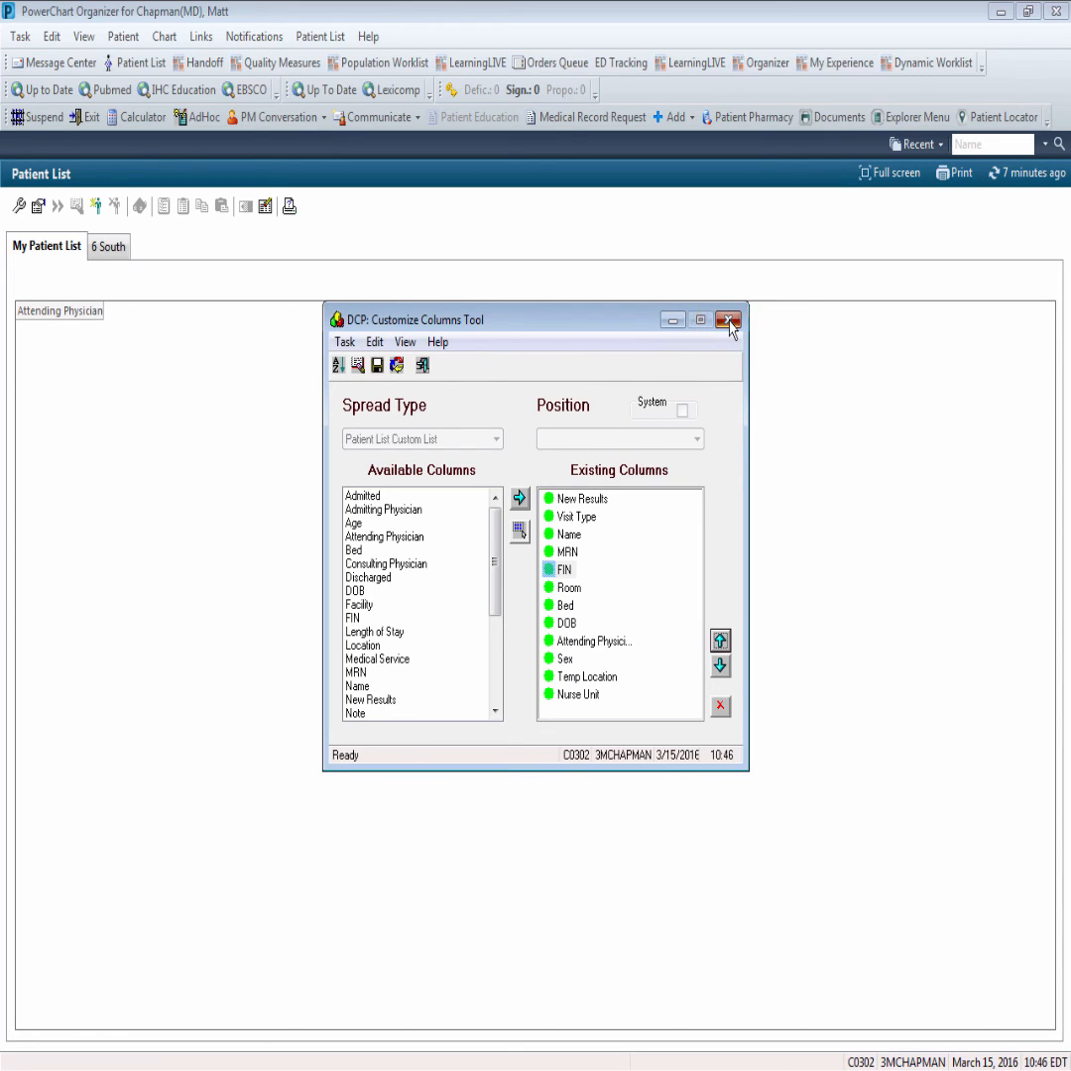
click(730, 319)
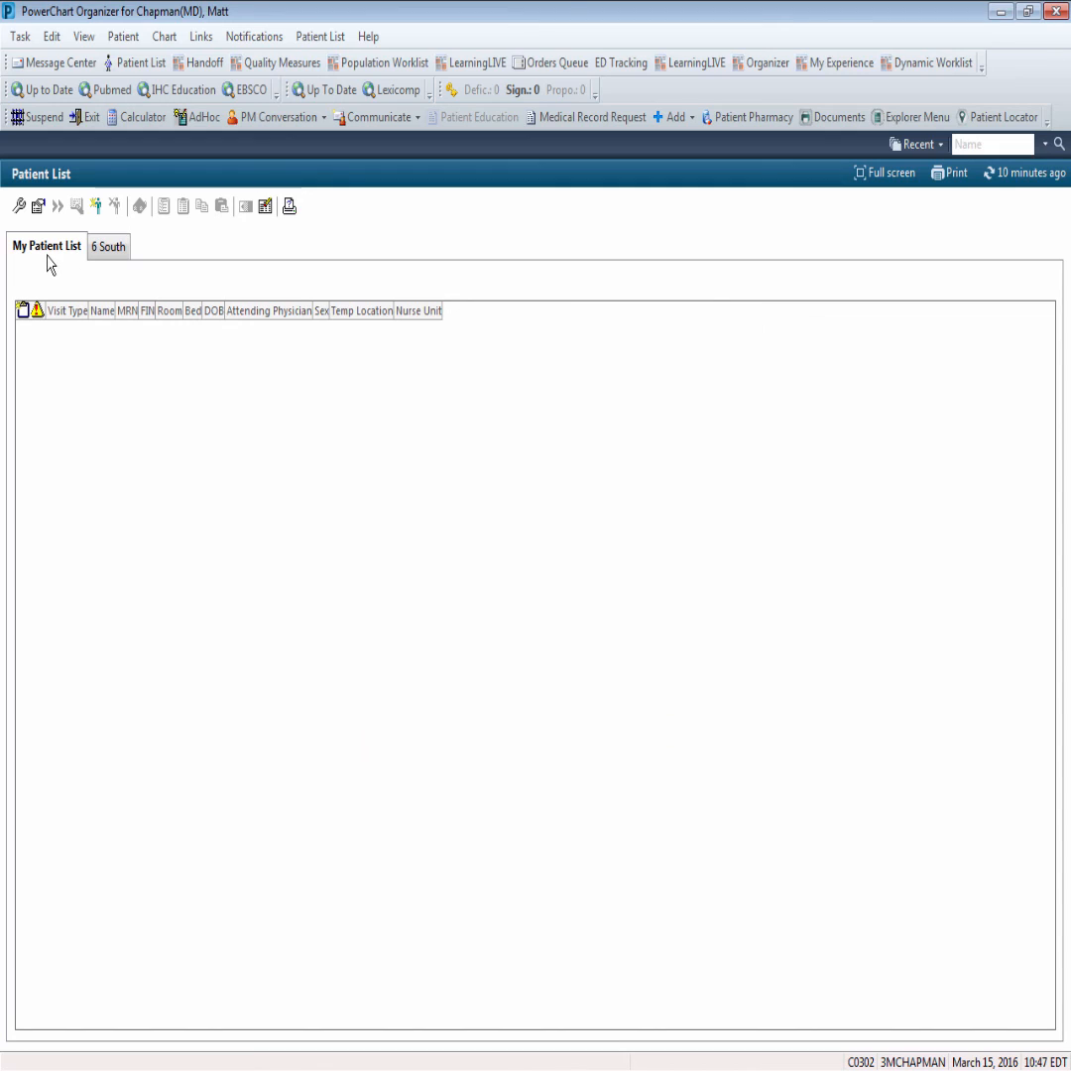
mouse_move(460, 385)
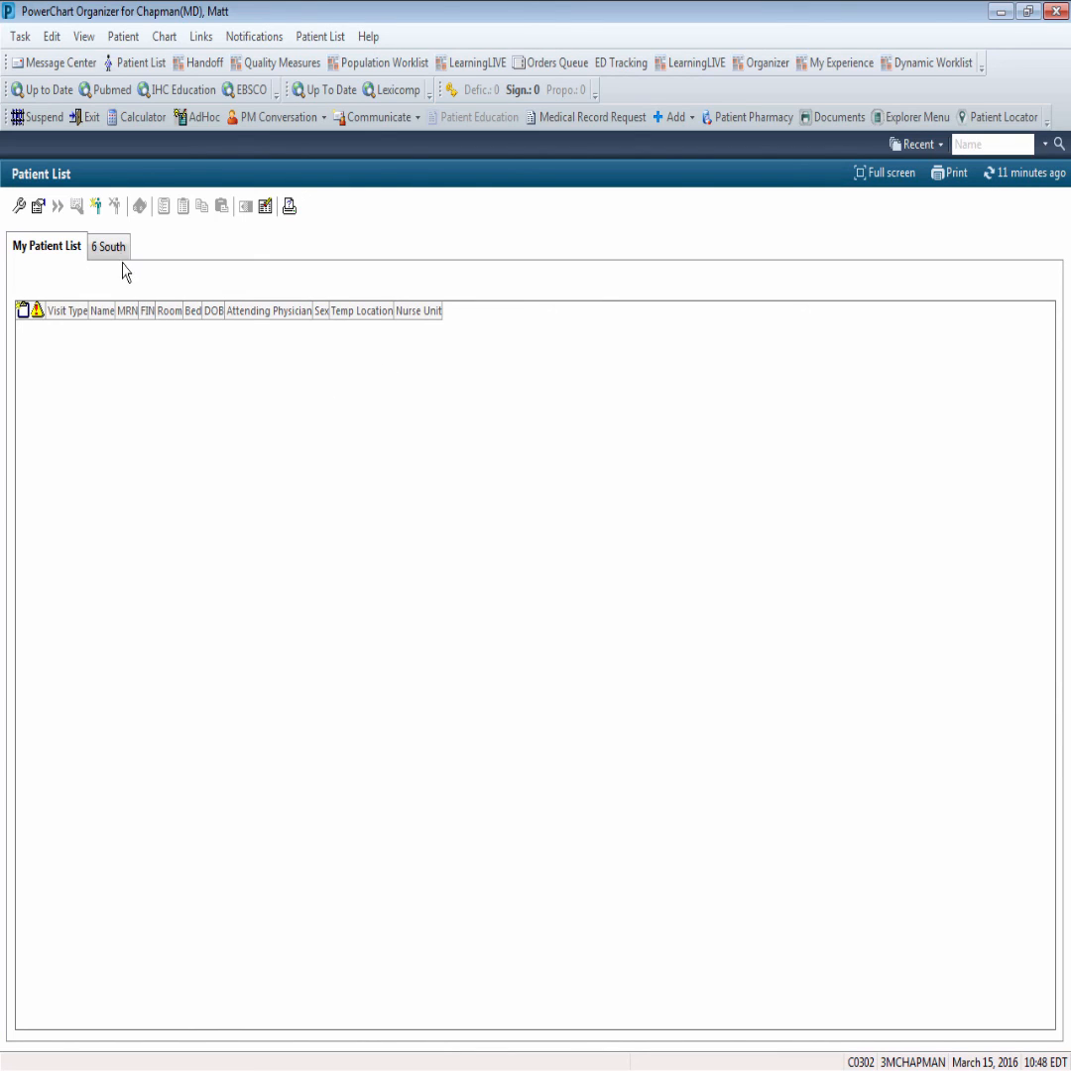
From the 6 South list, add the first patient row to My Patient List.
click(109, 246)
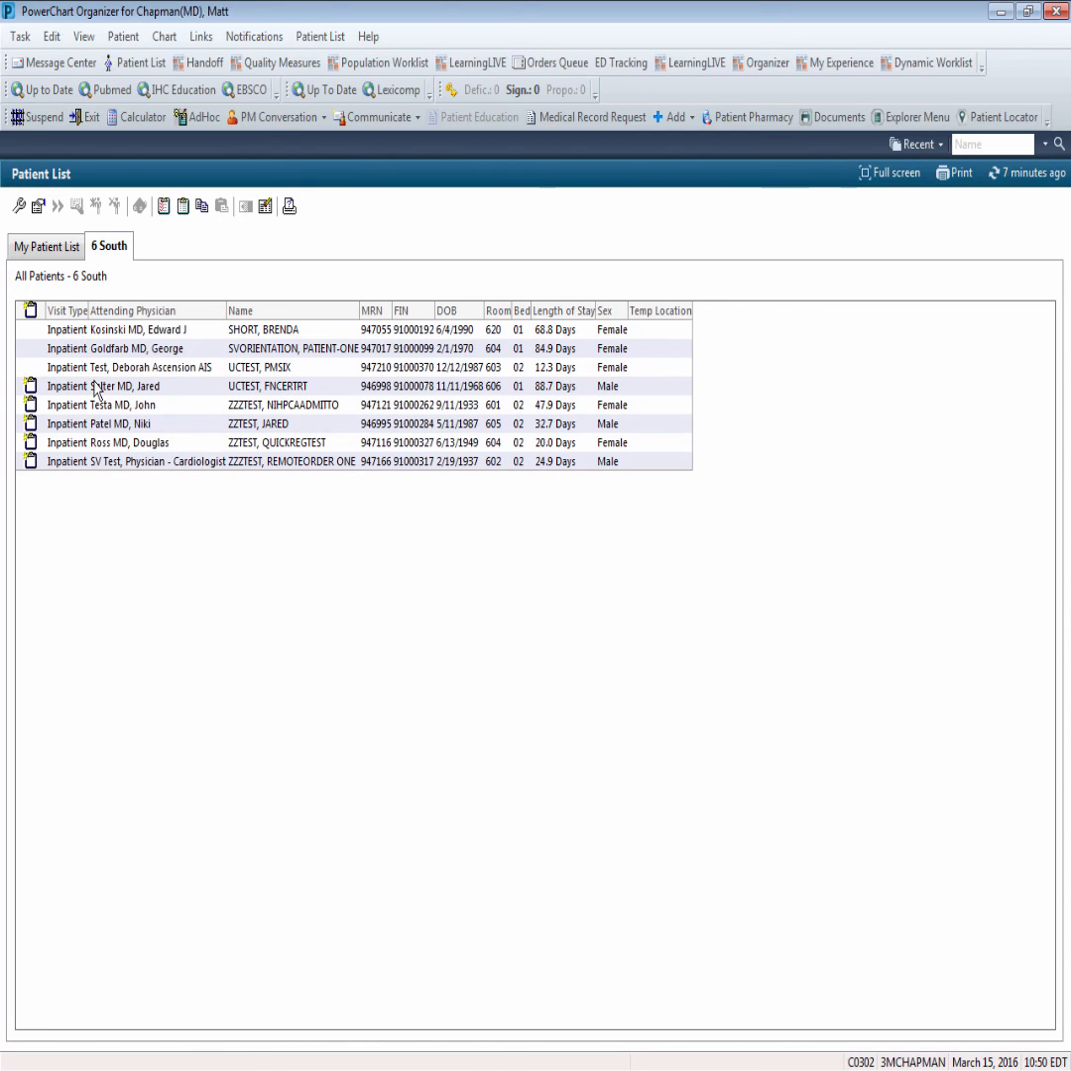
mouse_move(95, 405)
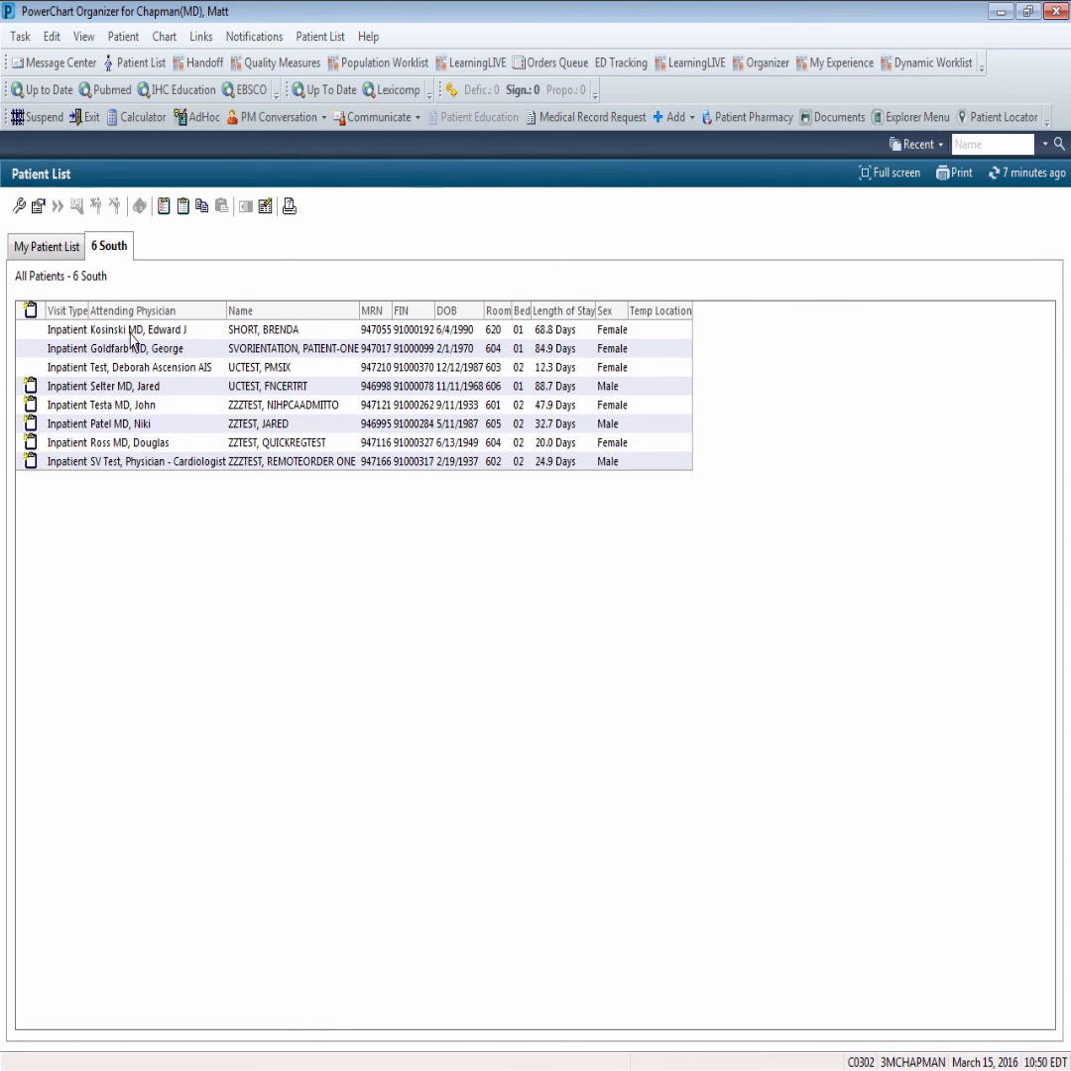
right_click(129, 329)
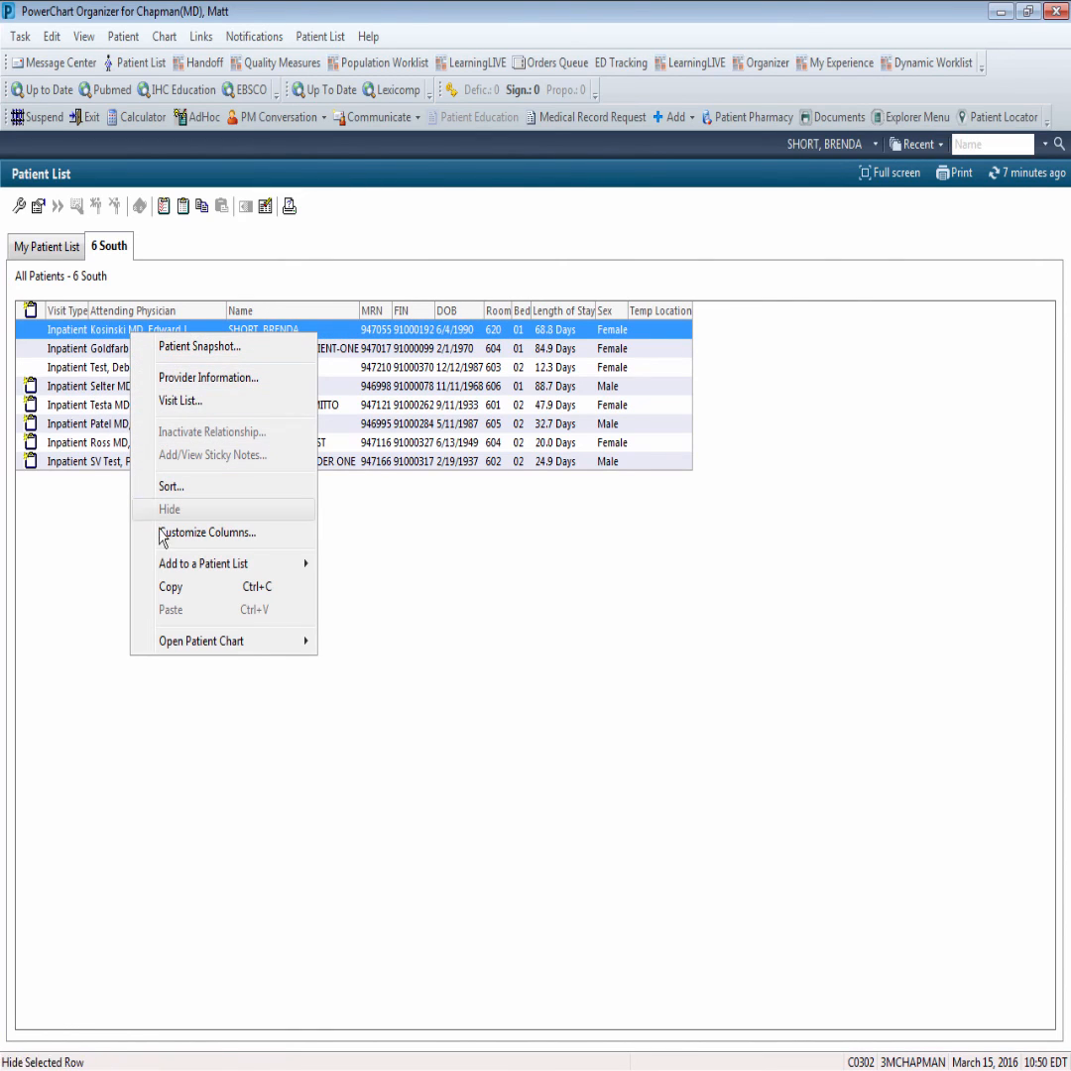
mouse_move(202, 563)
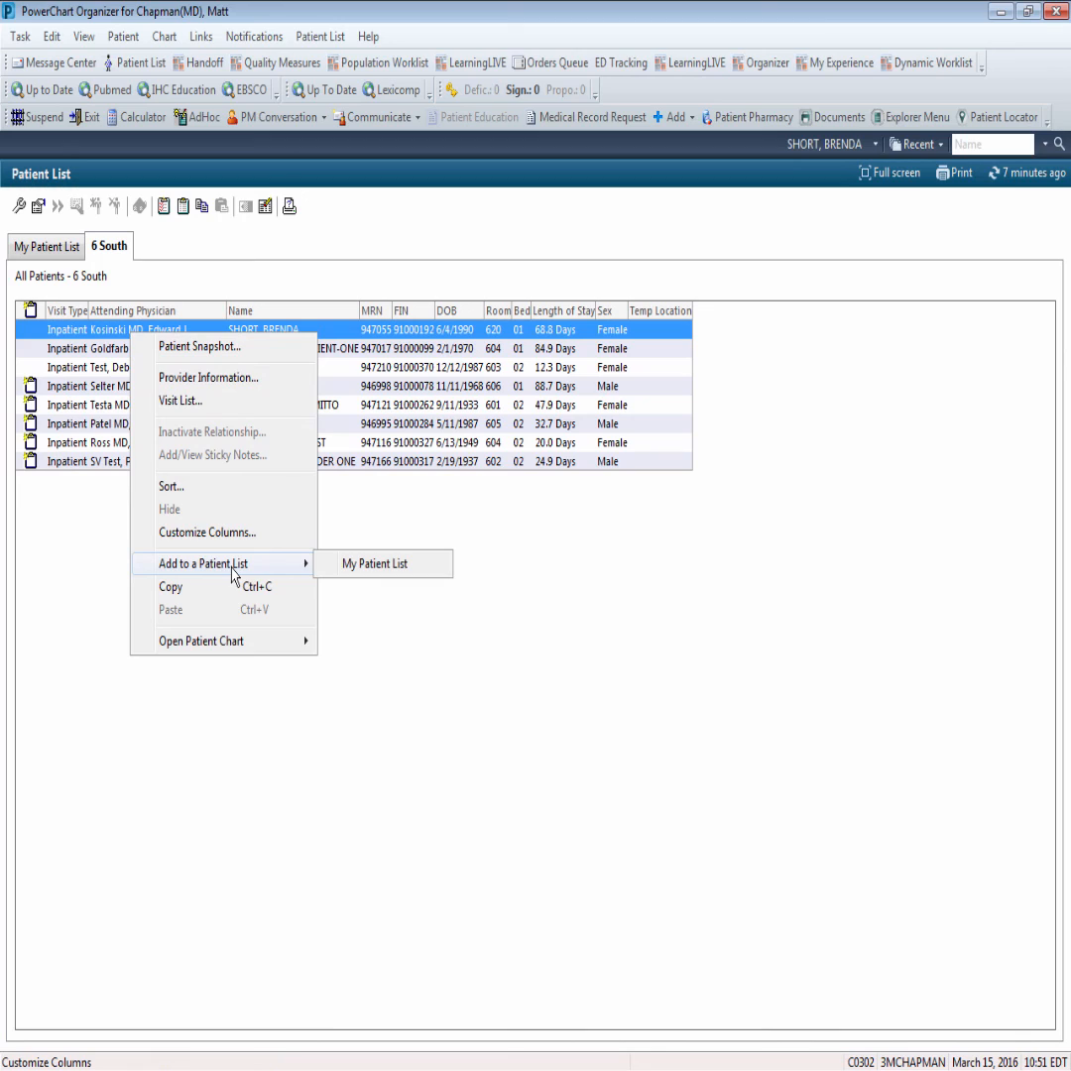
mouse_move(249, 575)
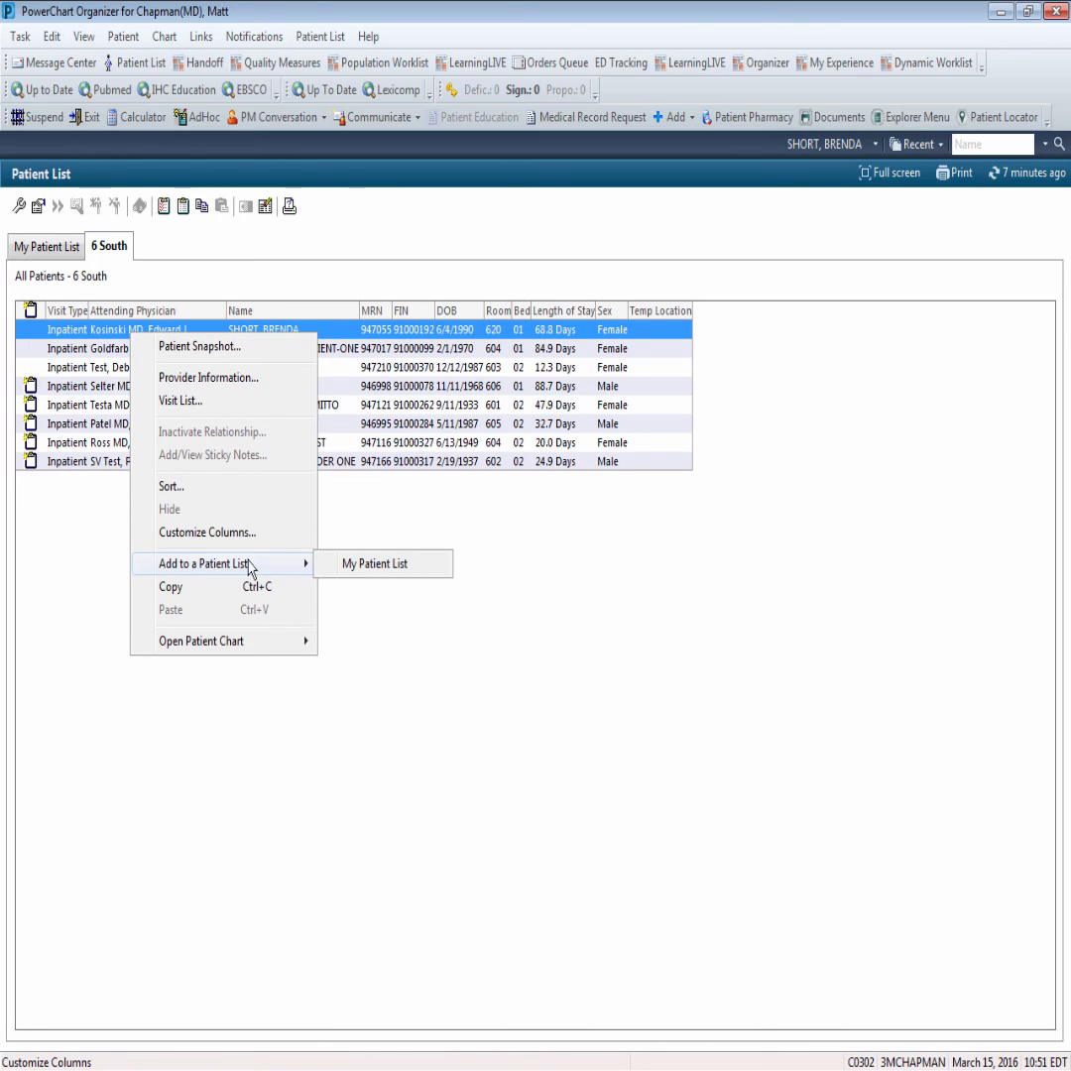
click(374, 563)
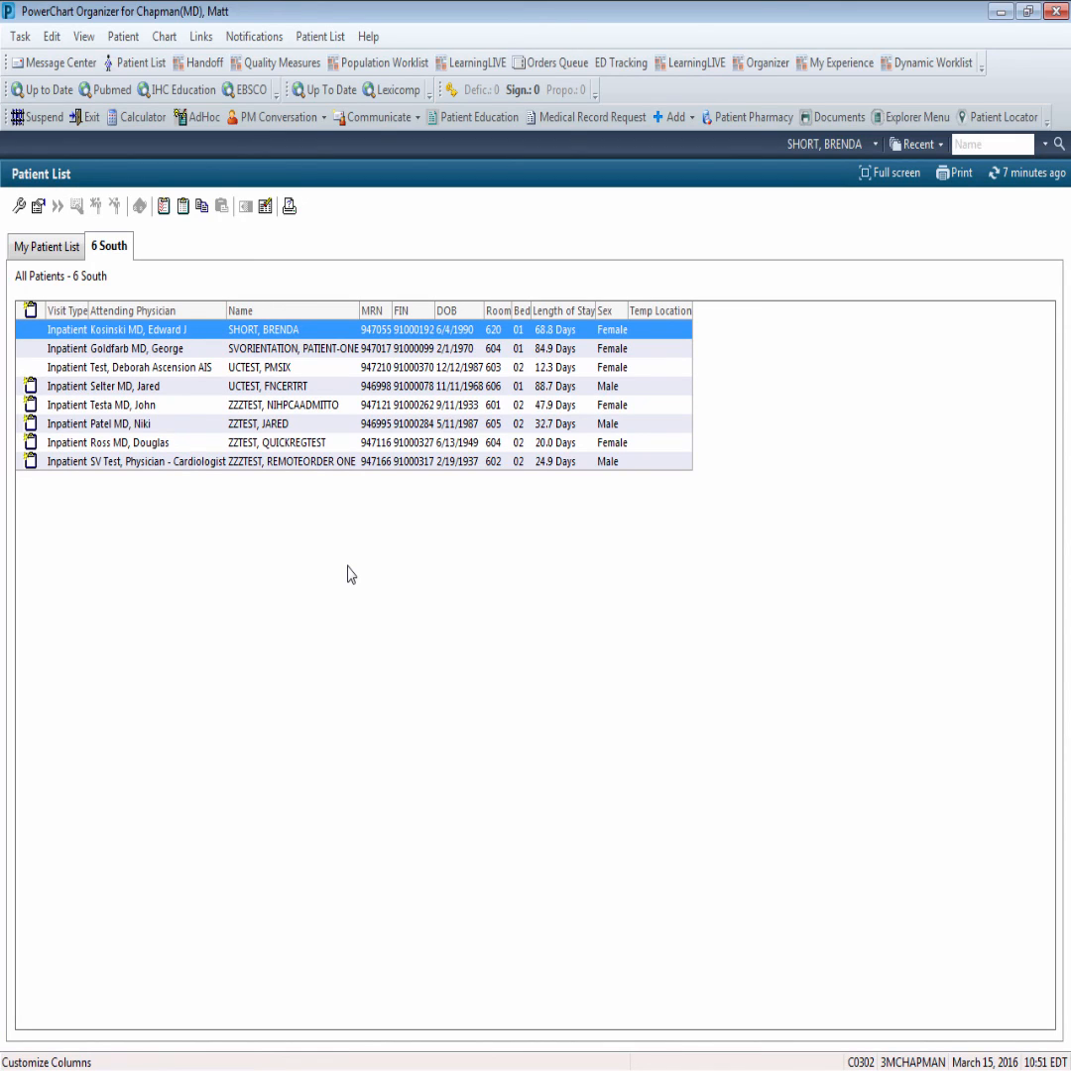
In My Patient List, remove that patient from the list again.
click(46, 246)
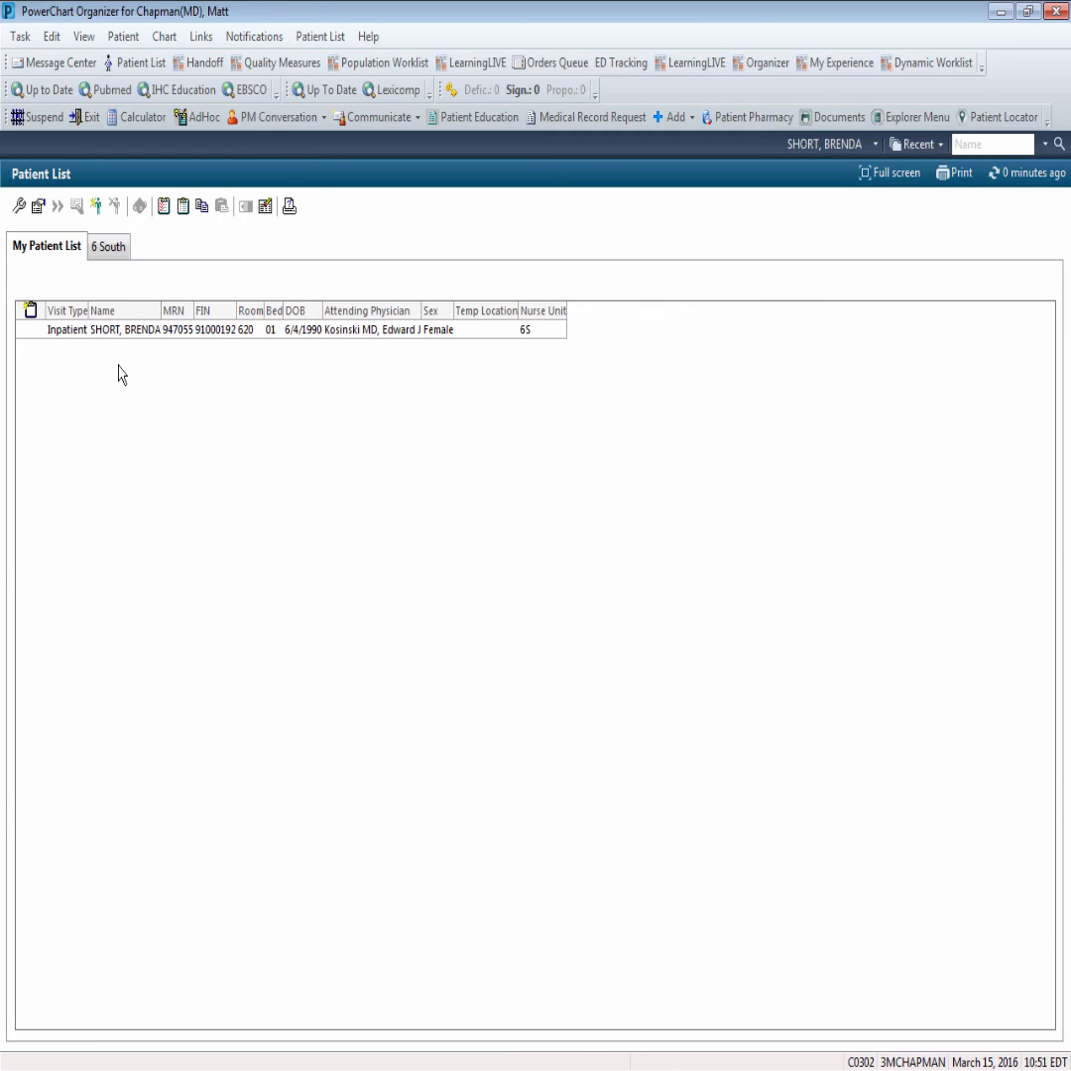
mouse_move(129, 353)
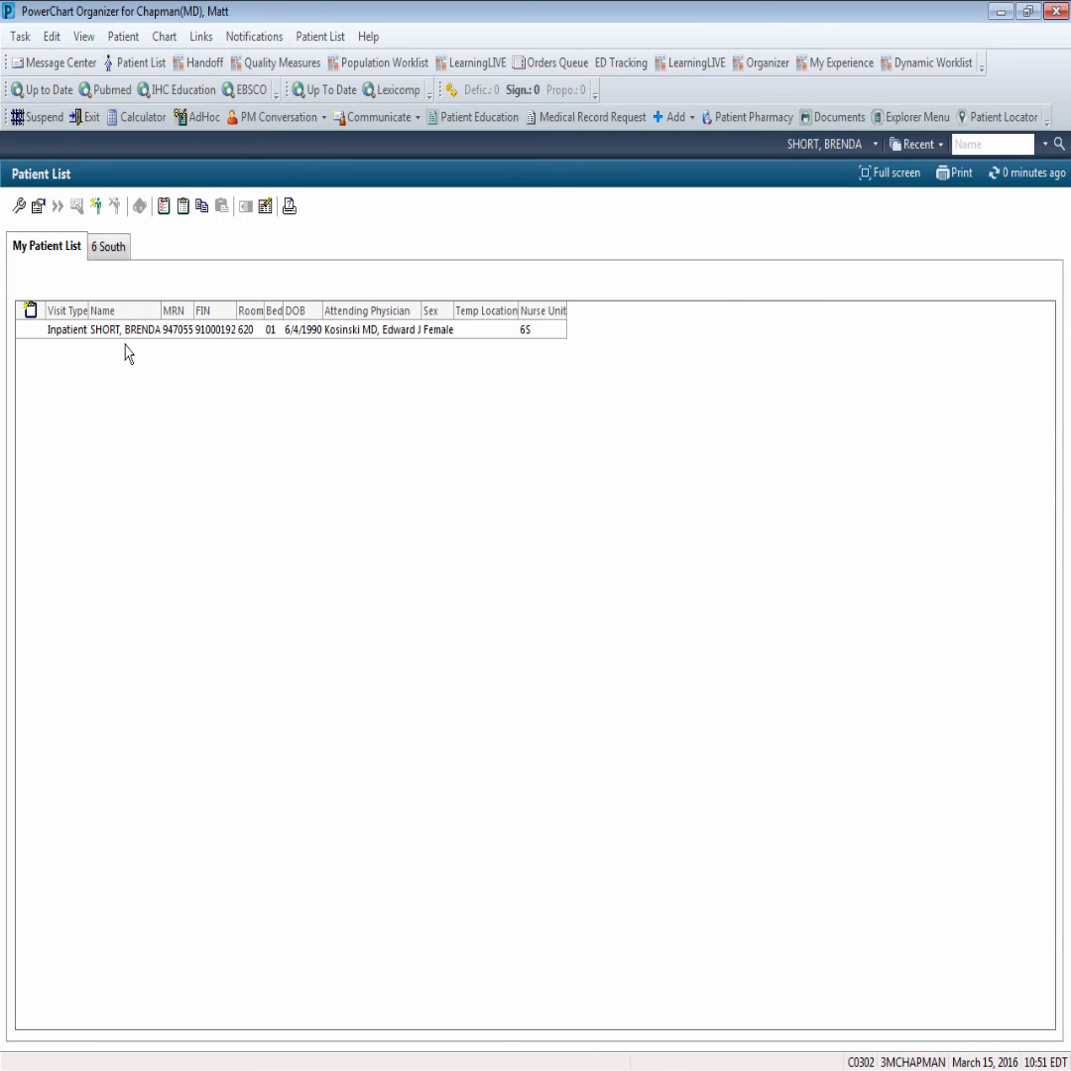
click(149, 329)
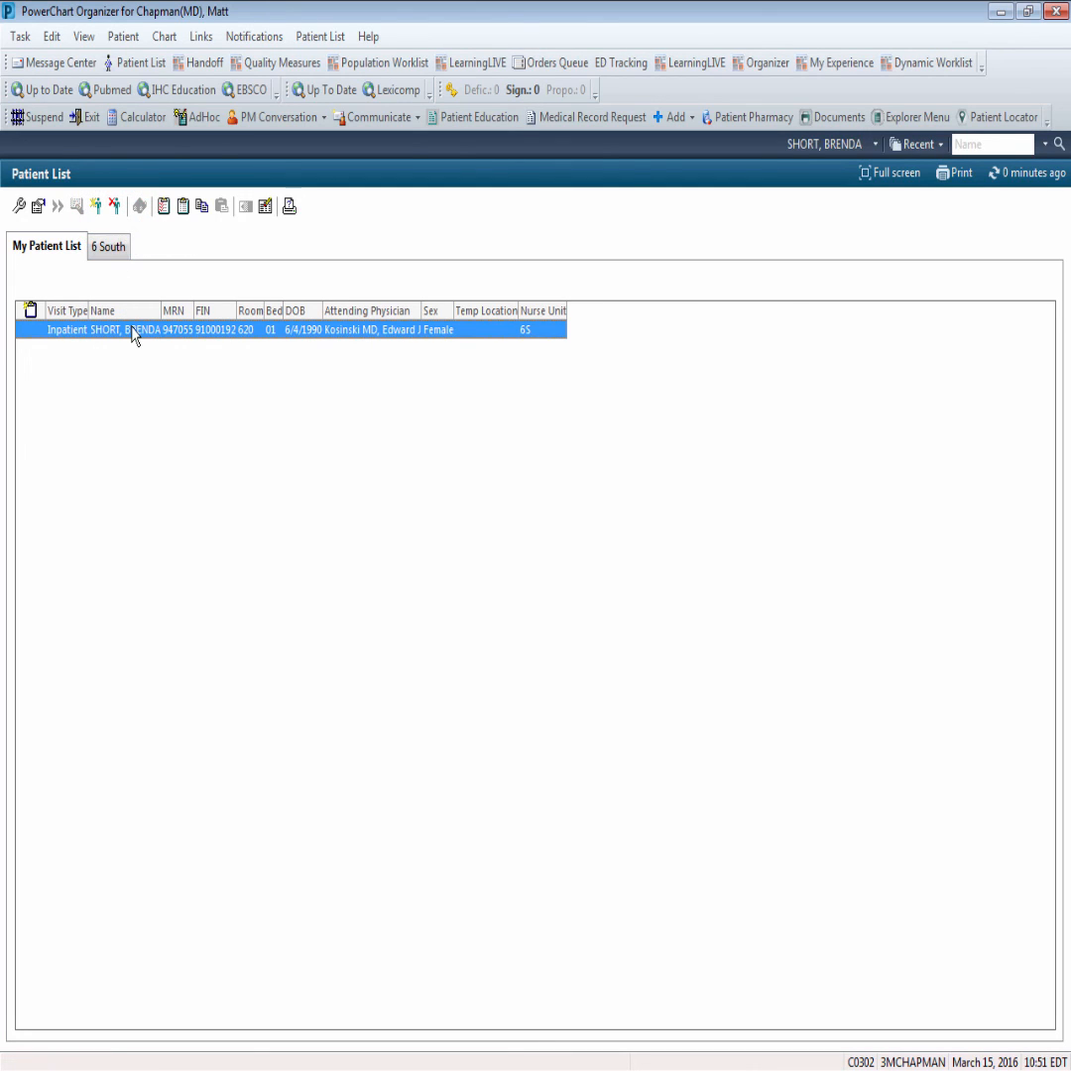
right_click(135, 329)
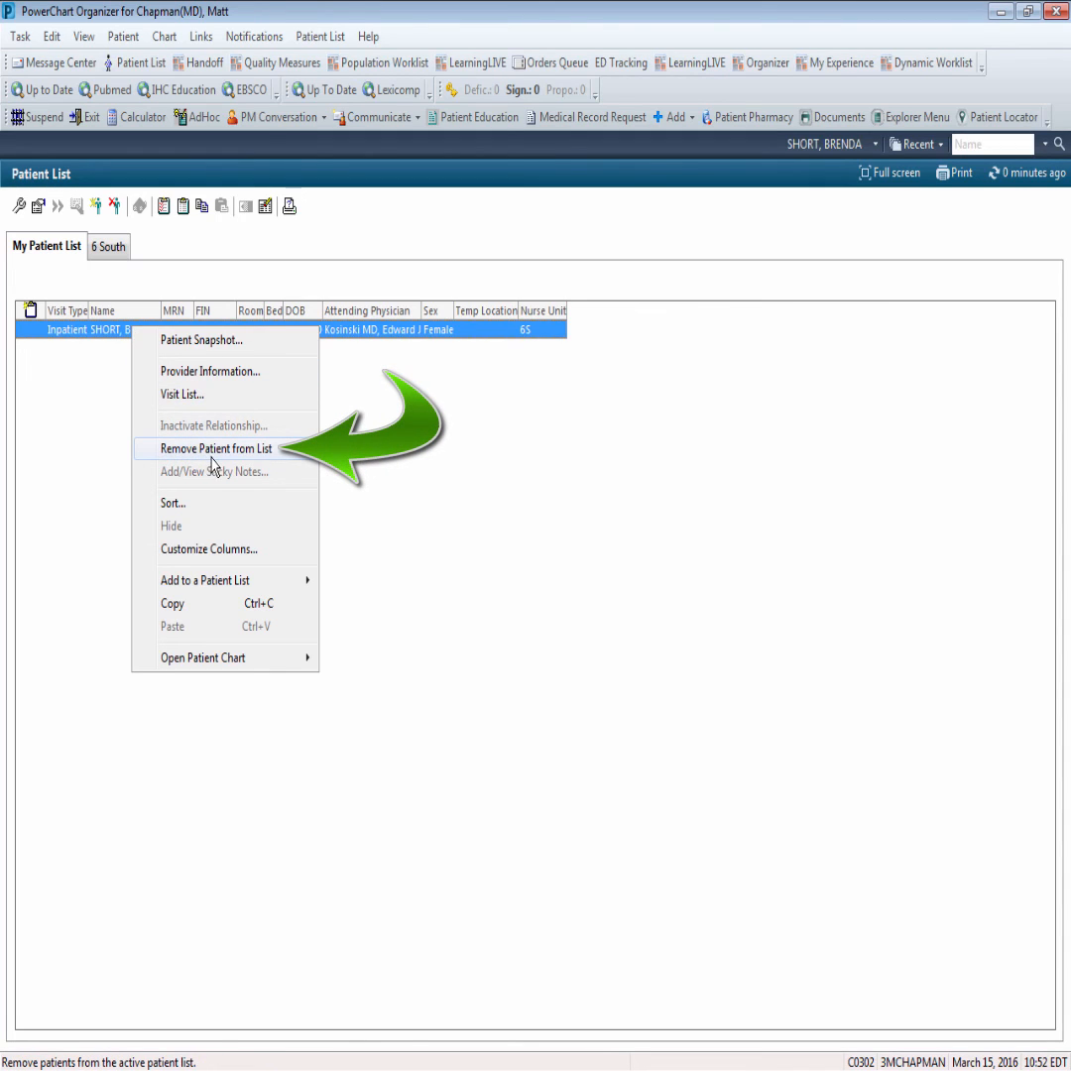
click(216, 448)
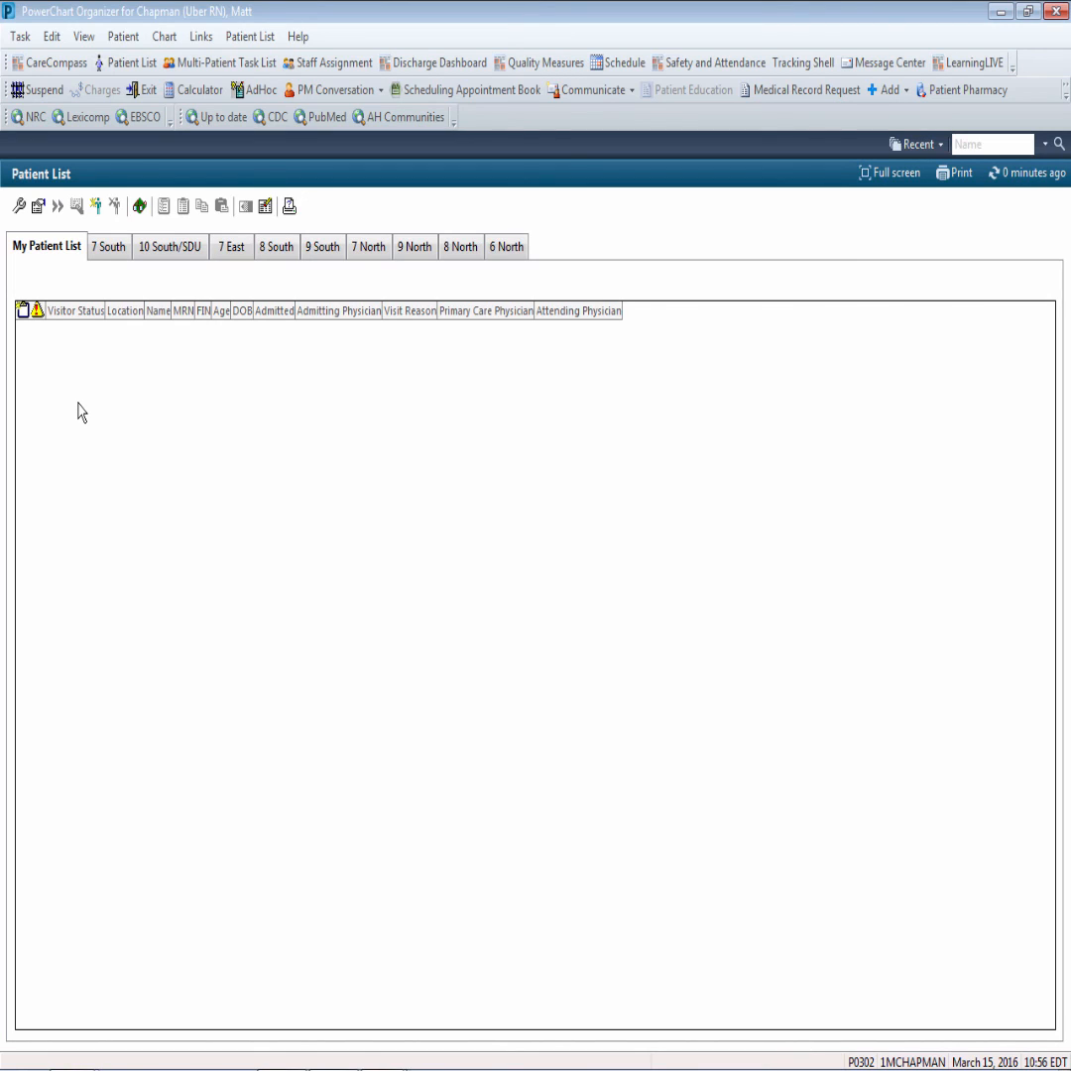
mouse_move(166, 277)
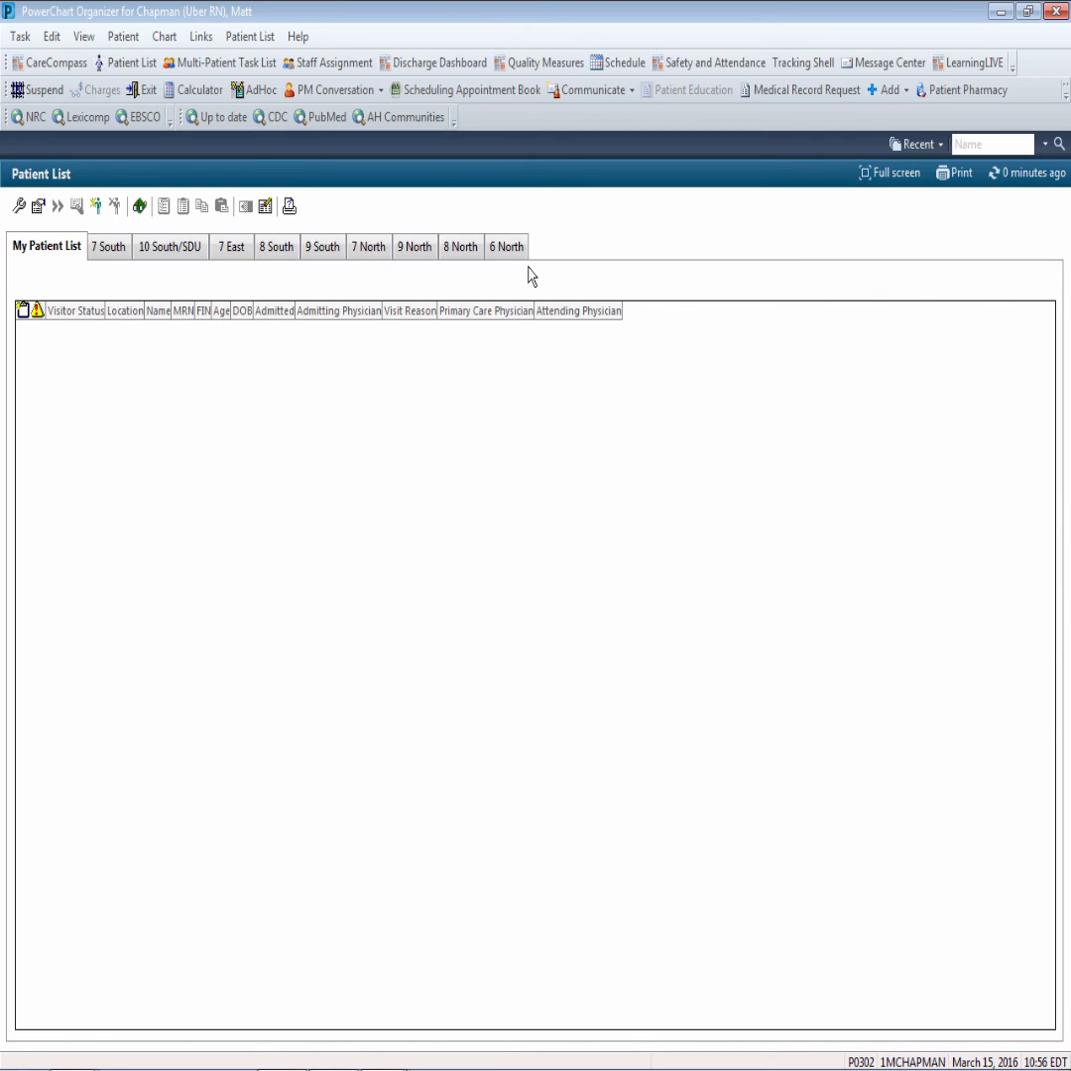
Try adding Women's Imaging in Modify Patient Lists and acknowledge the maximum-lists warning.
click(18, 206)
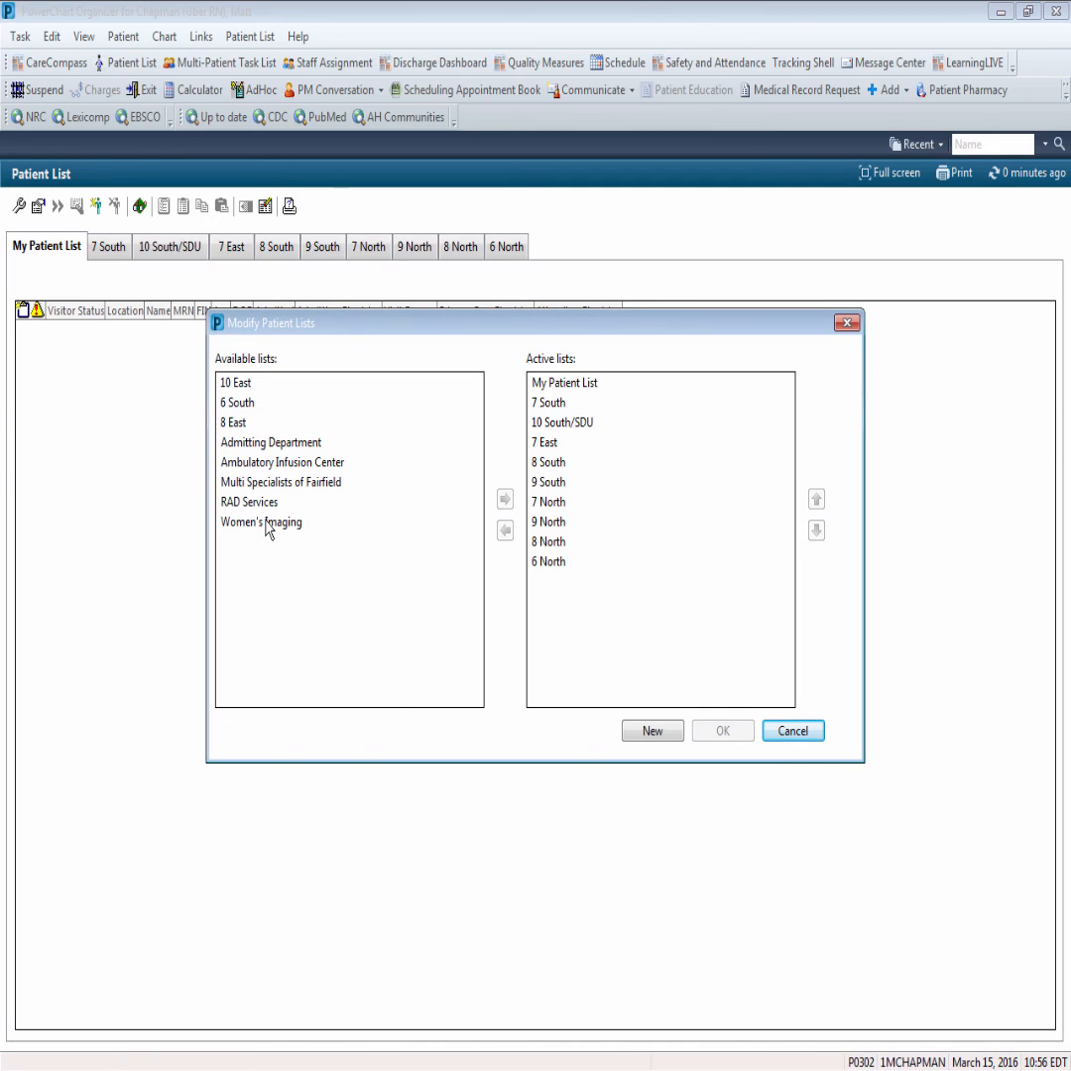
click(504, 500)
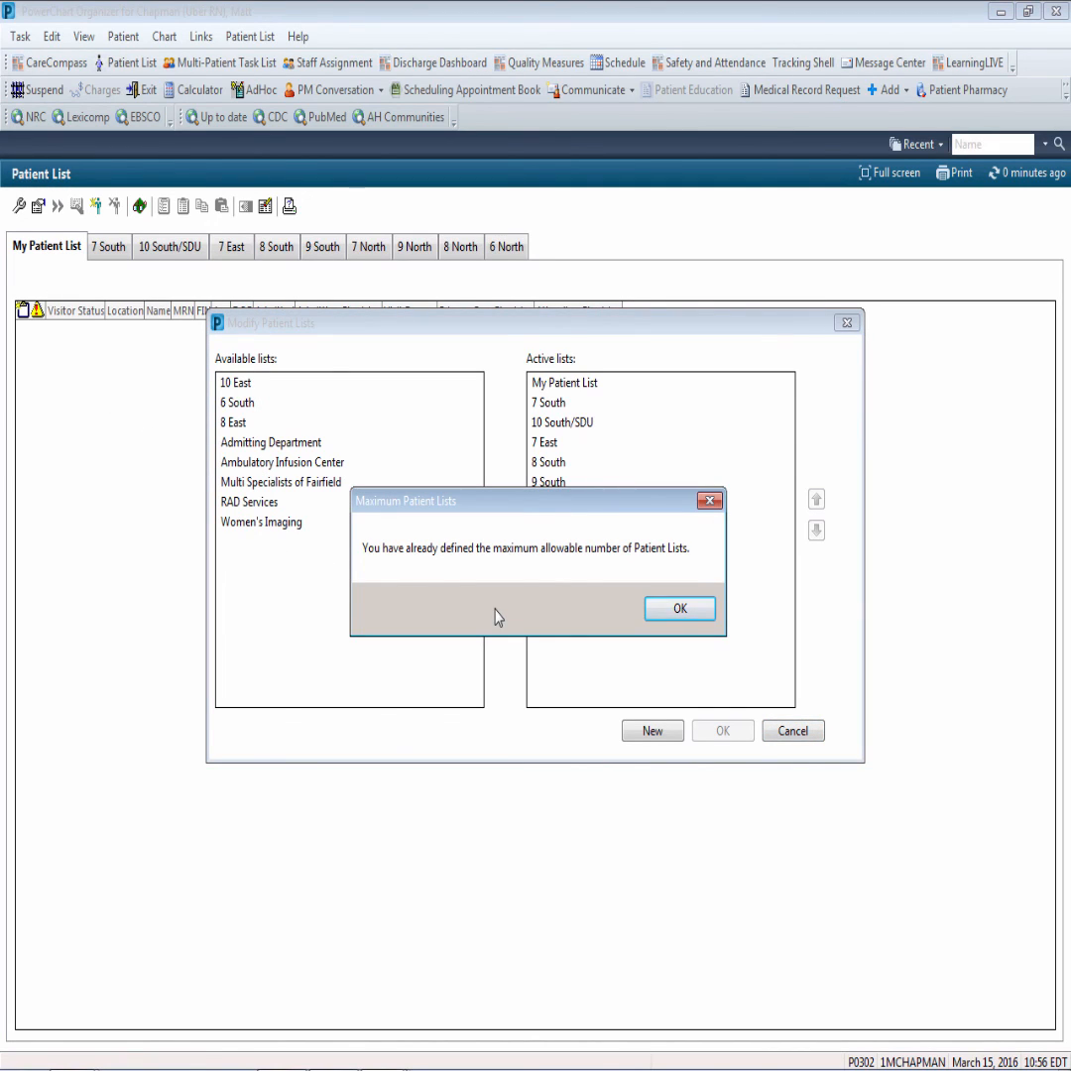
mouse_move(528, 628)
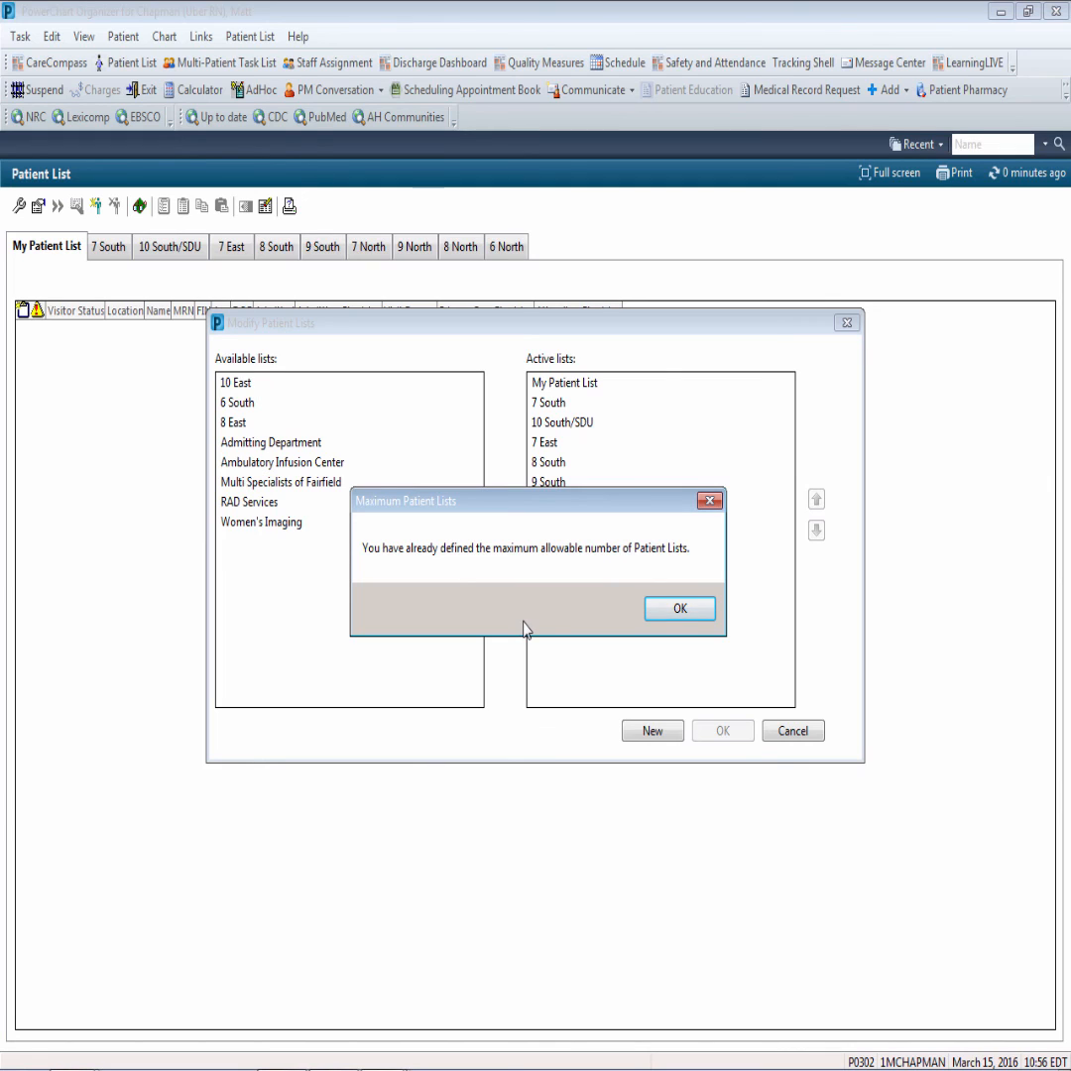
click(678, 606)
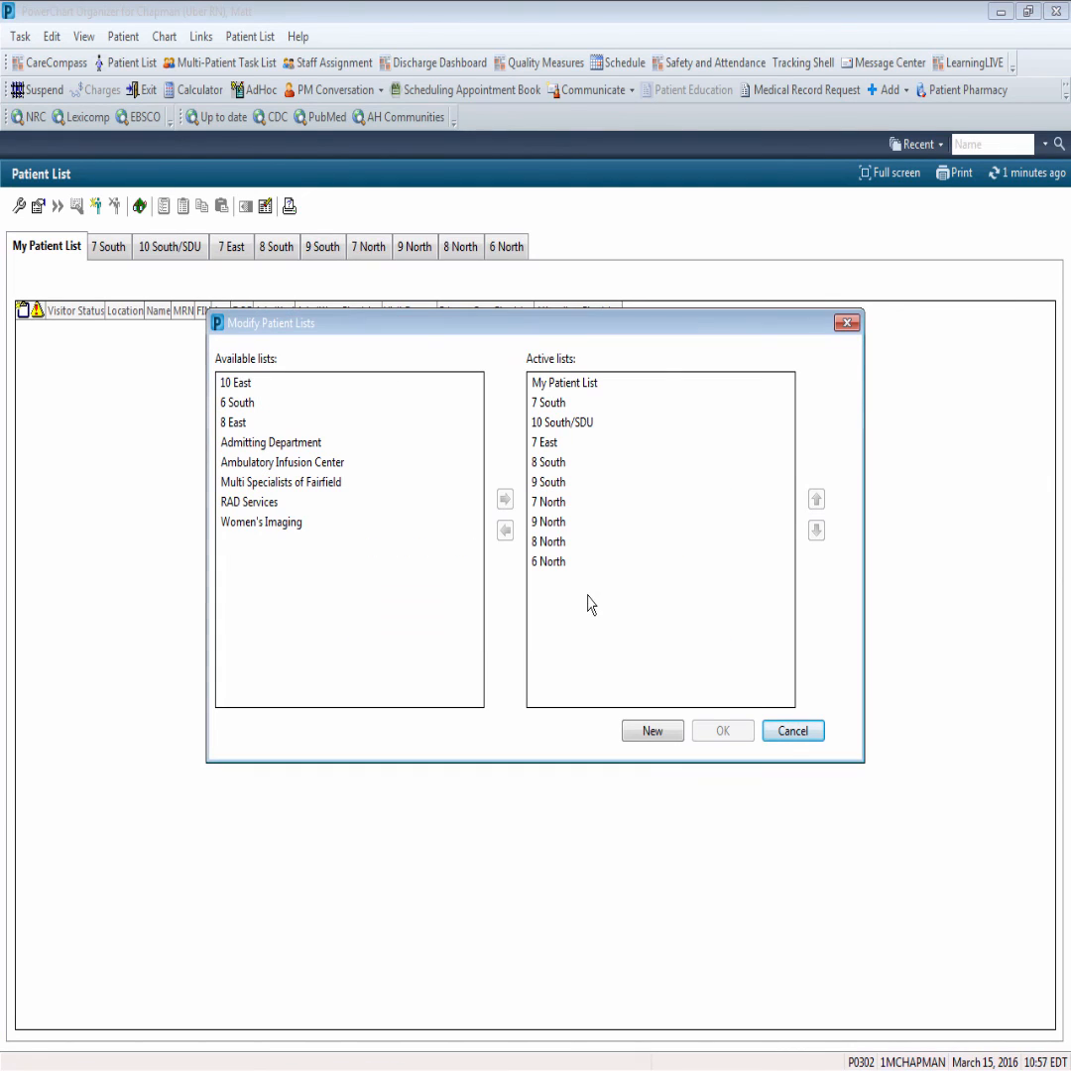
mouse_move(606, 547)
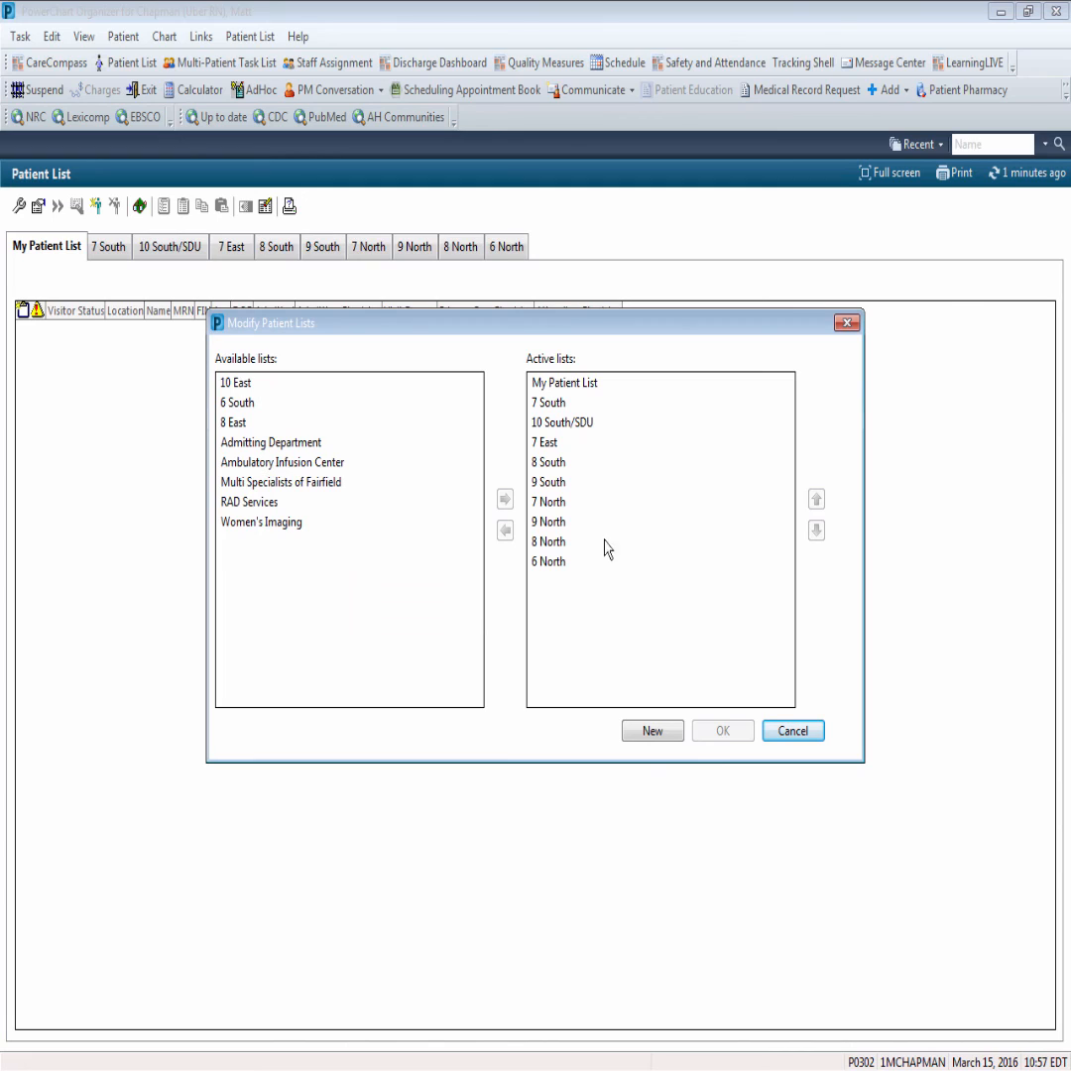
mouse_move(573, 567)
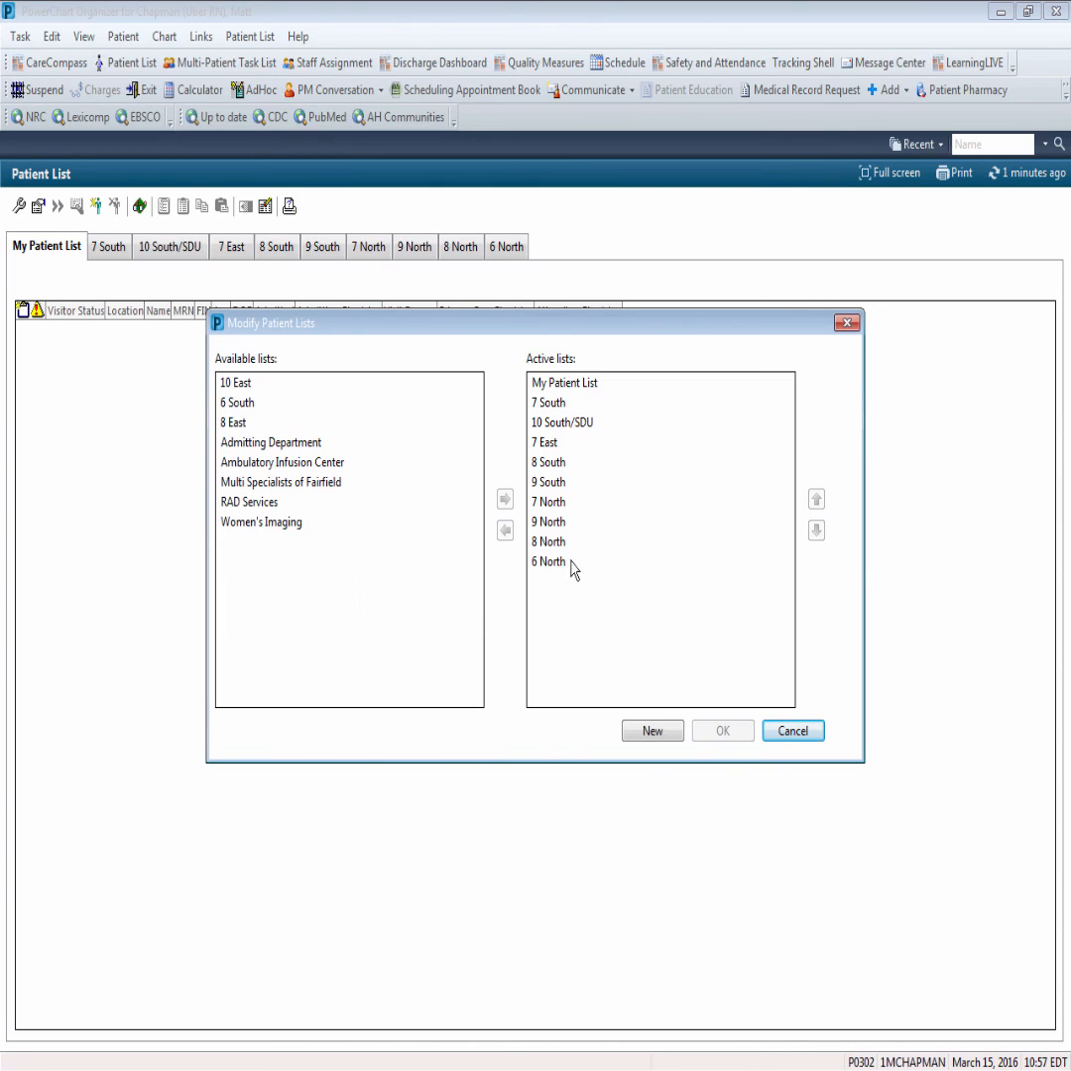
Remove 9 North from the active lists and add Women's Imaging in its place.
click(549, 521)
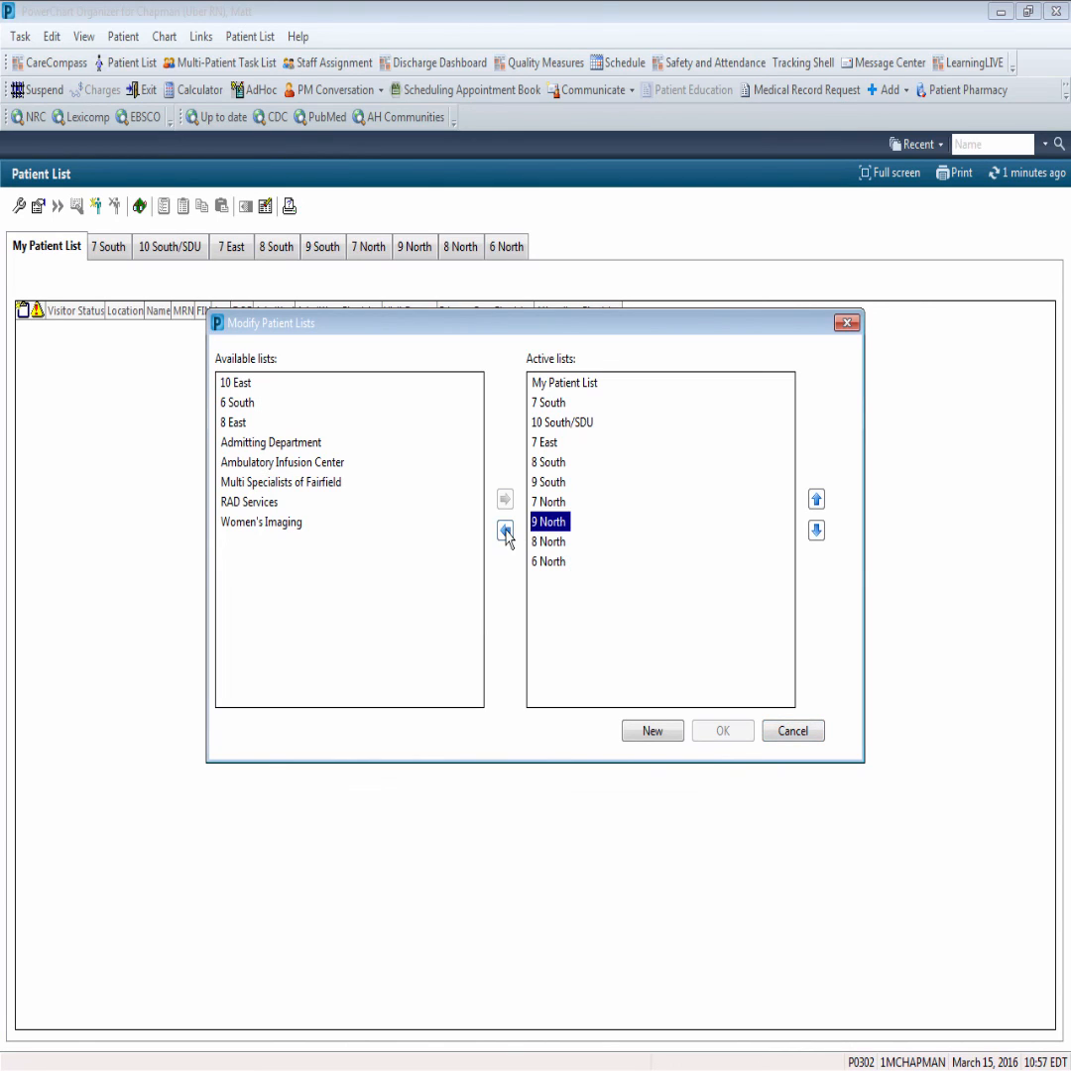
click(504, 529)
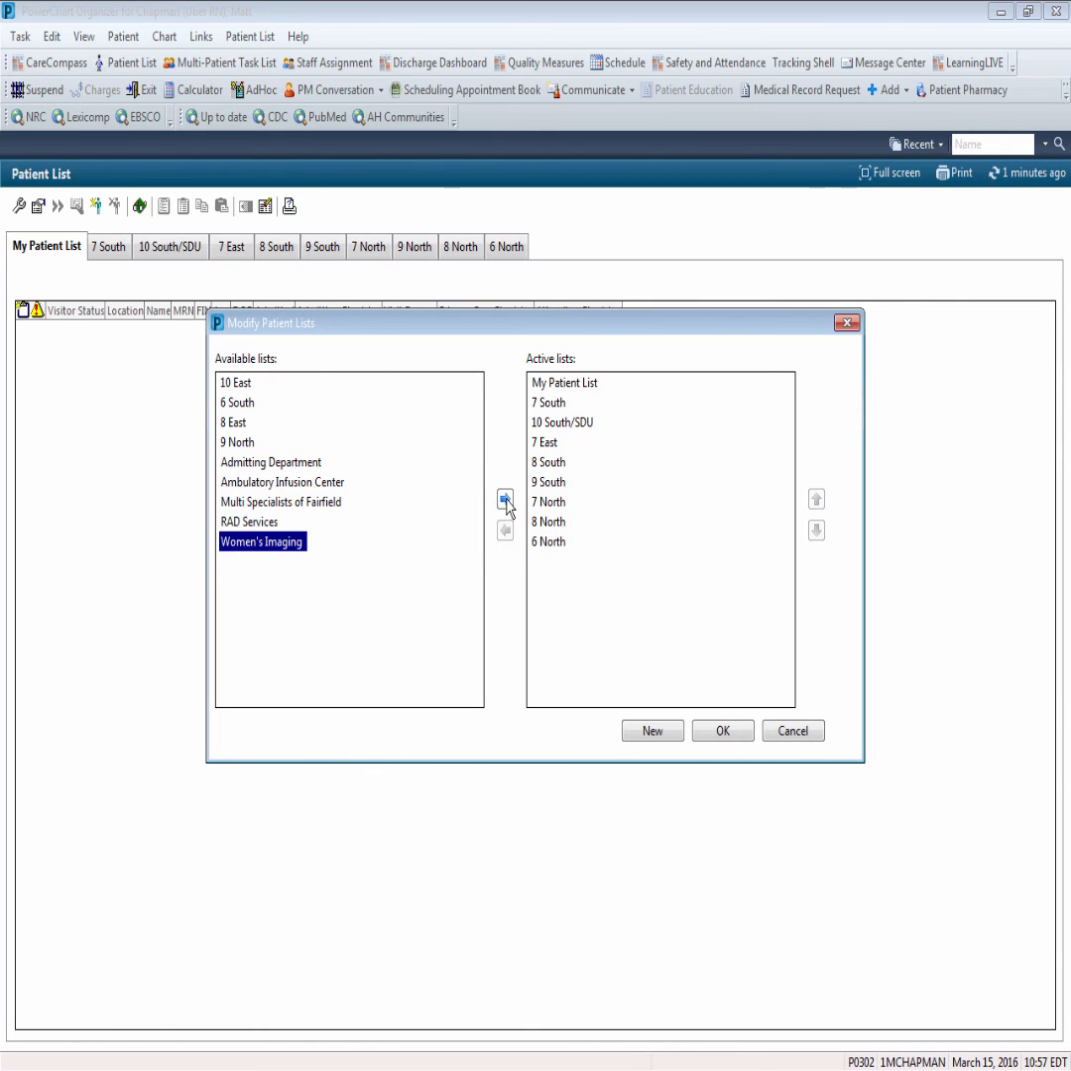
click(504, 500)
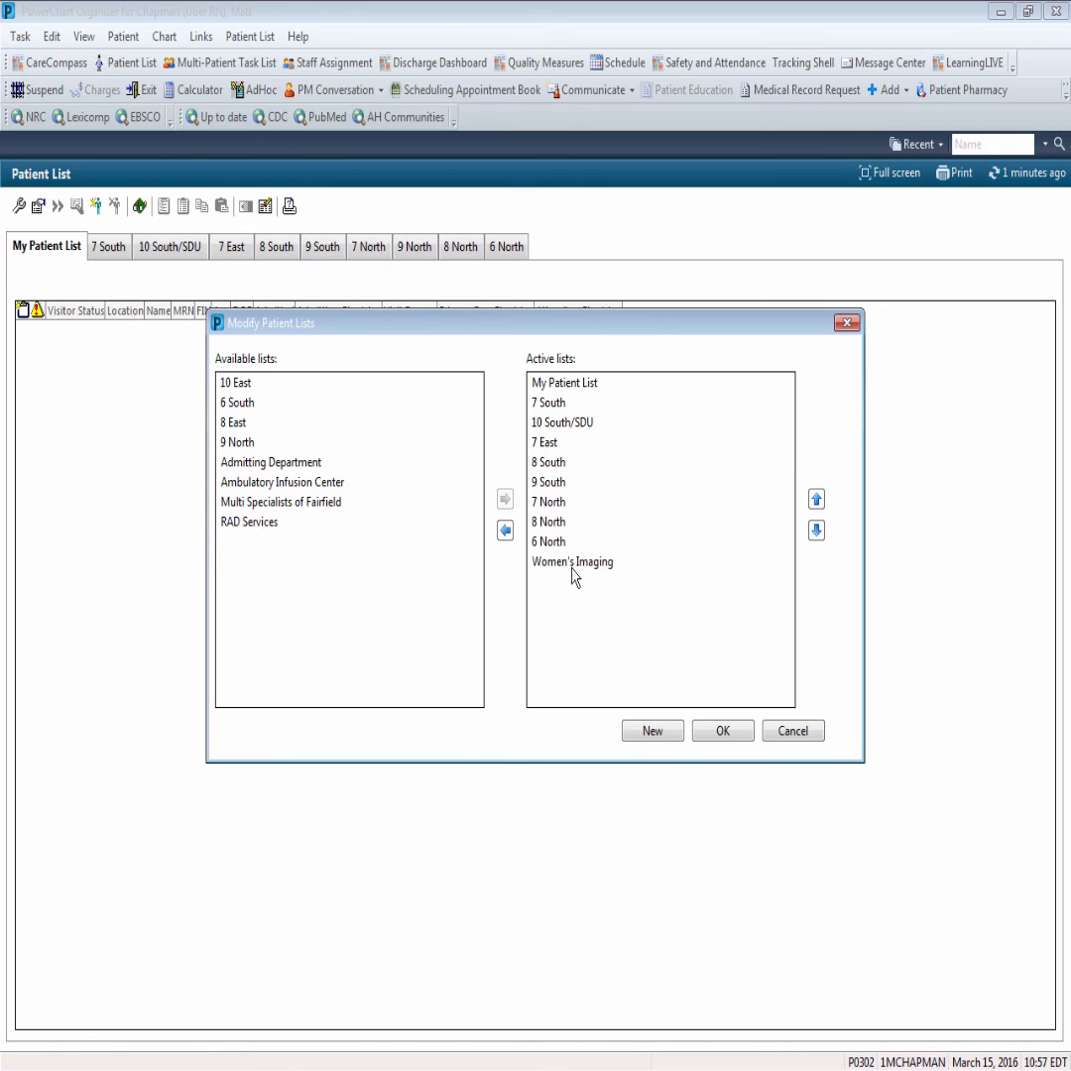
mouse_move(476, 385)
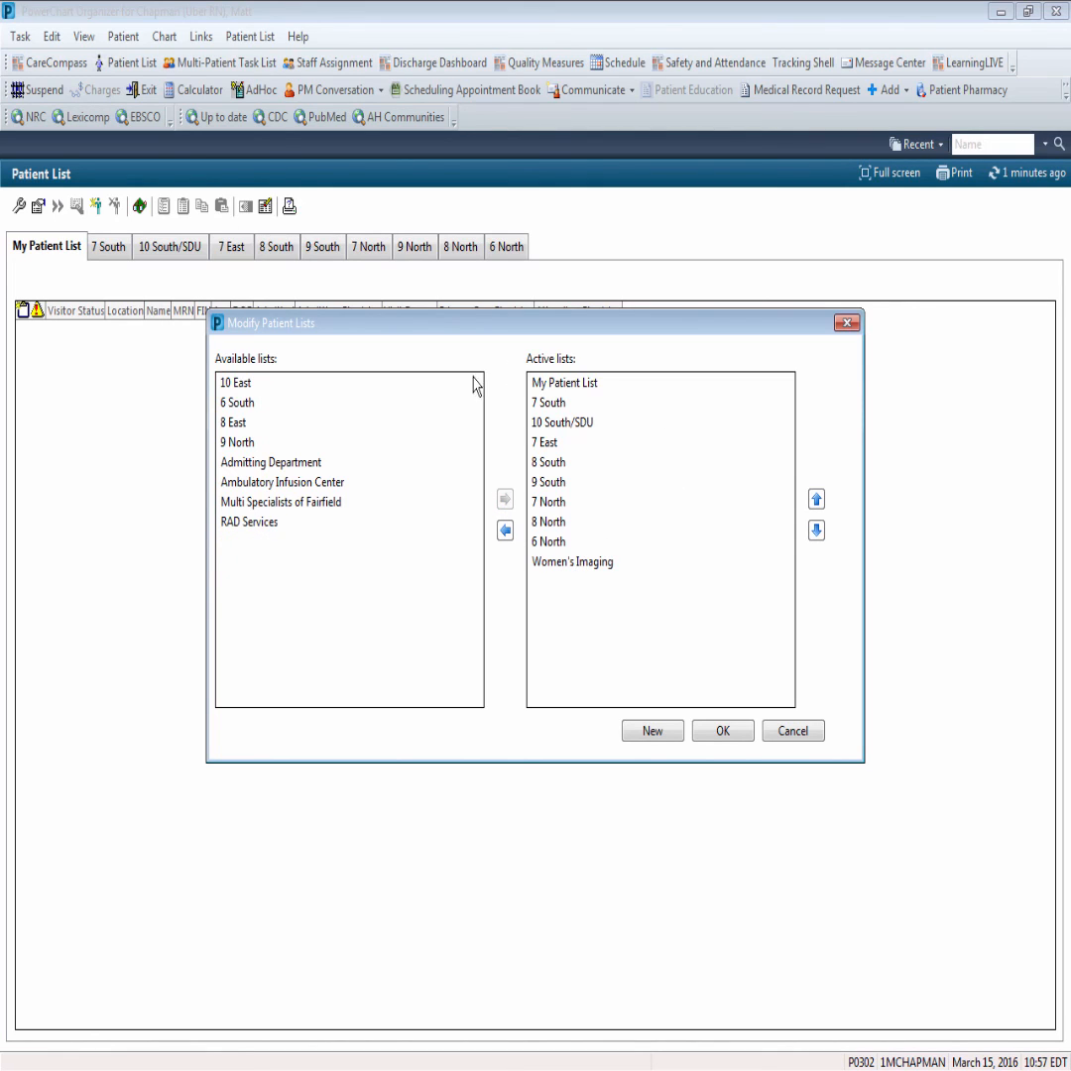
mouse_move(629, 484)
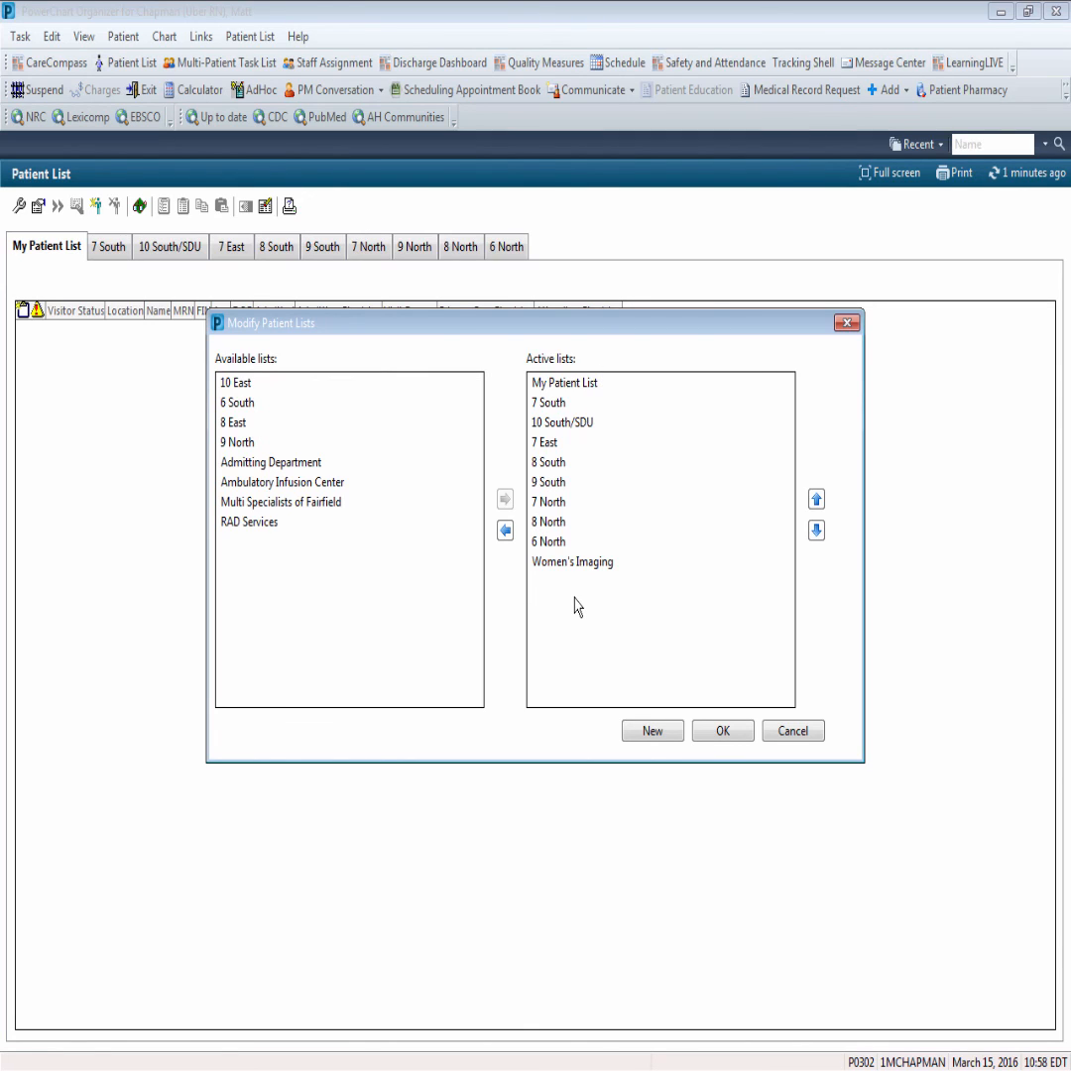
mouse_move(585, 603)
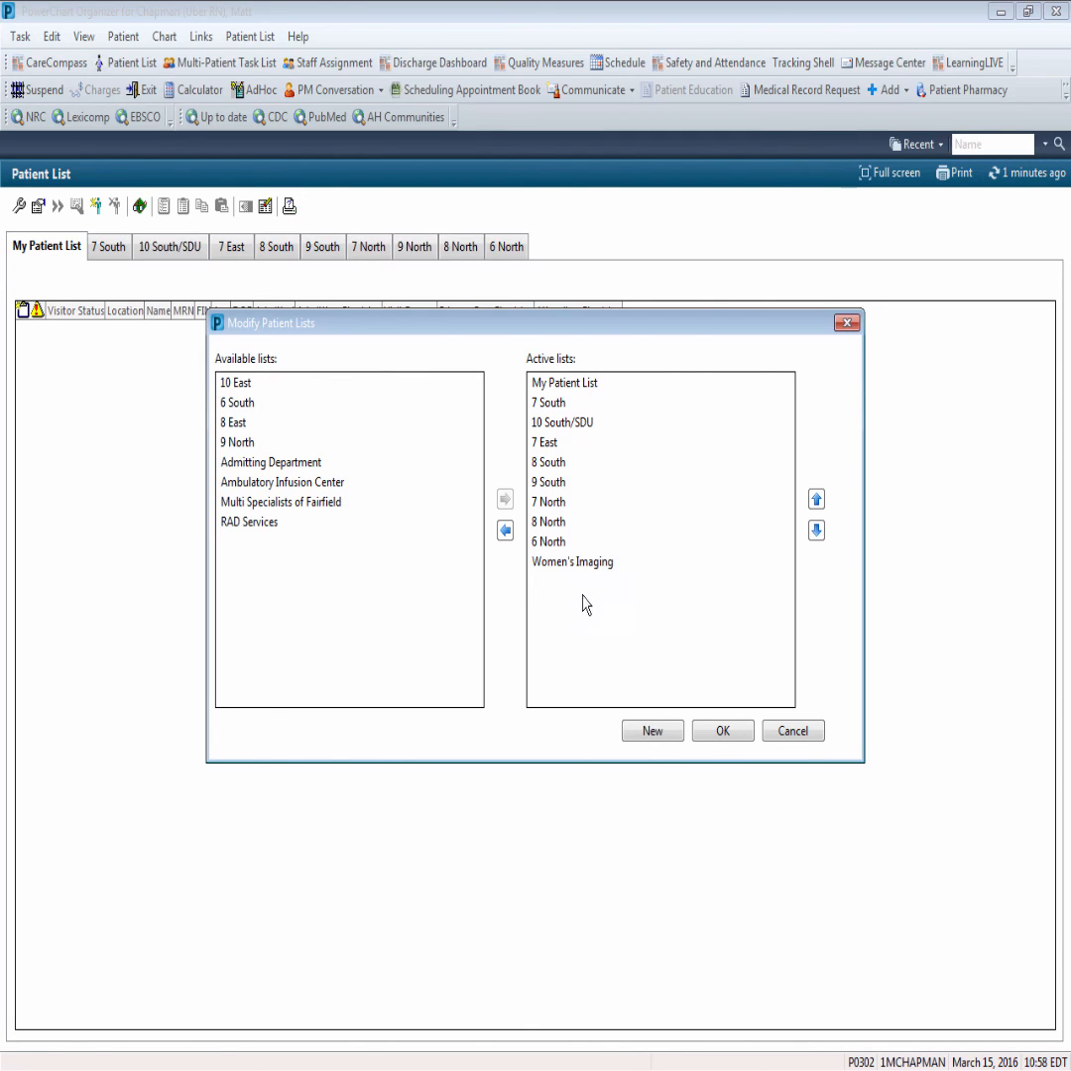
mouse_move(587, 613)
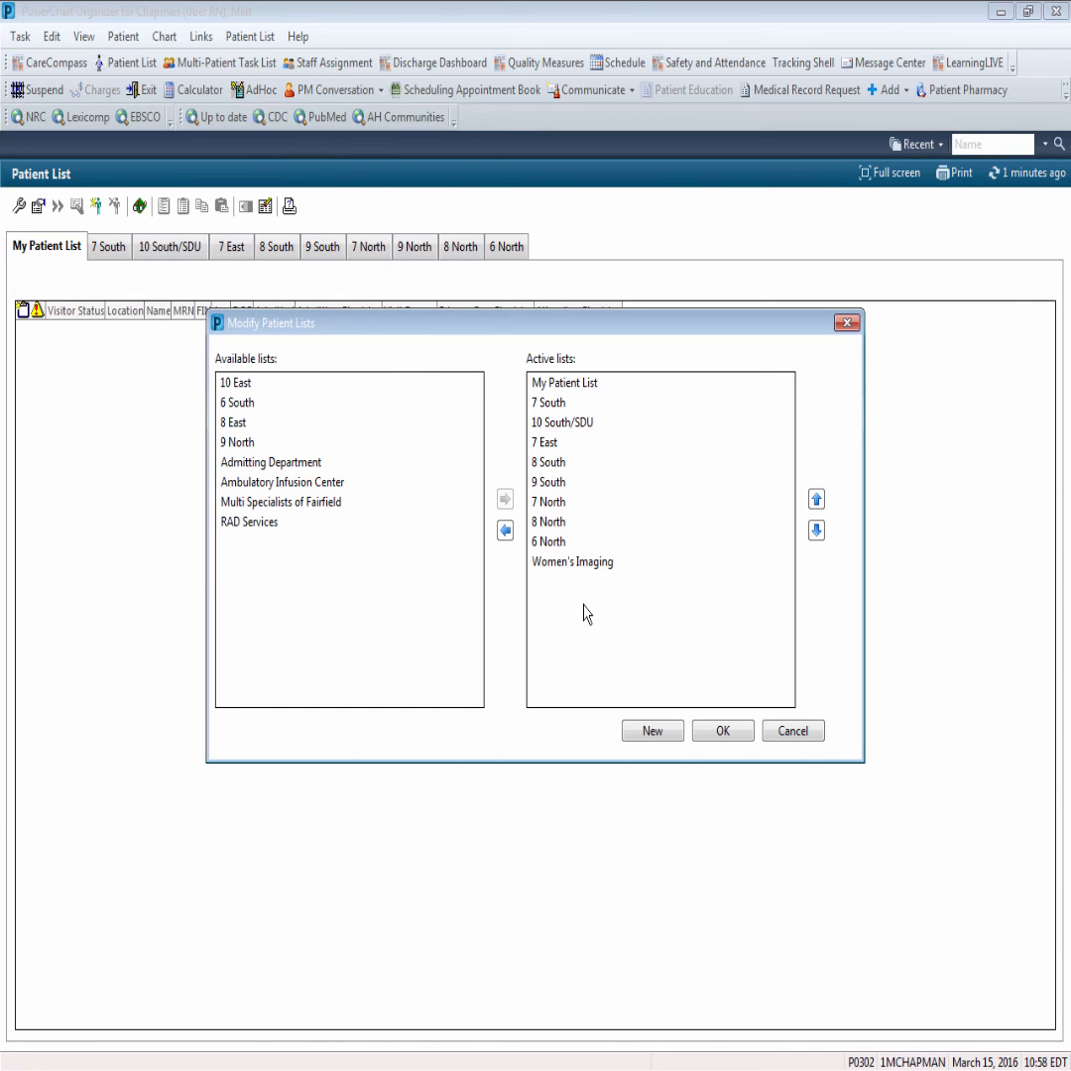